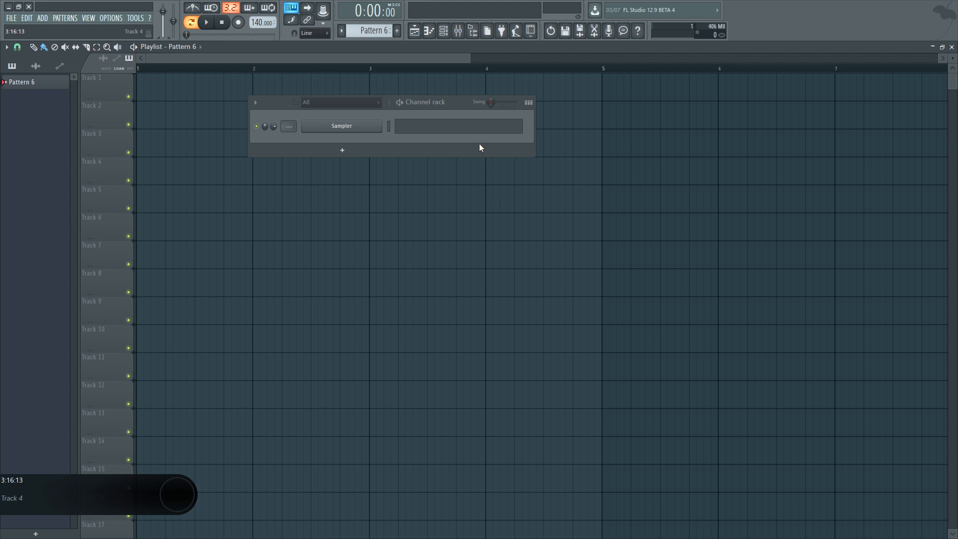
pyautogui.moveTo(437, 185)
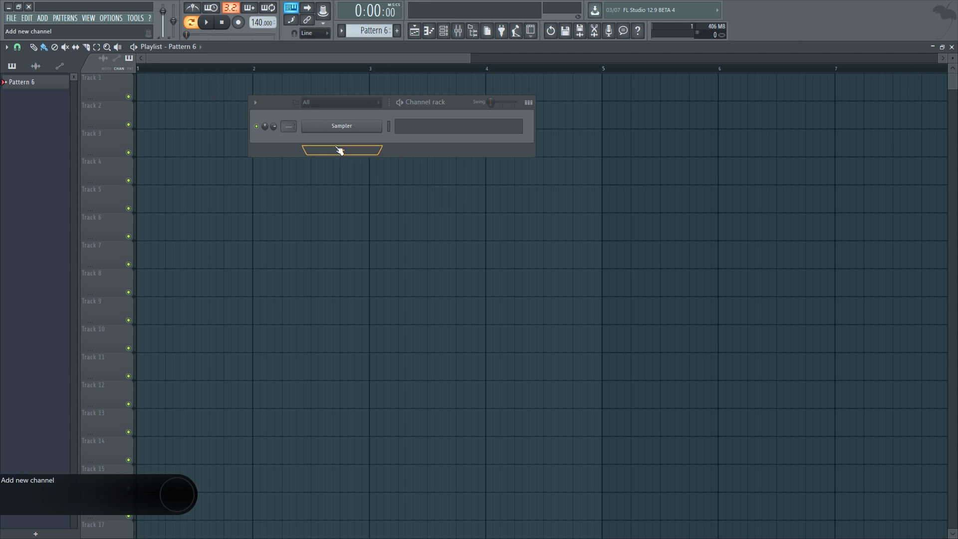
pyautogui.moveTo(457, 143)
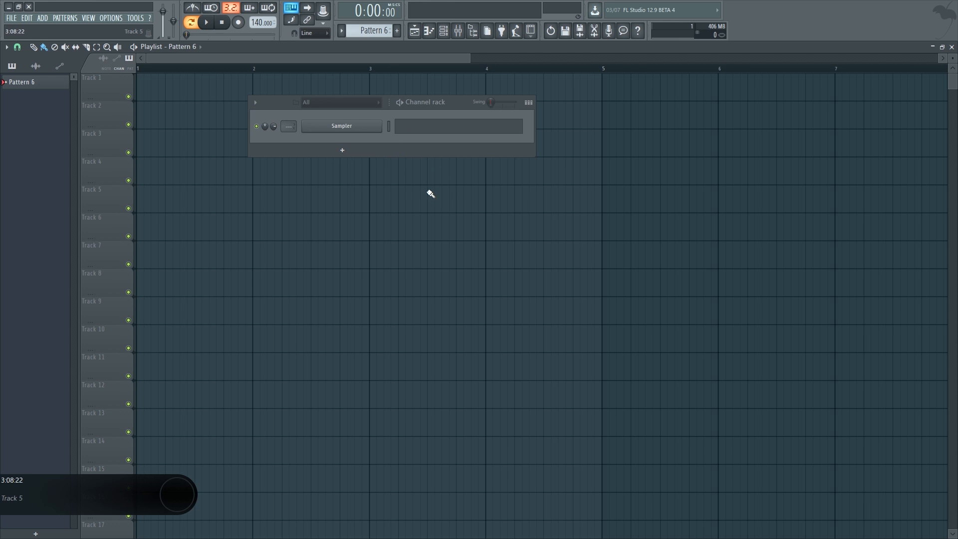
# Insert a Harmor channel, remove it, then bring up the More plugins generator list
pyautogui.rightClick(341, 125)
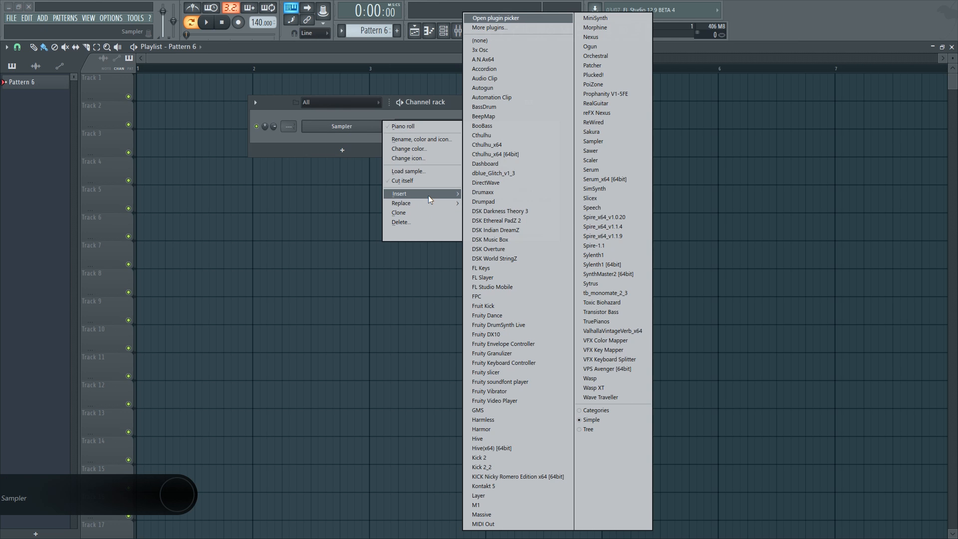
pyautogui.moveTo(512, 299)
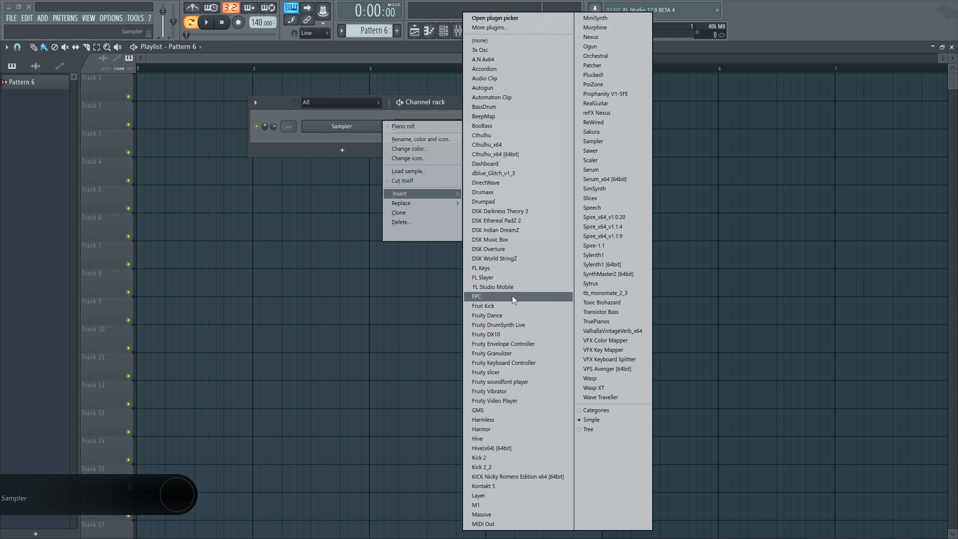
pyautogui.click(481, 429)
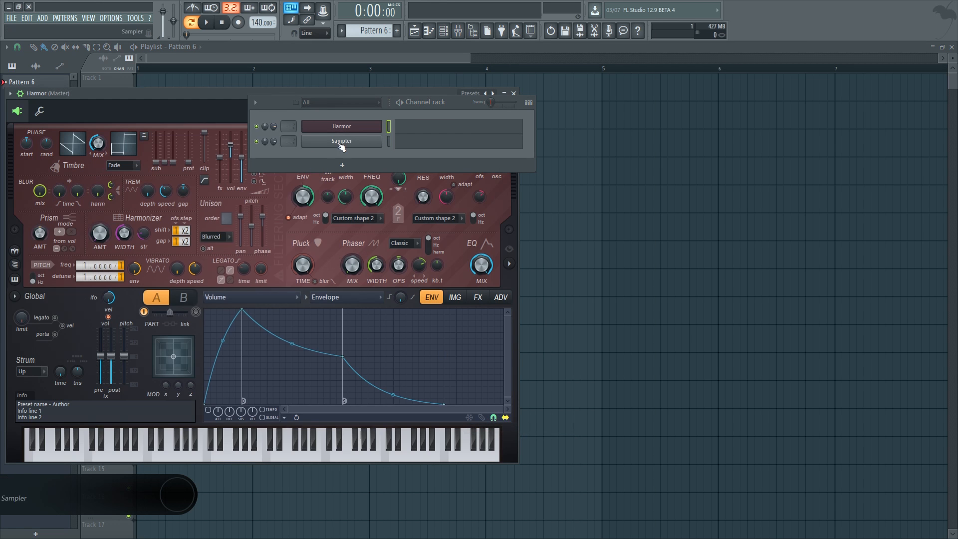
pyautogui.rightClick(341, 140)
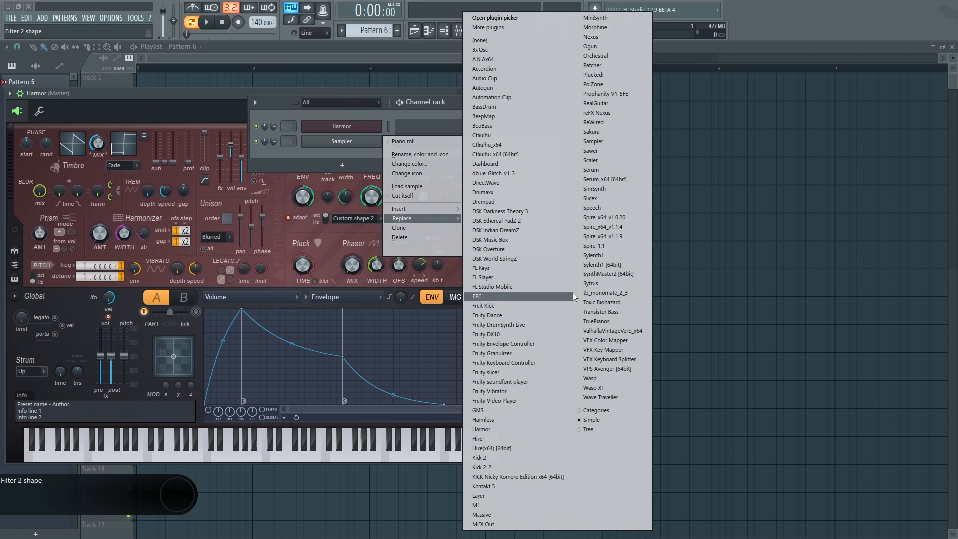
pyautogui.click(476, 296)
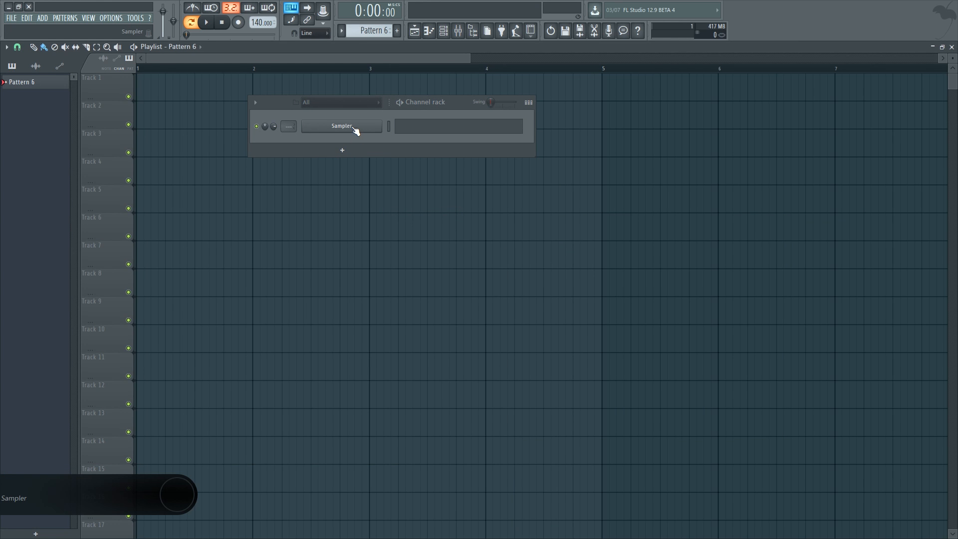
pyautogui.rightClick(340, 126)
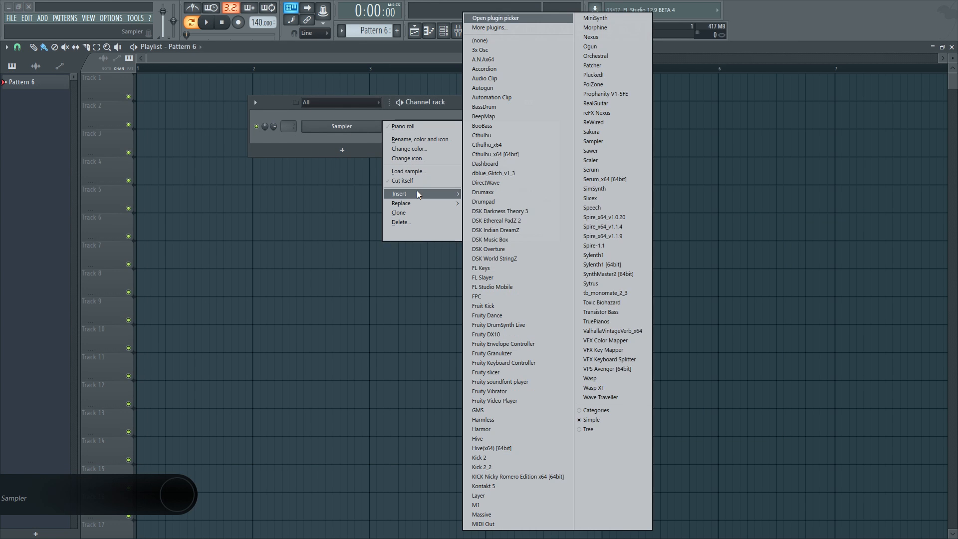
pyautogui.moveTo(482, 202)
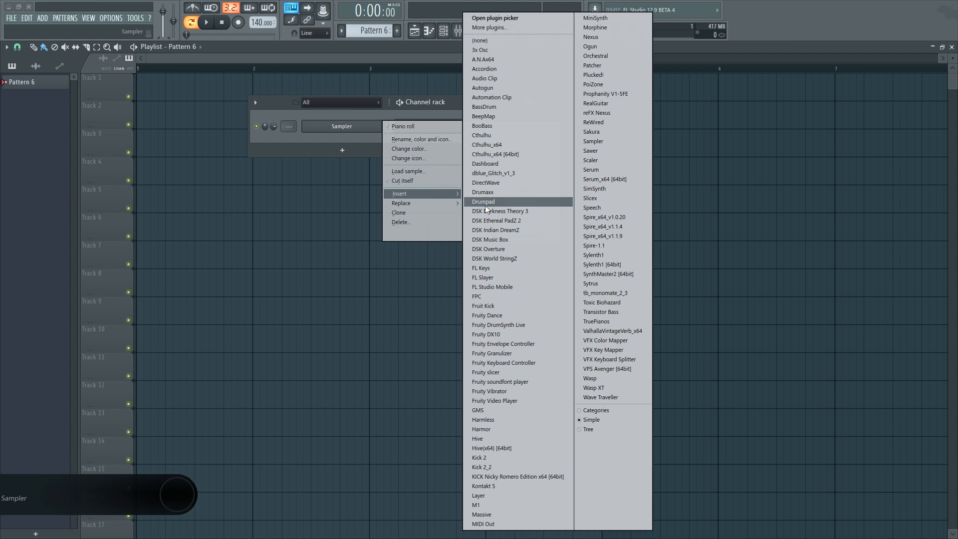
pyautogui.click(341, 138)
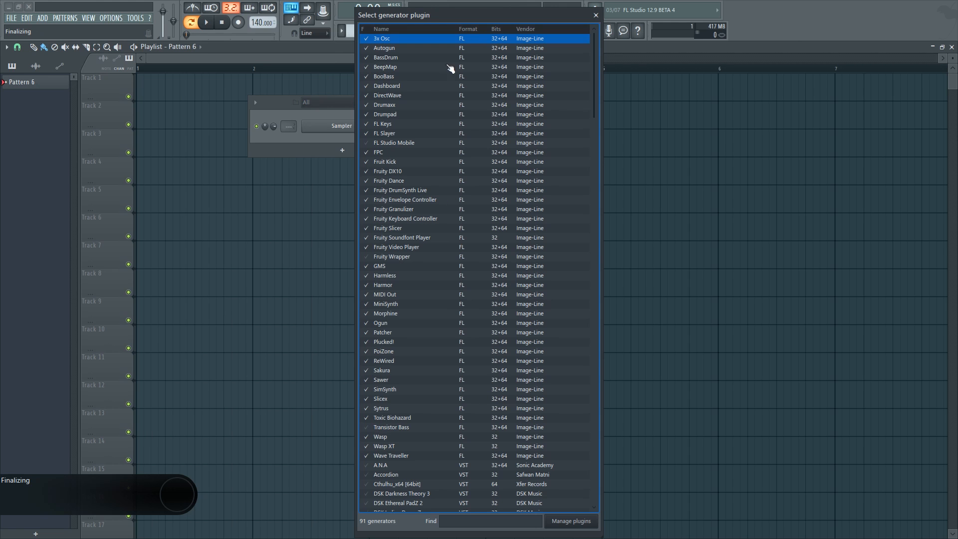
pyautogui.moveTo(455, 263)
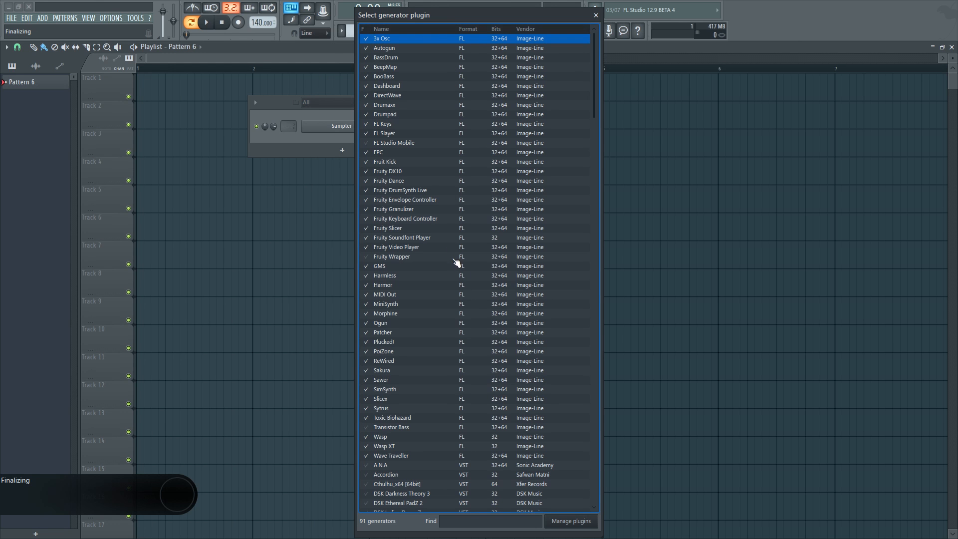
pyautogui.scroll(-3)
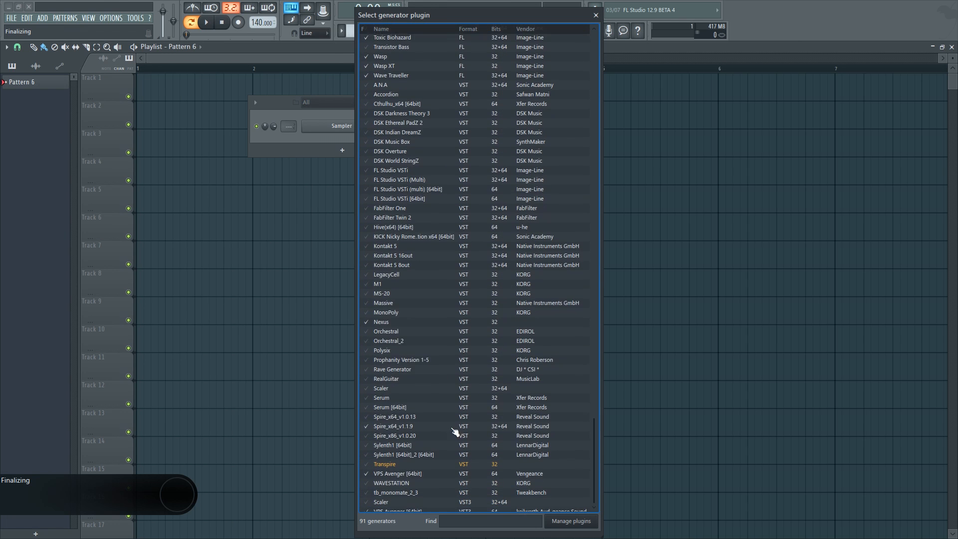
pyautogui.scroll(3)
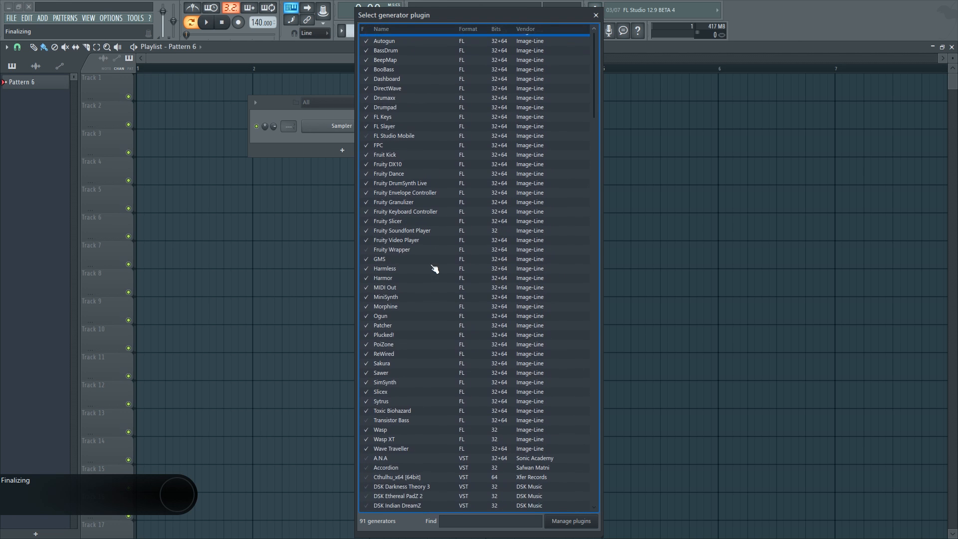
pyautogui.scroll(-3)
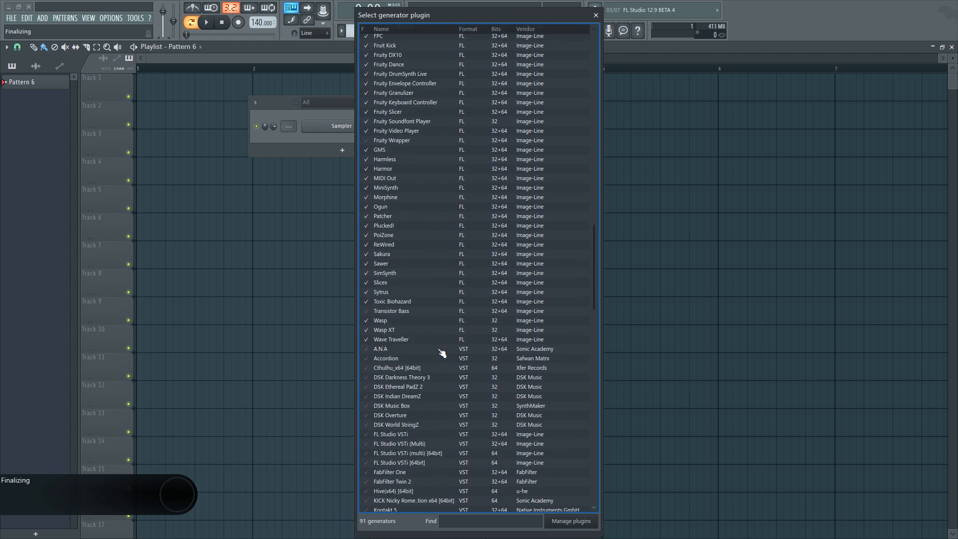
pyautogui.scroll(-3)
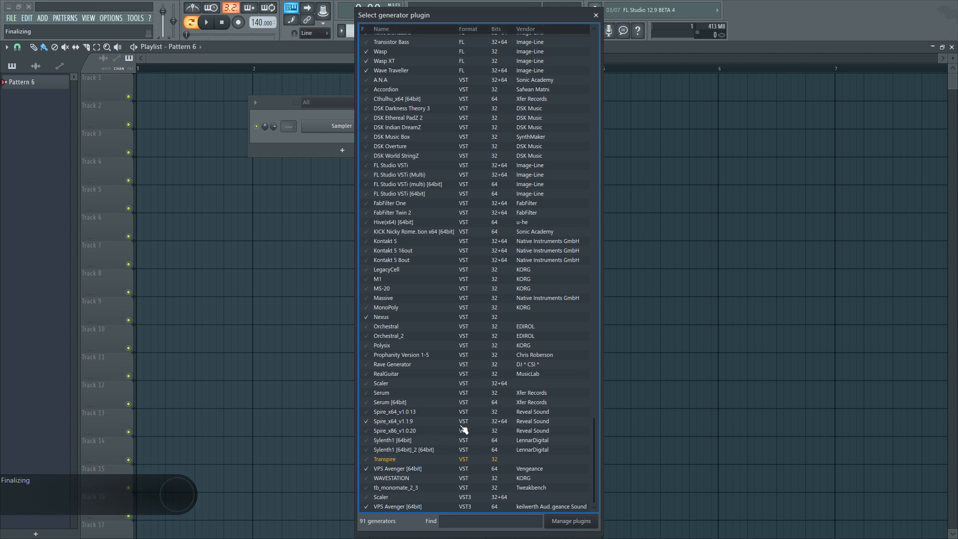
pyautogui.moveTo(441, 441)
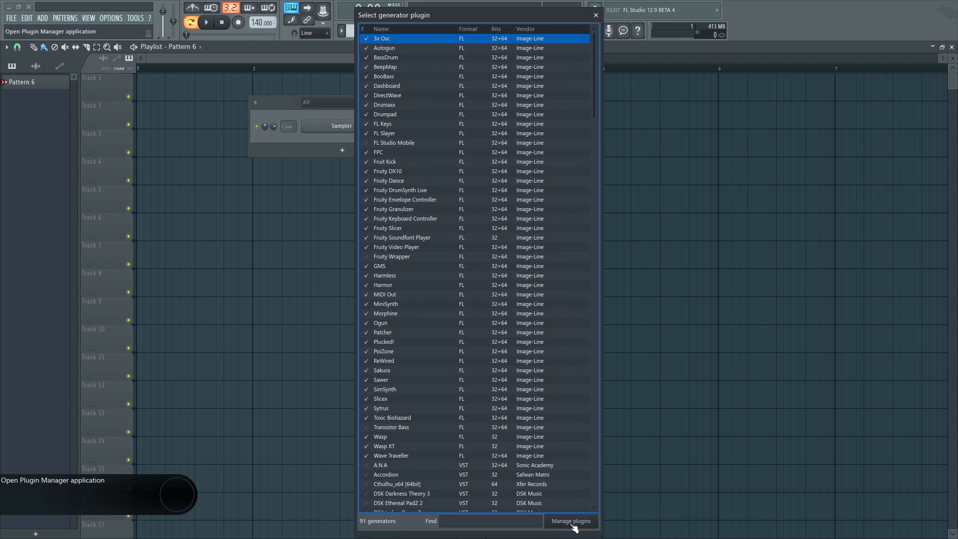
# Launch the Plugin Manager from the generator picker's Manage plugins button
pyautogui.click(570, 520)
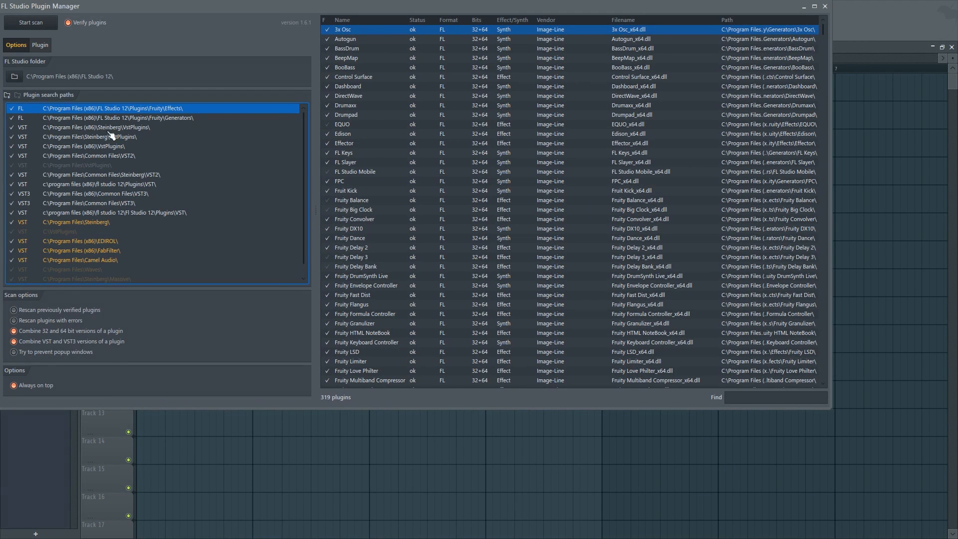
pyautogui.moveTo(61, 101)
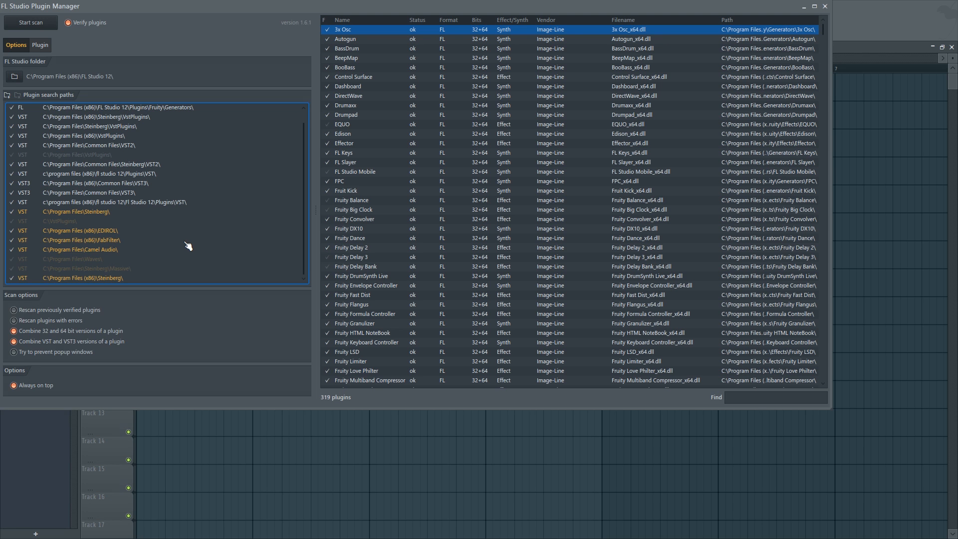
pyautogui.moveTo(139, 174)
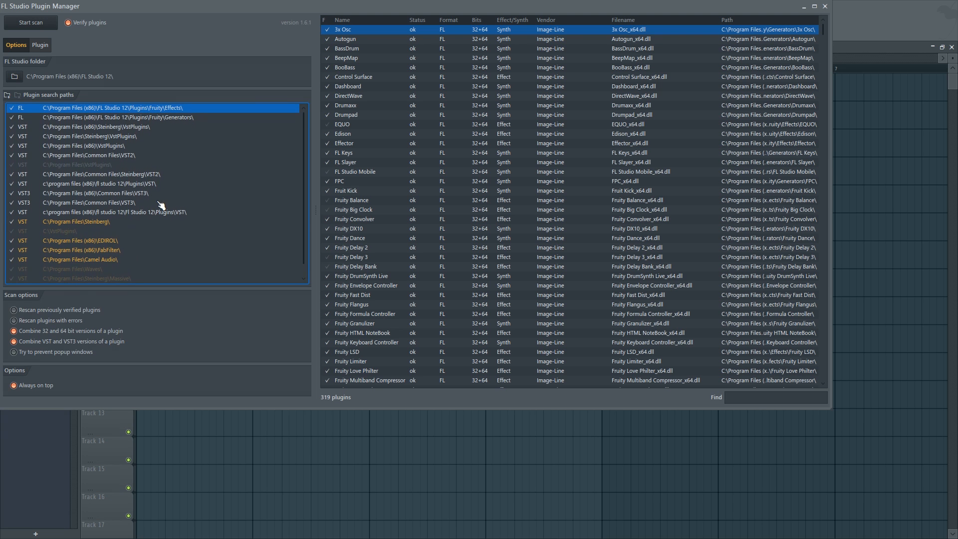
pyautogui.moveTo(213, 185)
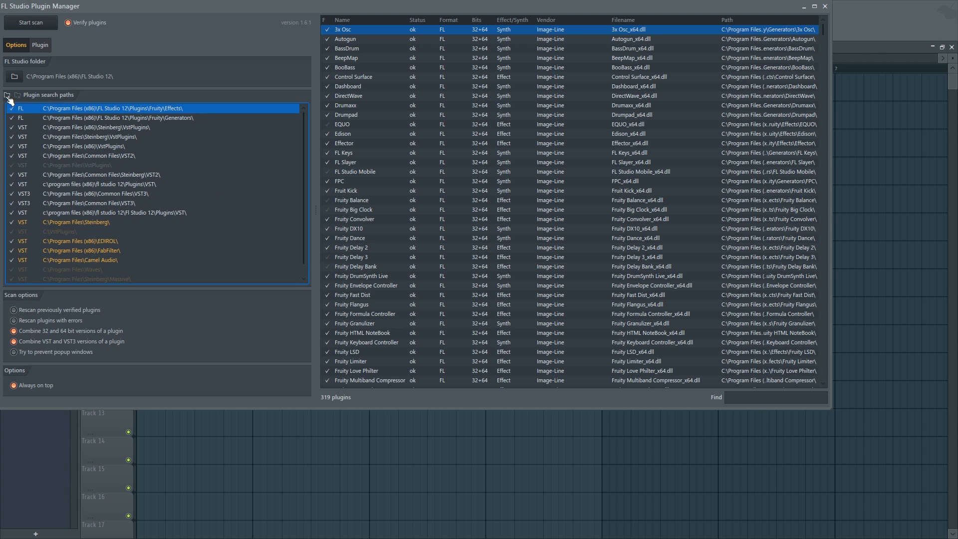
pyautogui.moveTo(278, 189)
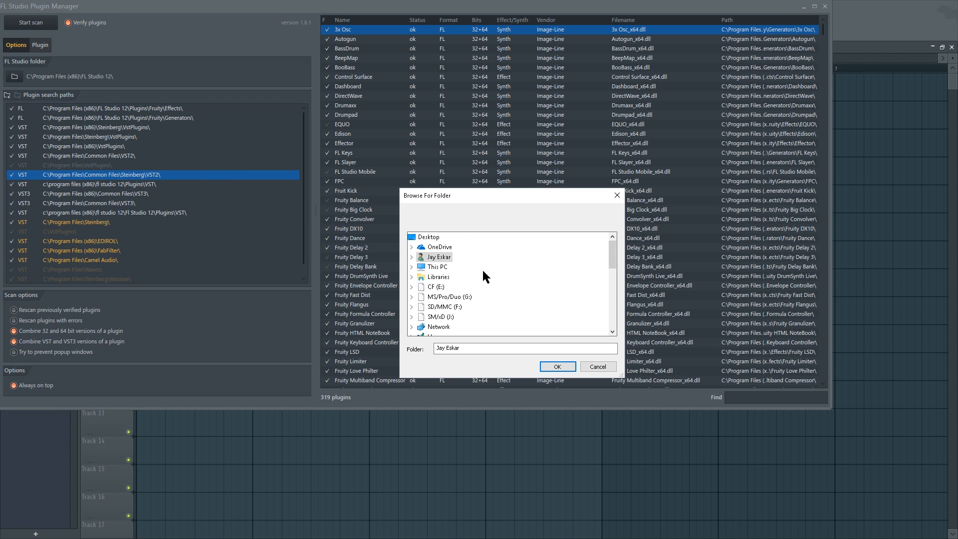
# In the folder browser, create a Desktop folder named 'JAY ESKAR VSTS'
pyautogui.scroll(-3)
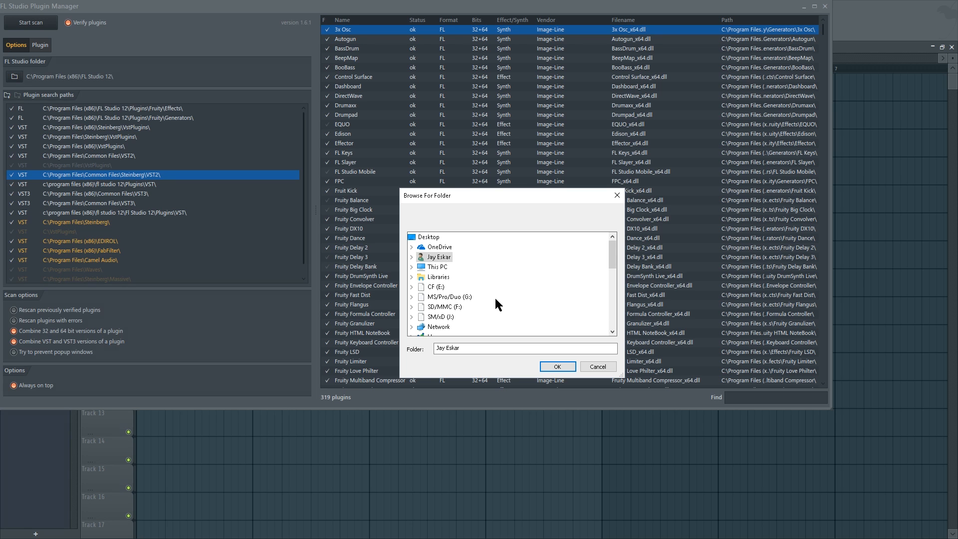
pyautogui.click(429, 236)
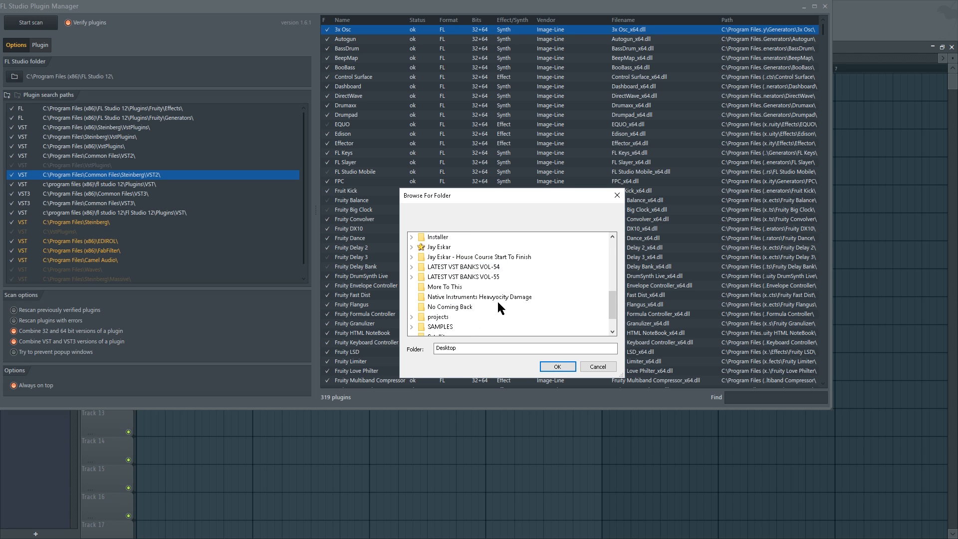
pyautogui.rightClick(435, 316)
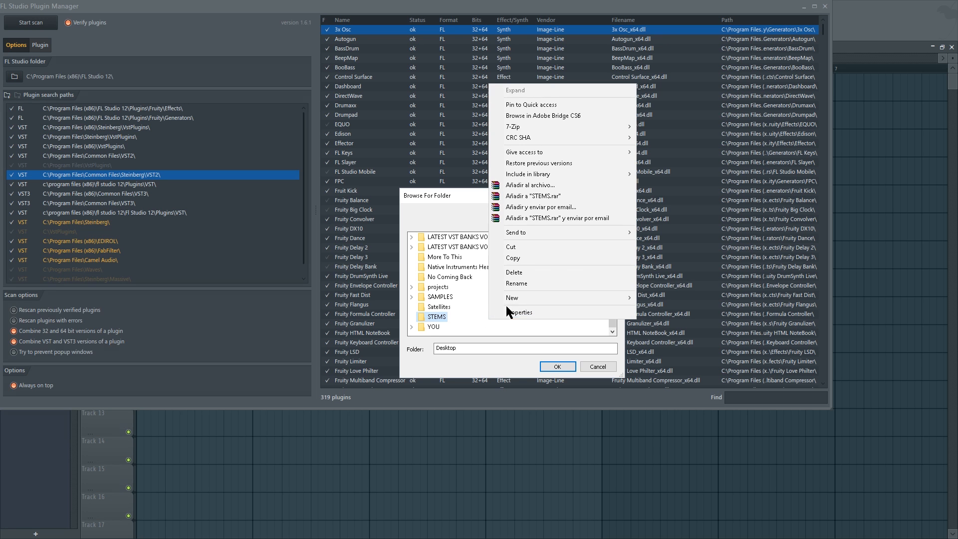
pyautogui.click(511, 297)
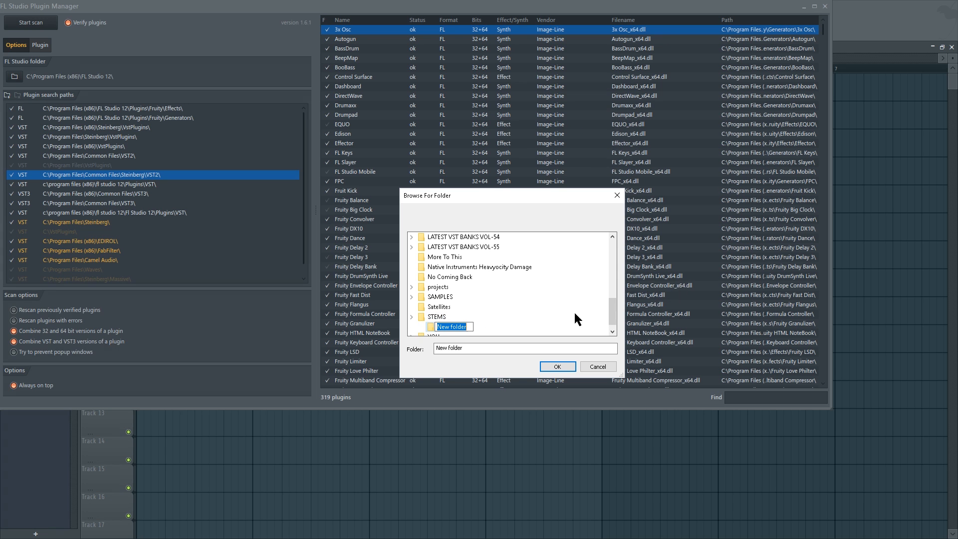
pyautogui.moveTo(536, 329)
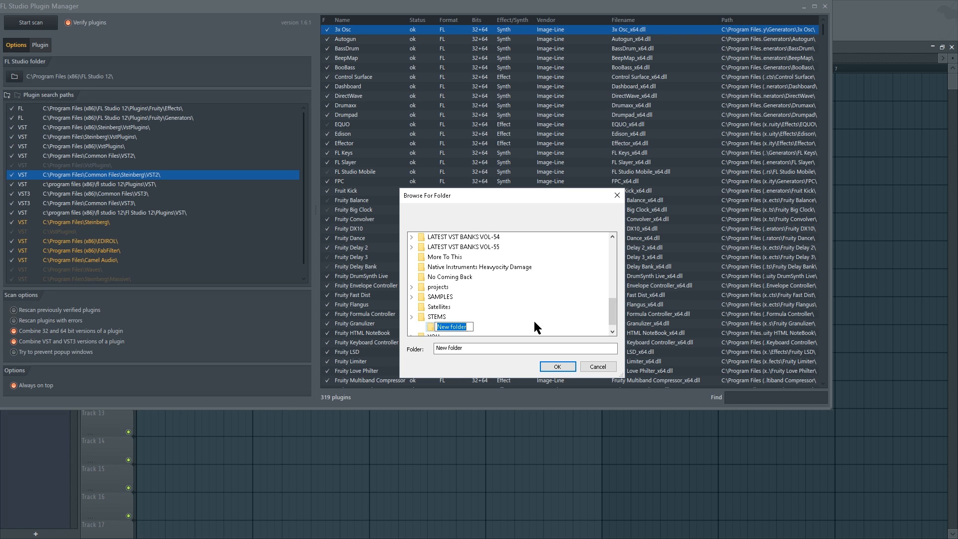
pyautogui.rightClick(427, 237)
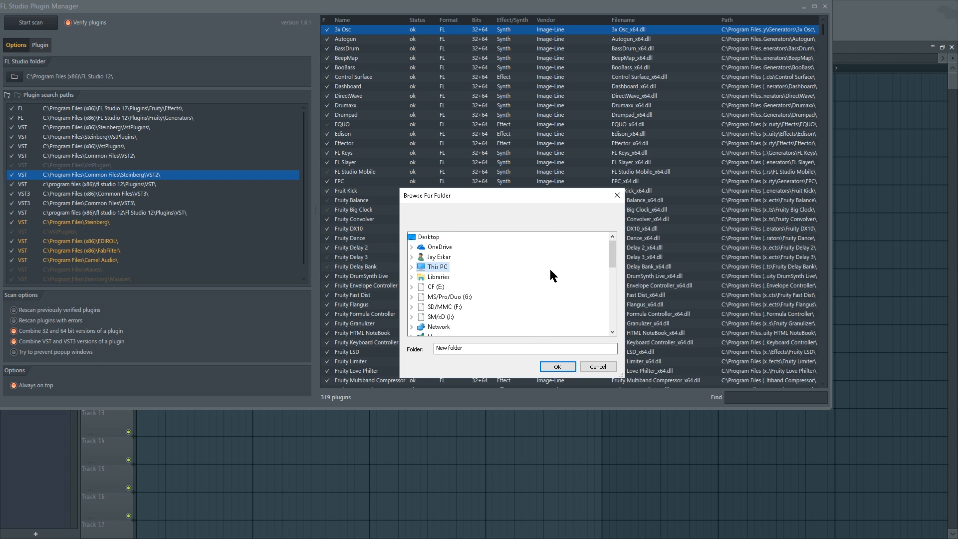
pyautogui.click(443, 306)
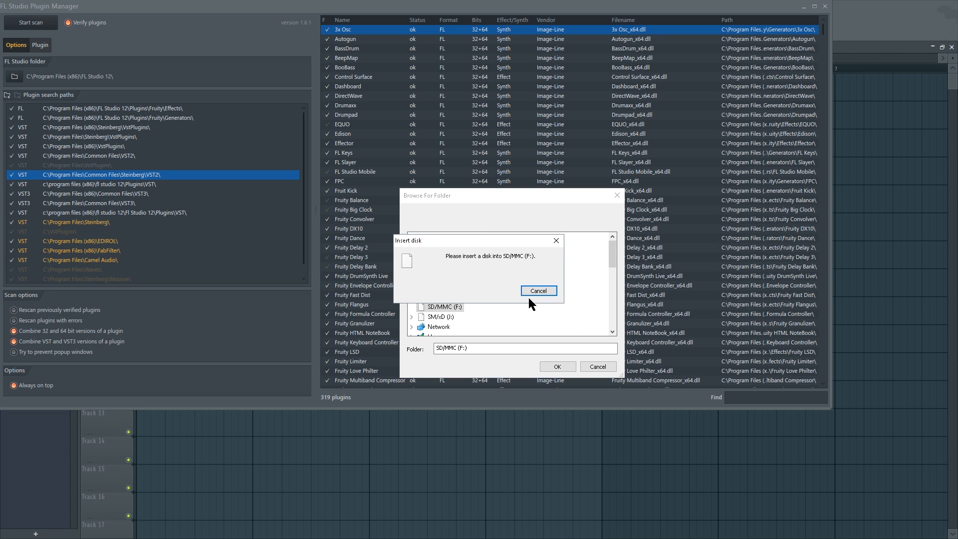
pyautogui.click(539, 291)
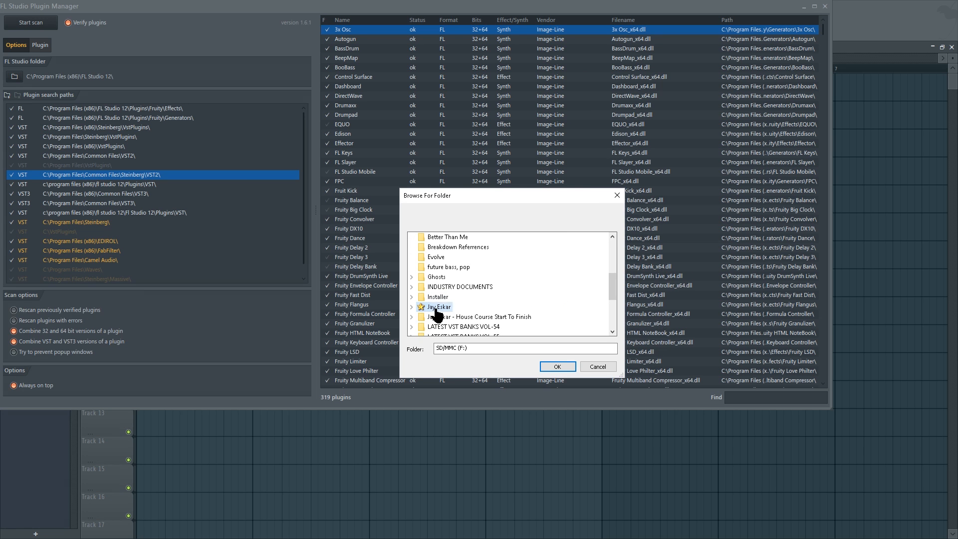
pyautogui.rightClick(435, 307)
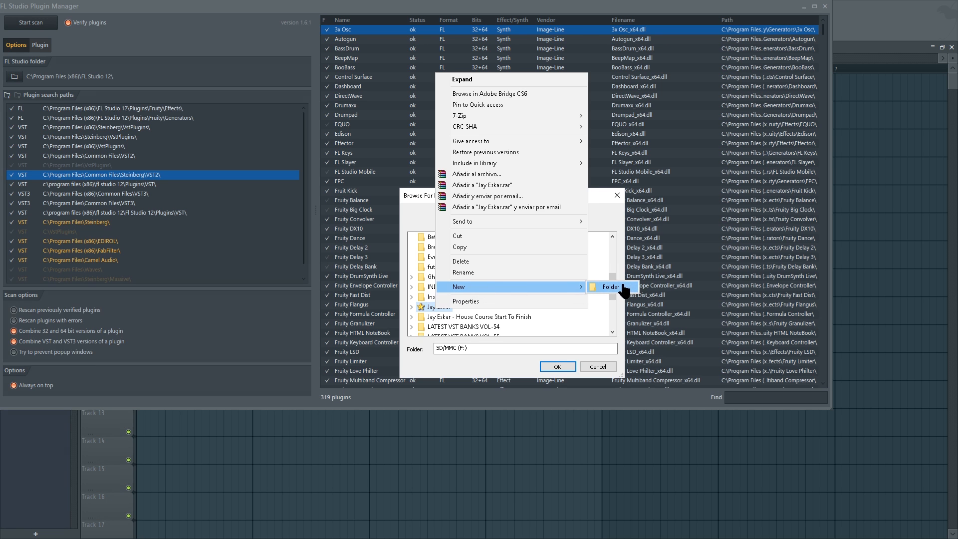
pyautogui.click(609, 286)
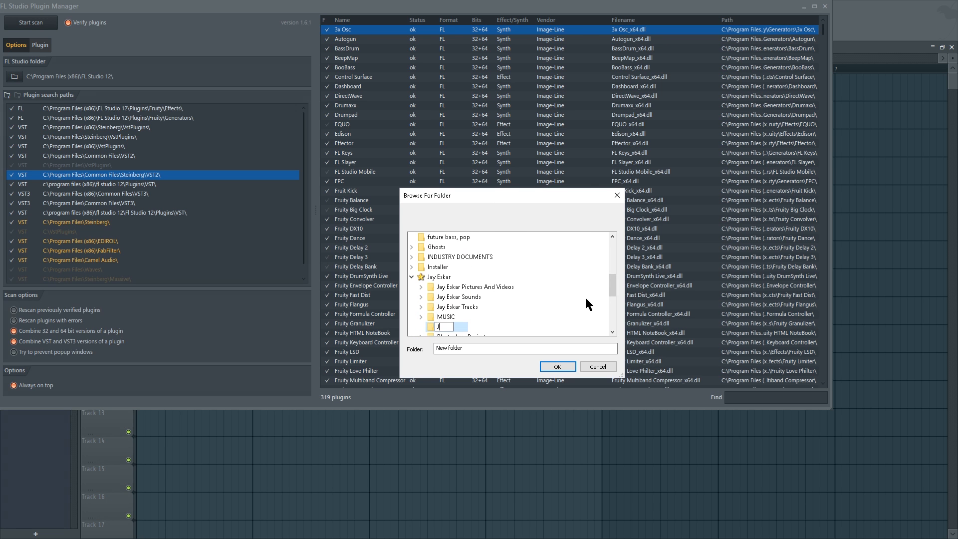
pyautogui.write('AY ESKAR VSTS')
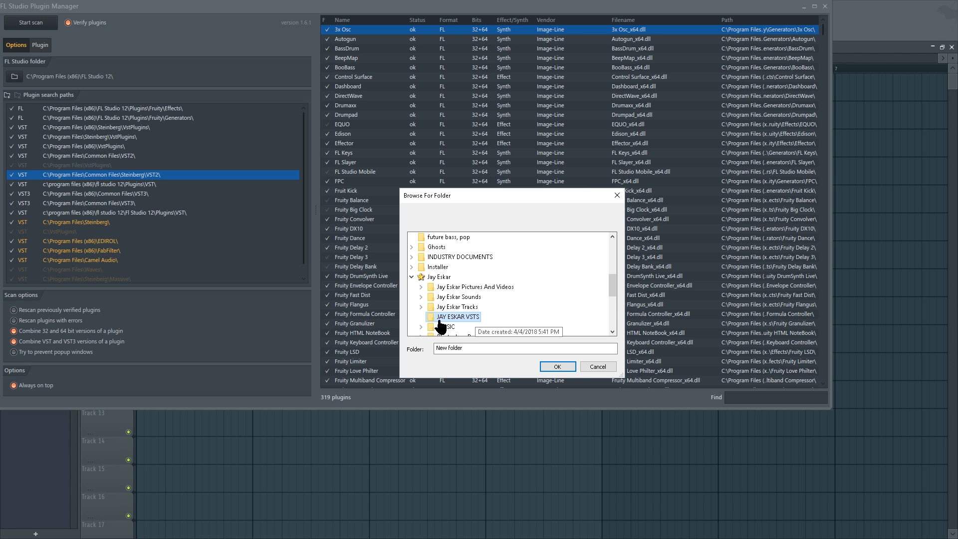
pyautogui.moveTo(487, 325)
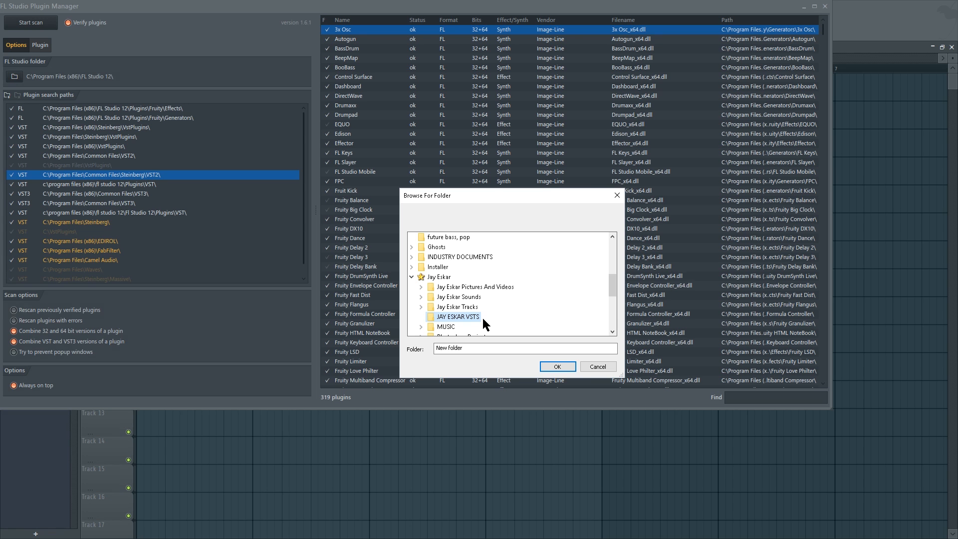
pyautogui.moveTo(508, 317)
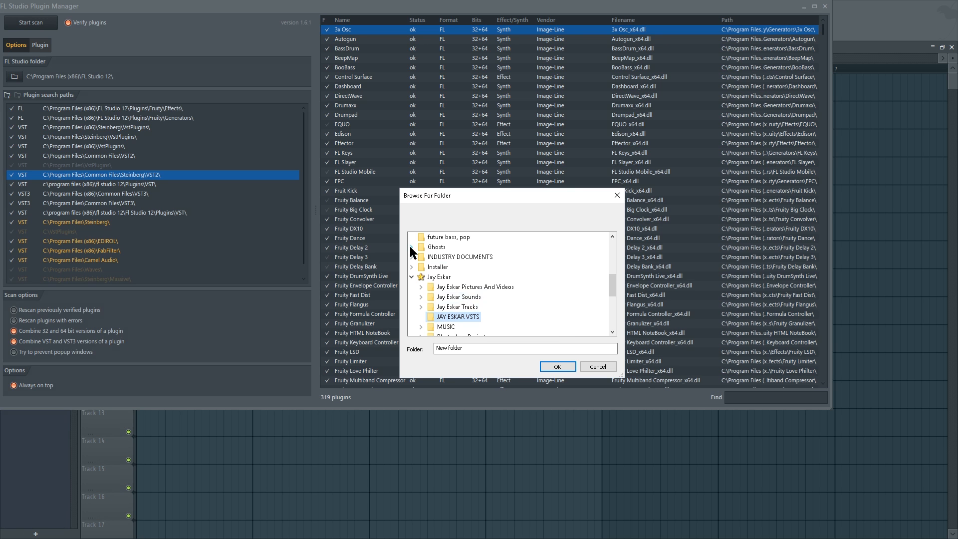
pyautogui.moveTo(491, 329)
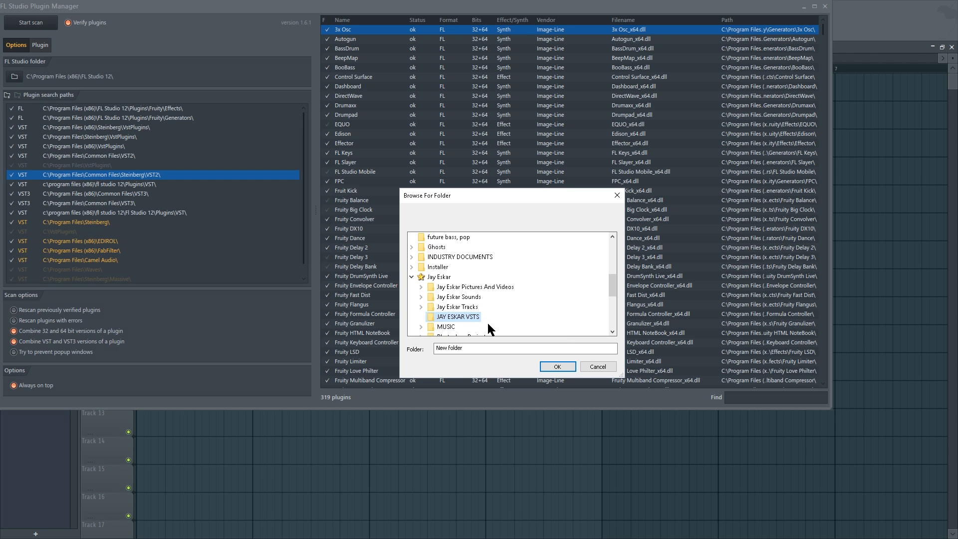
pyautogui.moveTo(556, 367)
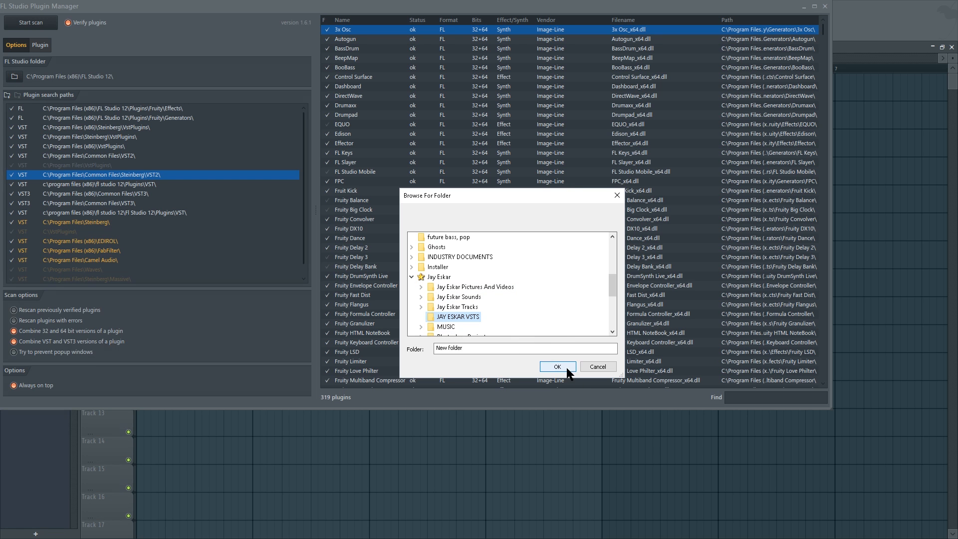
pyautogui.moveTo(552, 369)
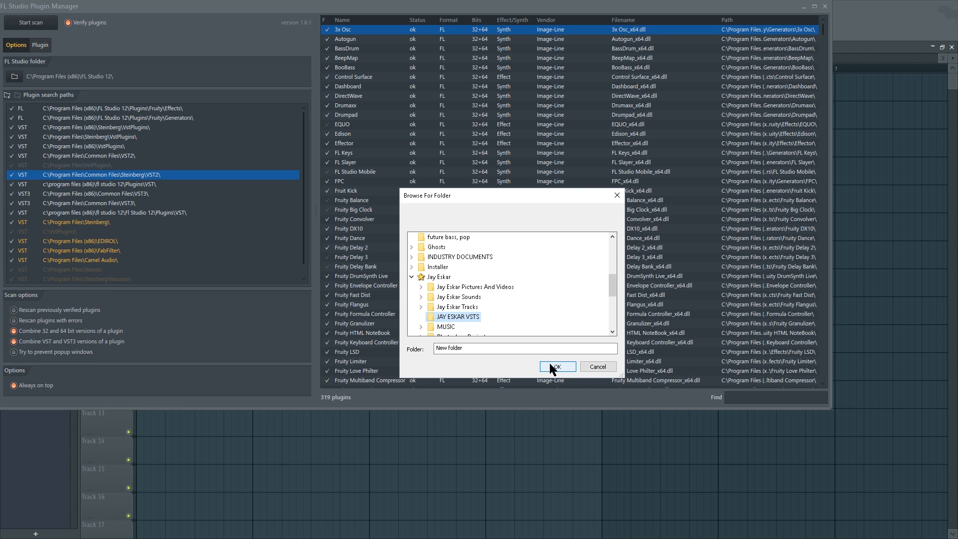
# Confirm the JAY ESKAR VSTS folder and enable its checkbox in Plugin search paths
pyautogui.click(556, 366)
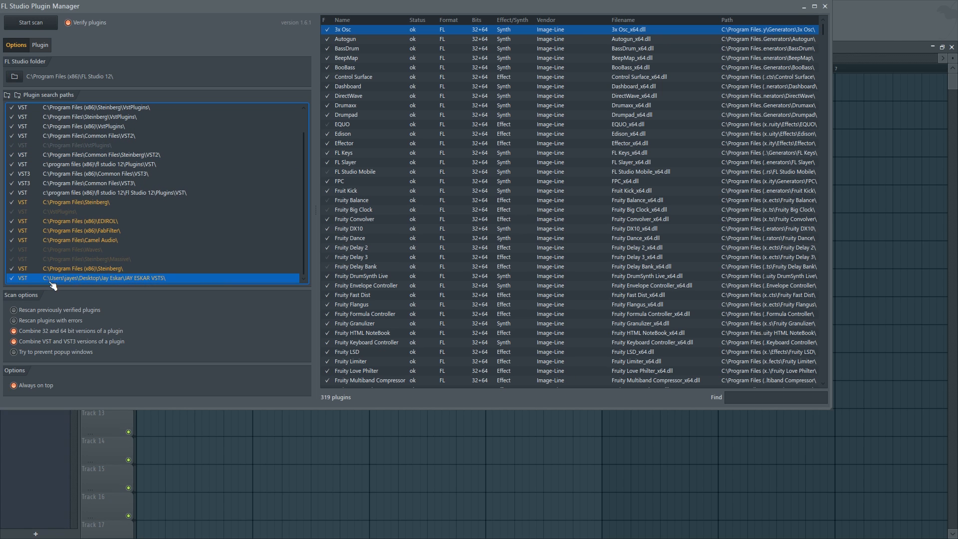
pyautogui.moveTo(78, 245)
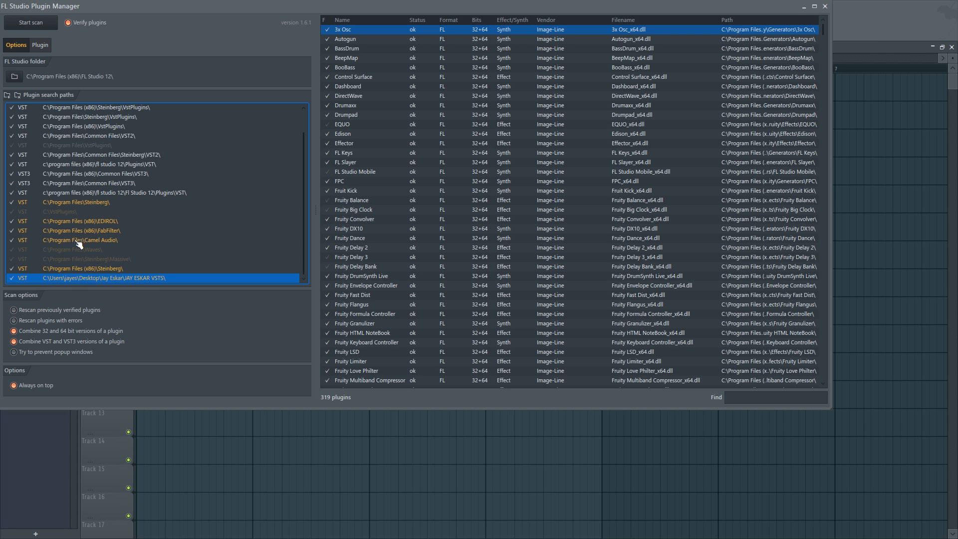
pyautogui.moveTo(189, 280)
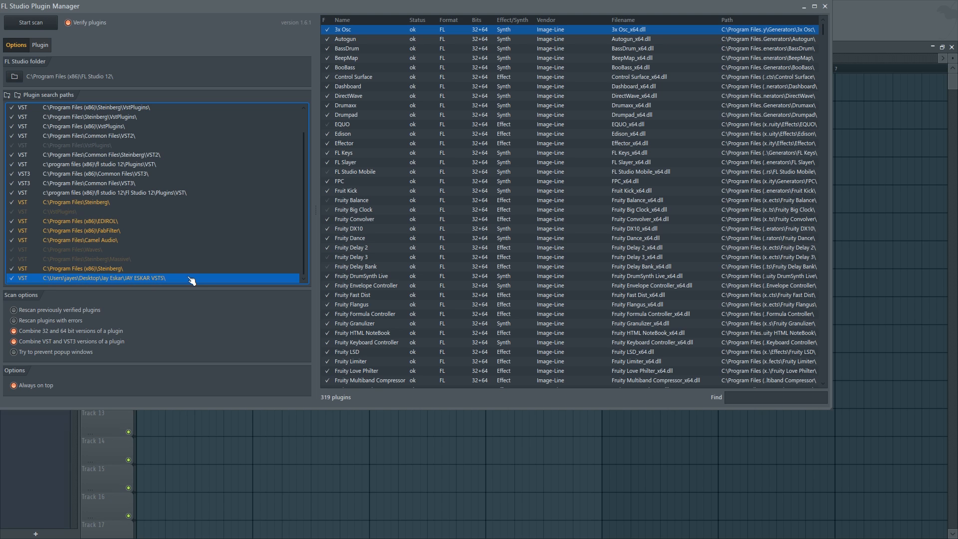
pyautogui.moveTo(175, 283)
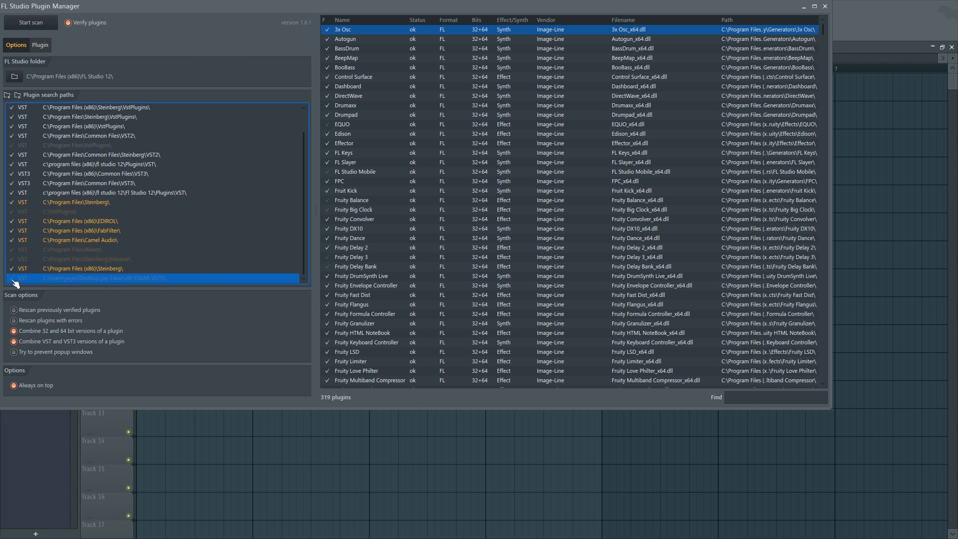
pyautogui.click(11, 278)
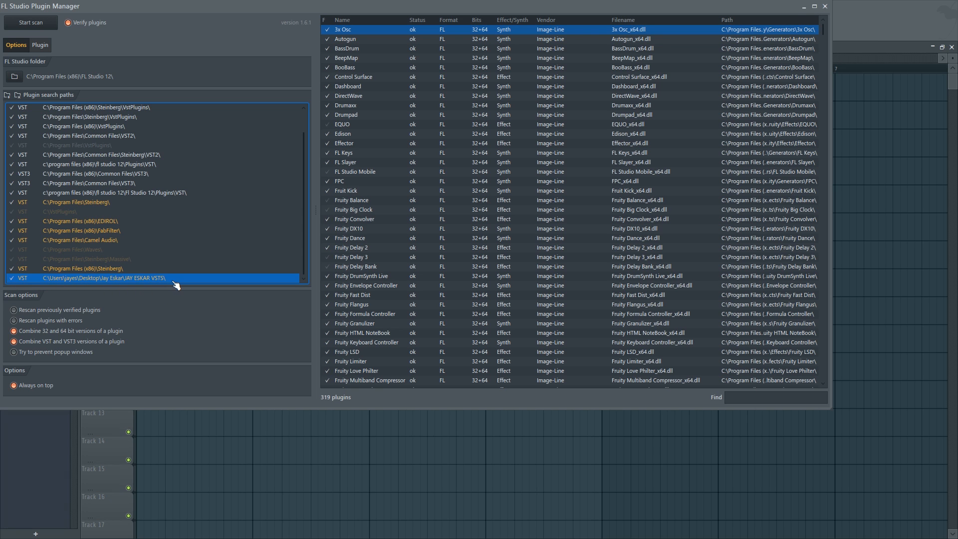
pyautogui.moveTo(250, 211)
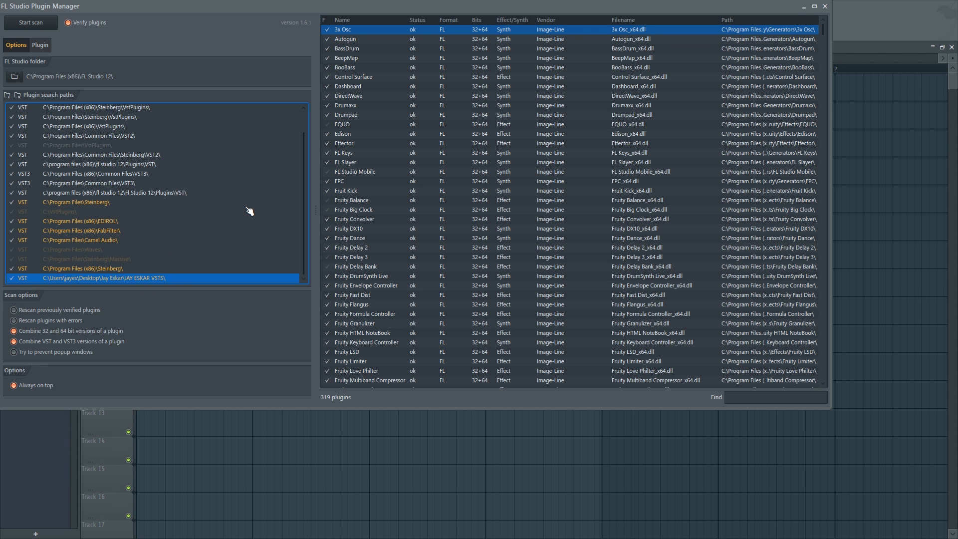
pyautogui.scroll(3)
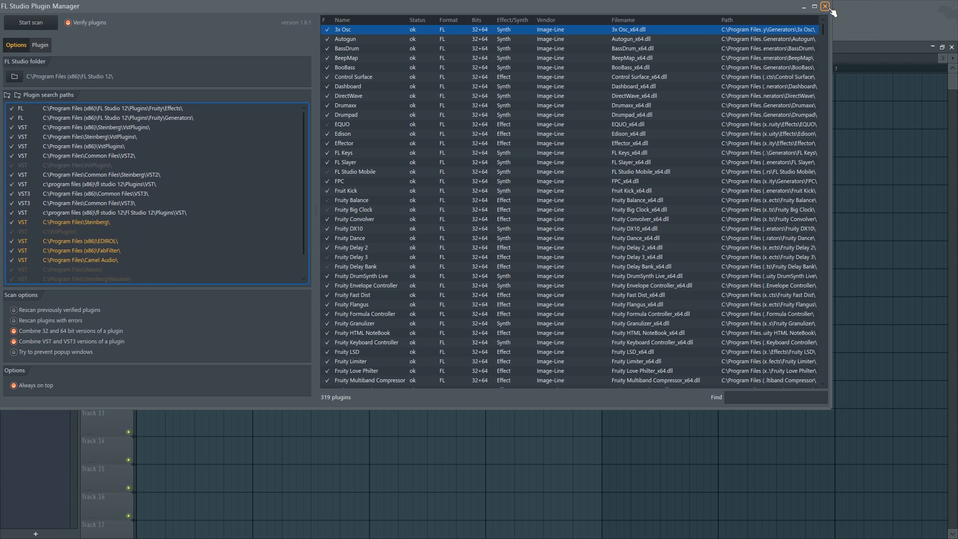
# Close Plugin Manager and extract the CheapoTone archive into the Desktop 'JAY ESKAR VSTS' folder
pyautogui.click(825, 6)
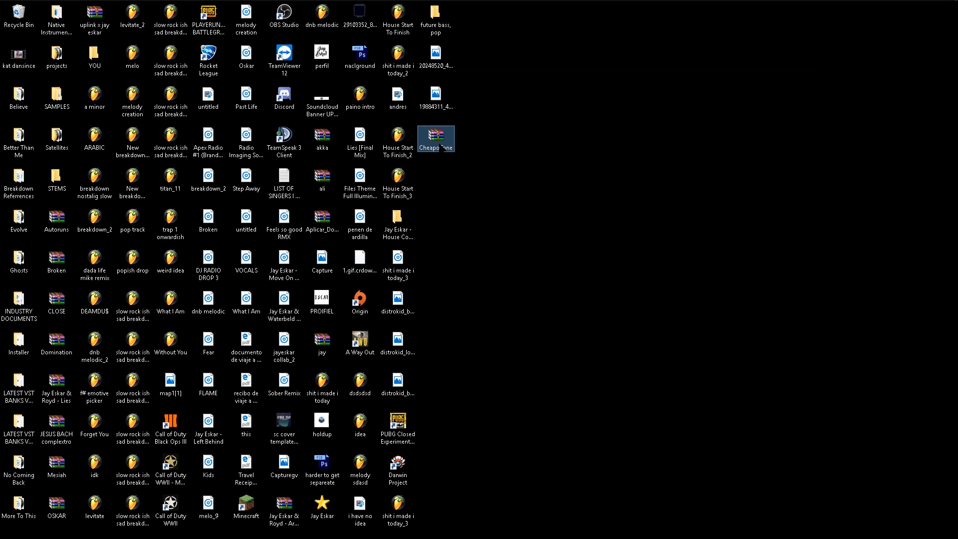
pyautogui.rightClick(436, 138)
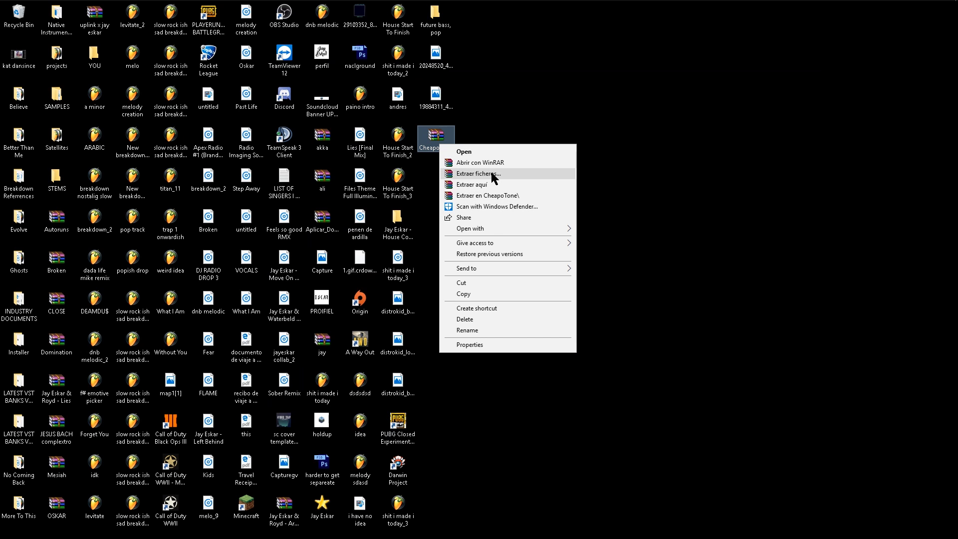
pyautogui.click(481, 173)
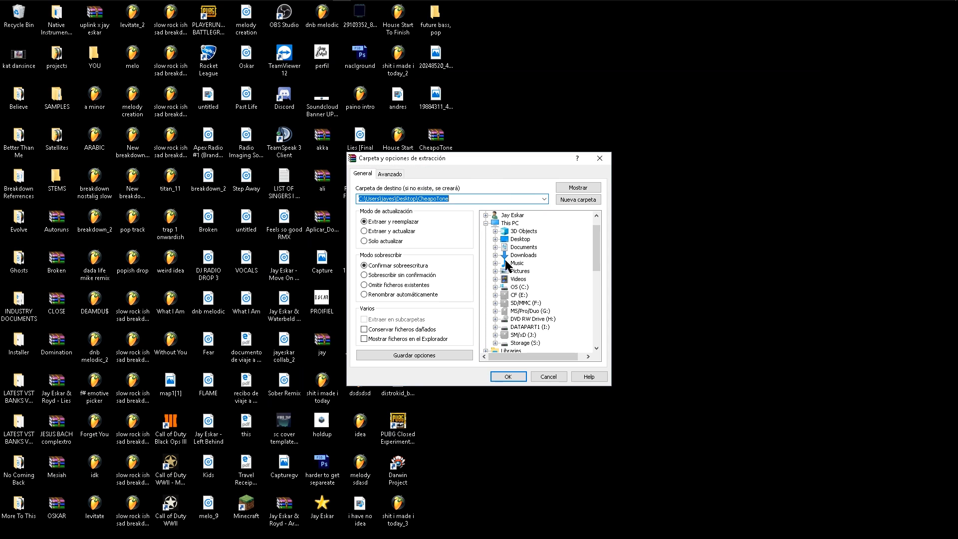
pyautogui.moveTo(557, 337)
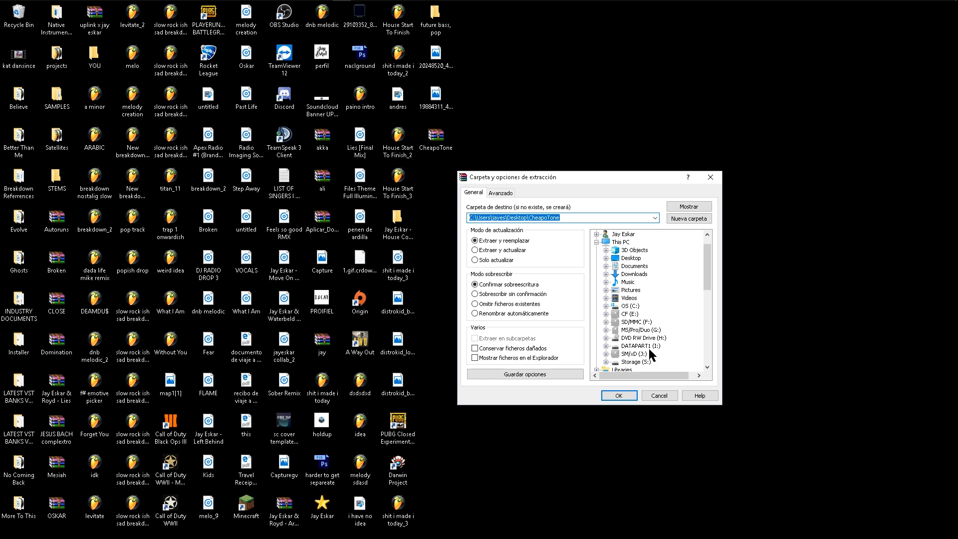
pyautogui.scroll(-3)
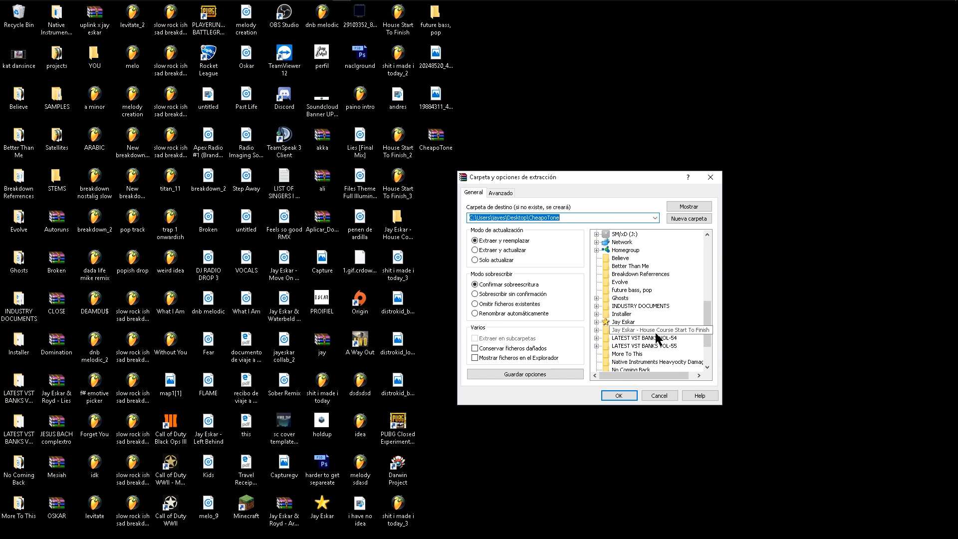
pyautogui.click(597, 306)
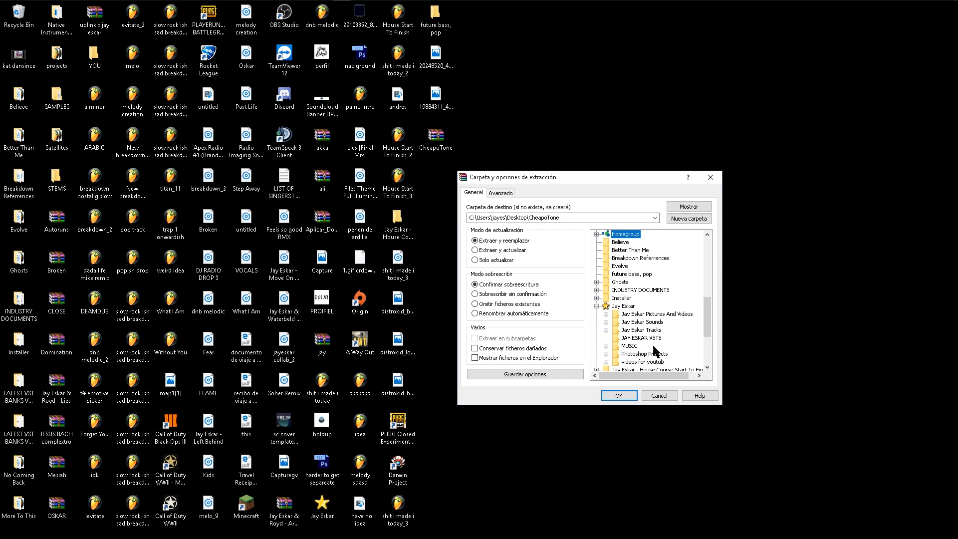
pyautogui.click(641, 338)
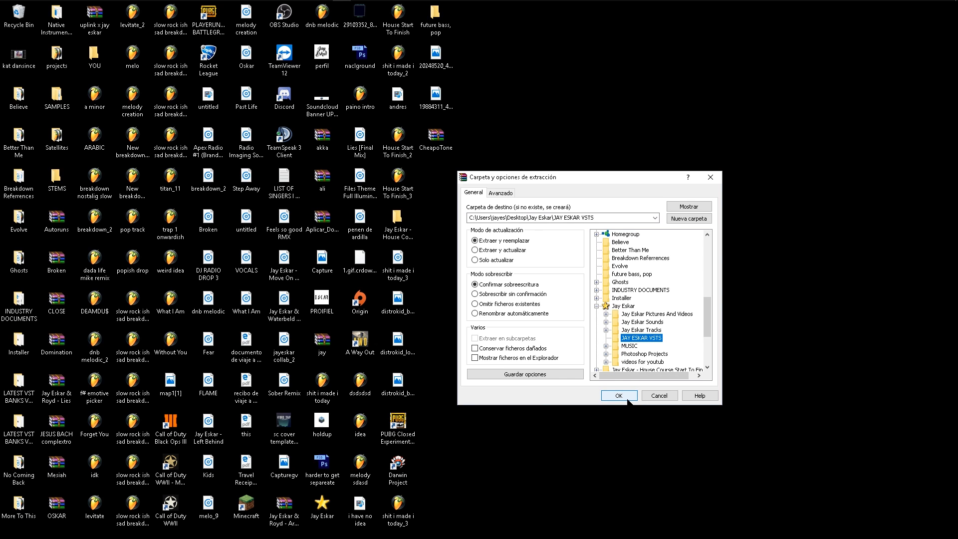
pyautogui.click(619, 395)
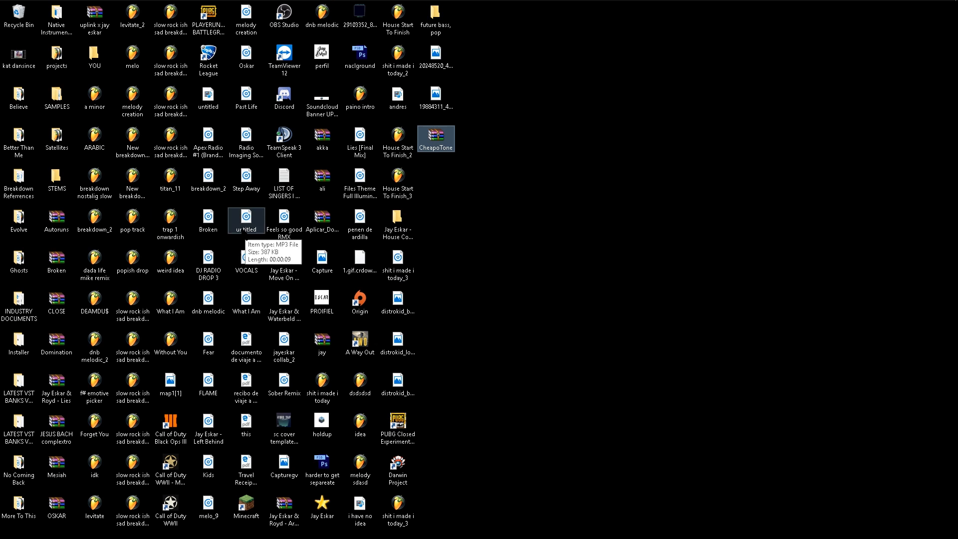
# Open the JAY ESKAR VSTS folder to verify CheapoTone.dll, then return to FL Studio
pyautogui.doubleClick(322, 506)
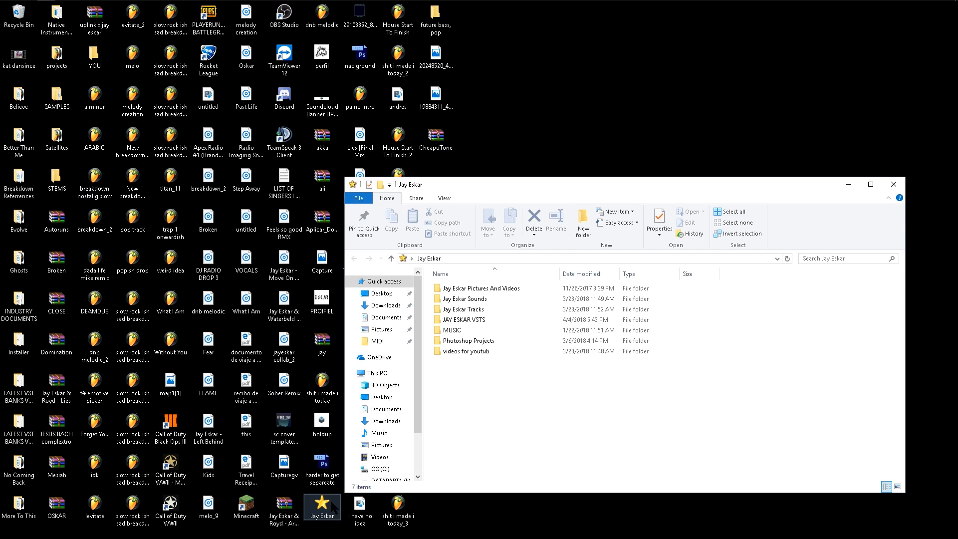
pyautogui.doubleClick(463, 319)
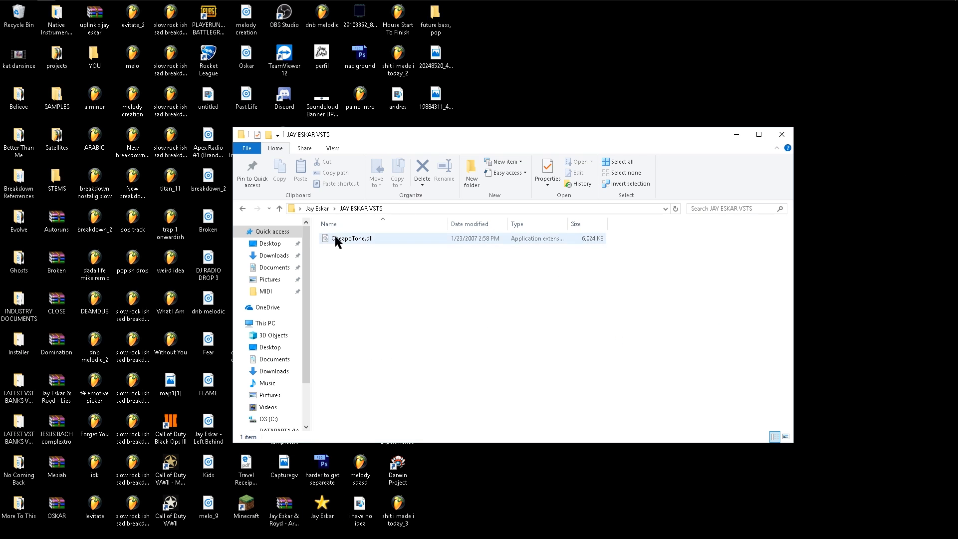
pyautogui.moveTo(377, 247)
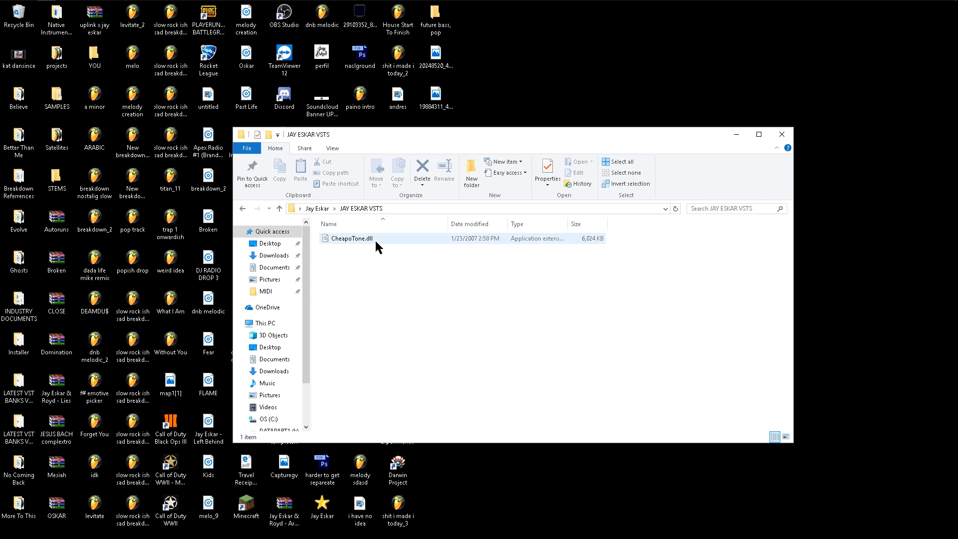
pyautogui.moveTo(373, 244)
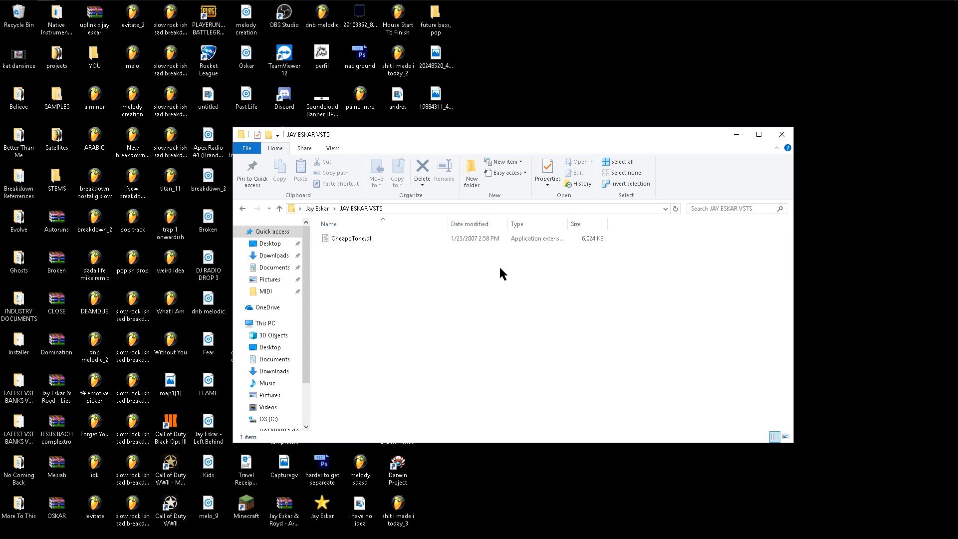
pyautogui.moveTo(396, 267)
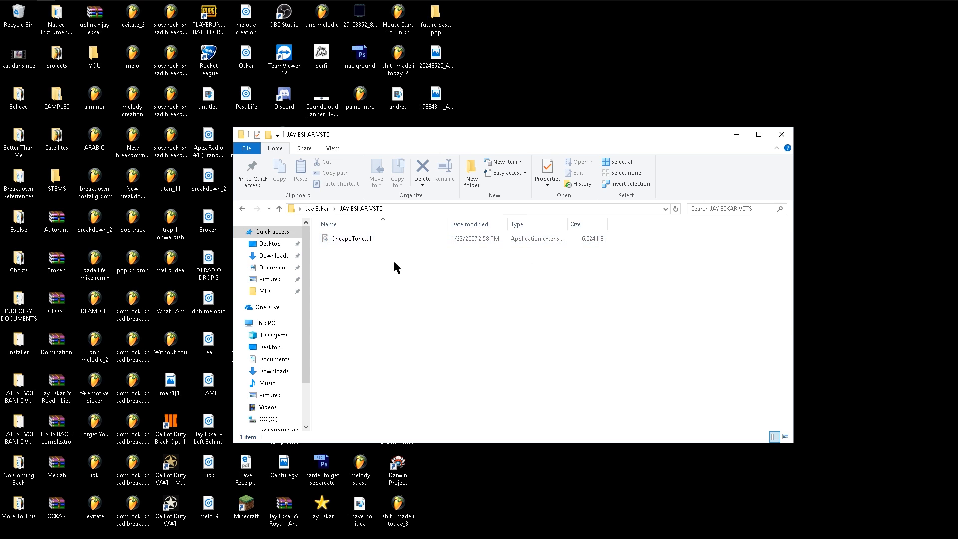
pyautogui.moveTo(441, 335)
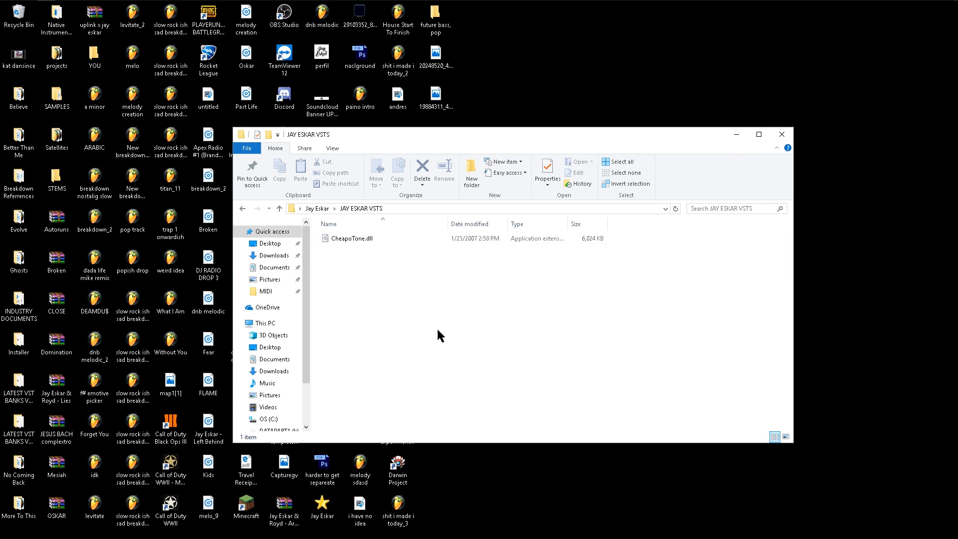
pyautogui.moveTo(430, 324)
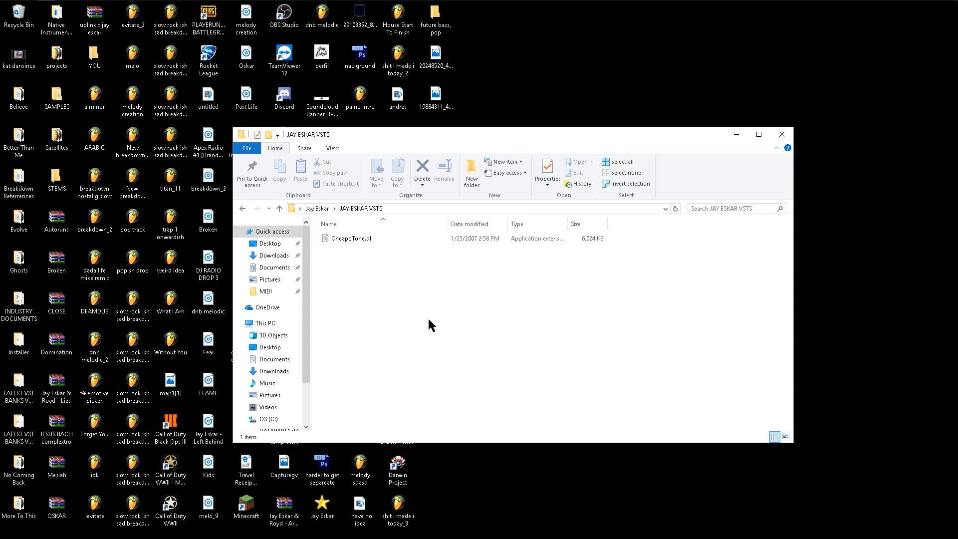
pyautogui.moveTo(420, 295)
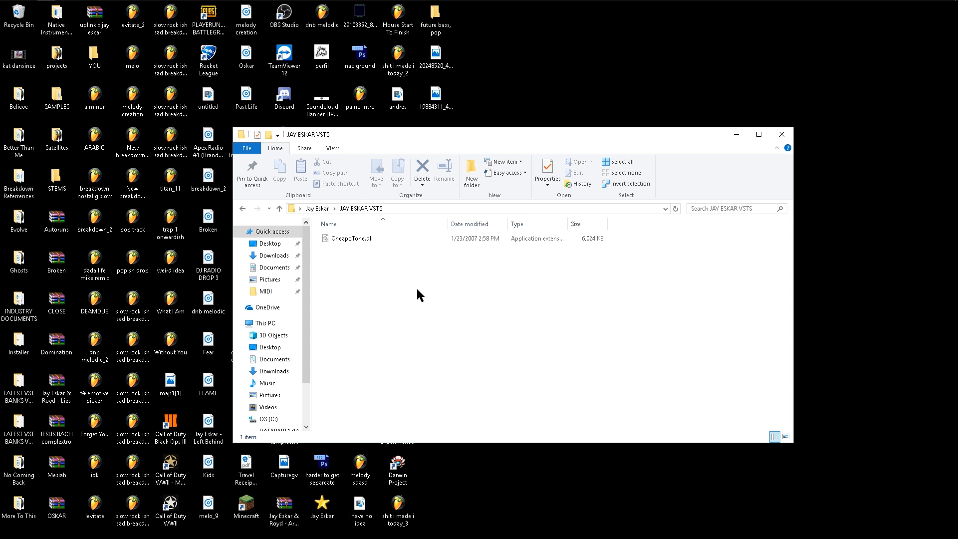
pyautogui.moveTo(377, 302)
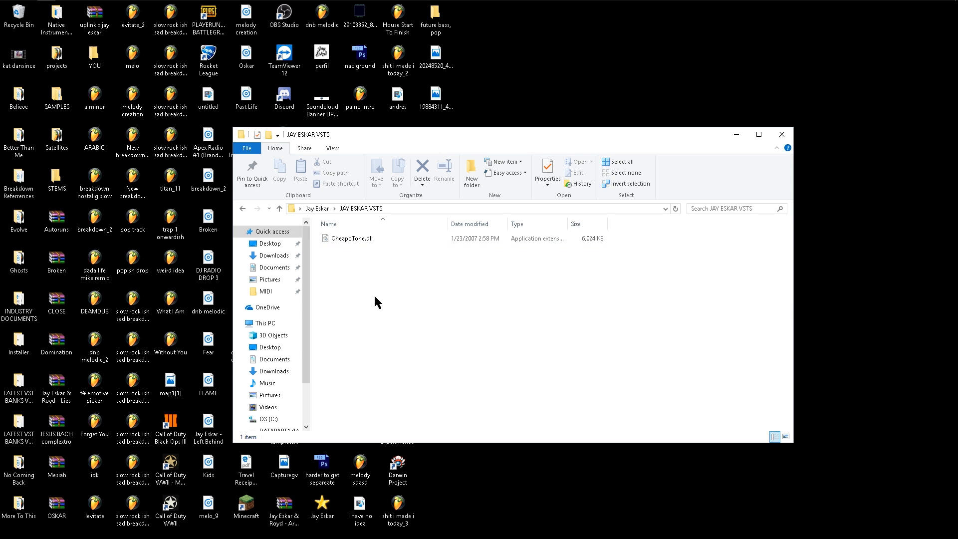
pyautogui.moveTo(409, 291)
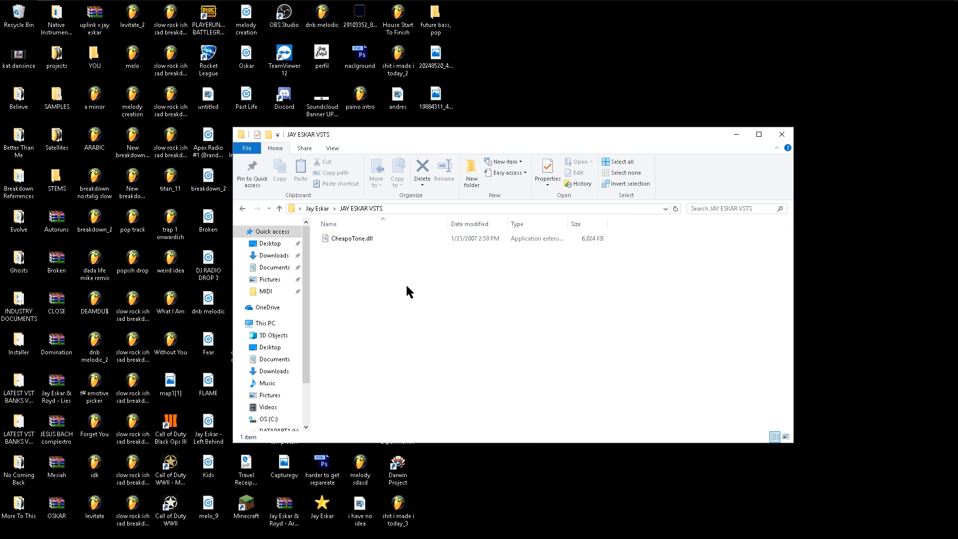
pyautogui.click(781, 134)
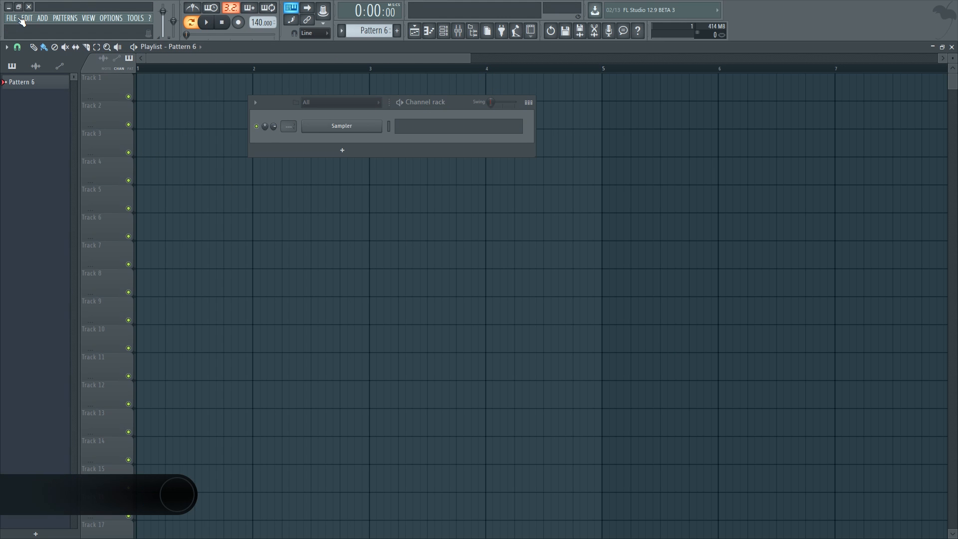
pyautogui.moveTo(43, 20)
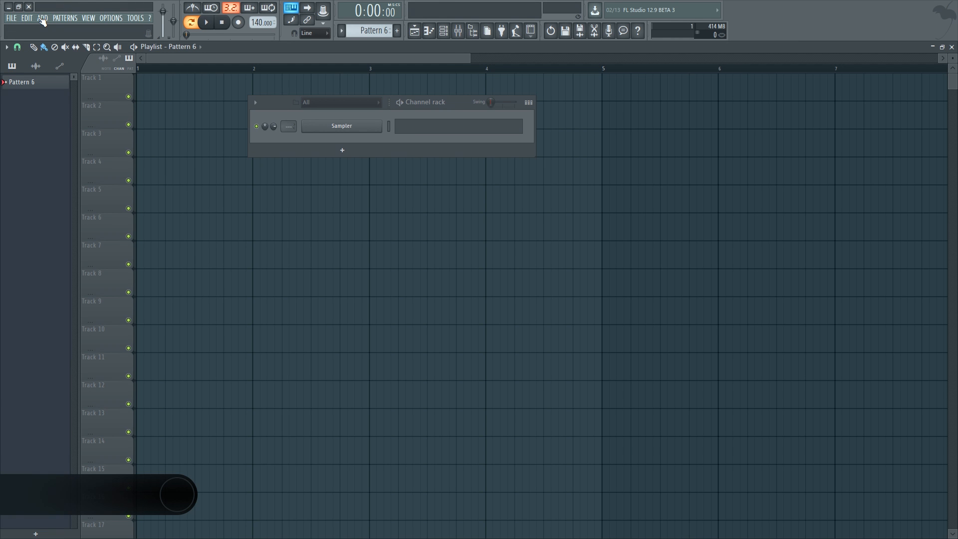
# Reopen the Plugin Manager via Add > More plugins > Manage plugins
pyautogui.click(42, 18)
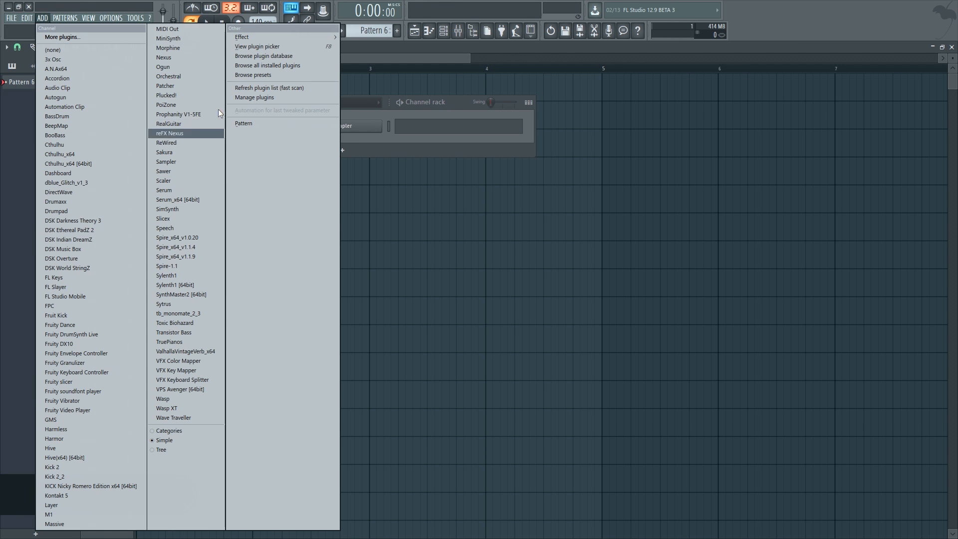
pyautogui.moveTo(60, 37)
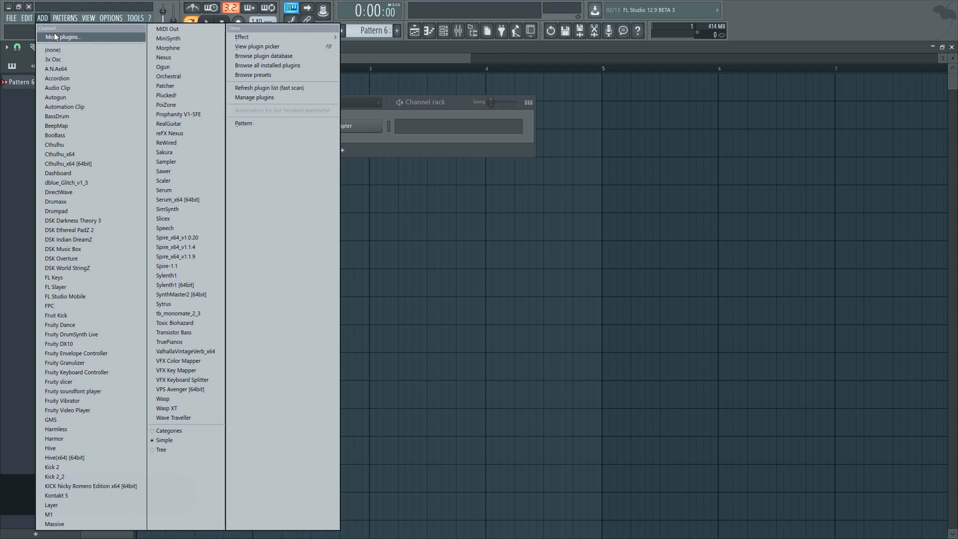
pyautogui.click(63, 37)
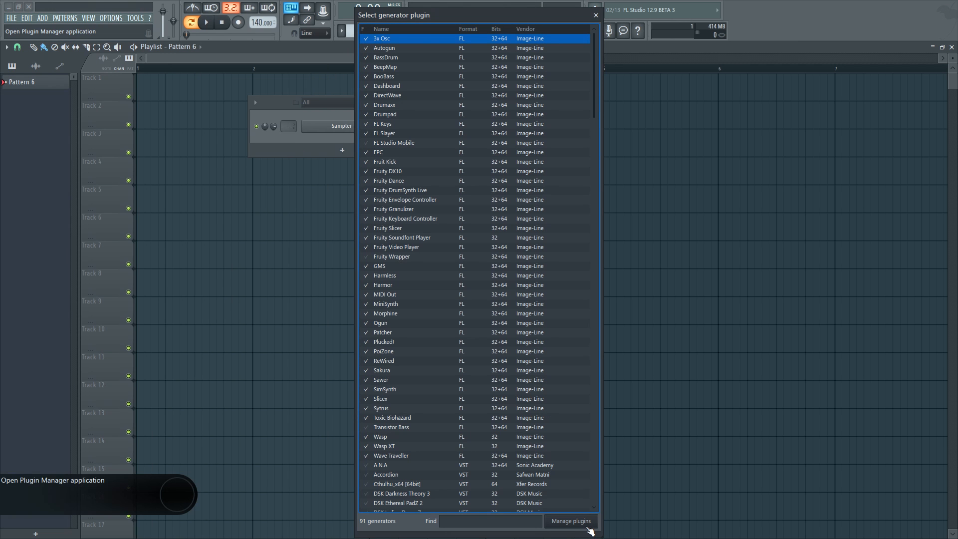
pyautogui.click(570, 521)
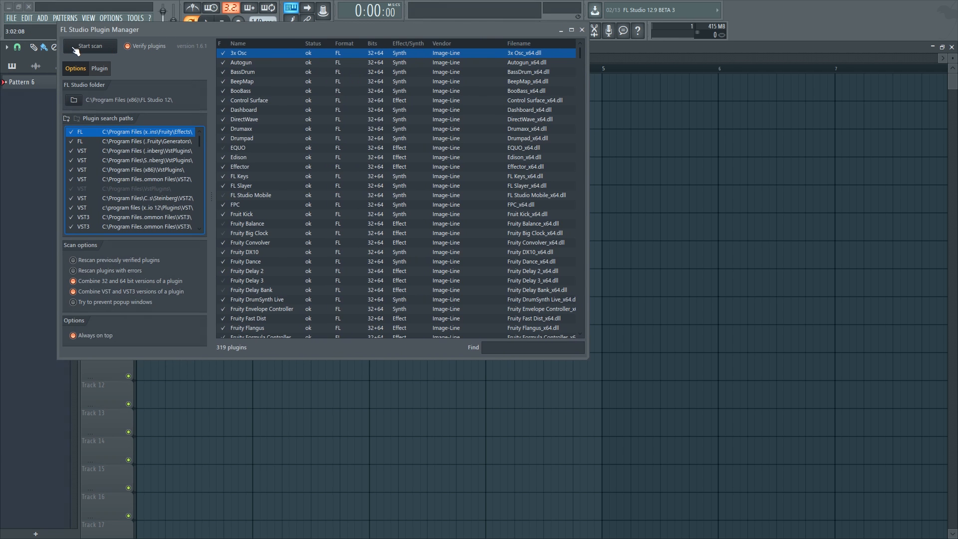
# Start a plugin scan in the Plugin Manager
pyautogui.click(90, 46)
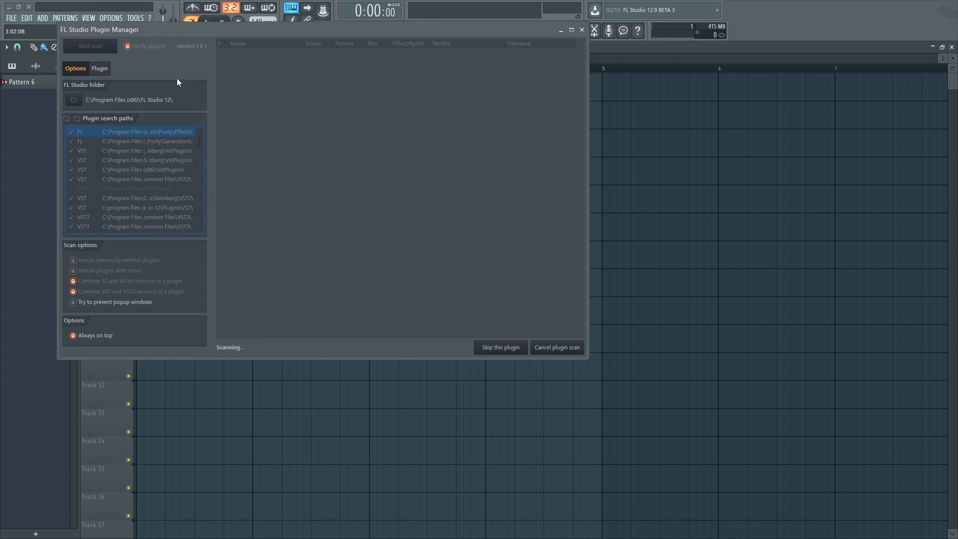
pyautogui.moveTo(120, 179)
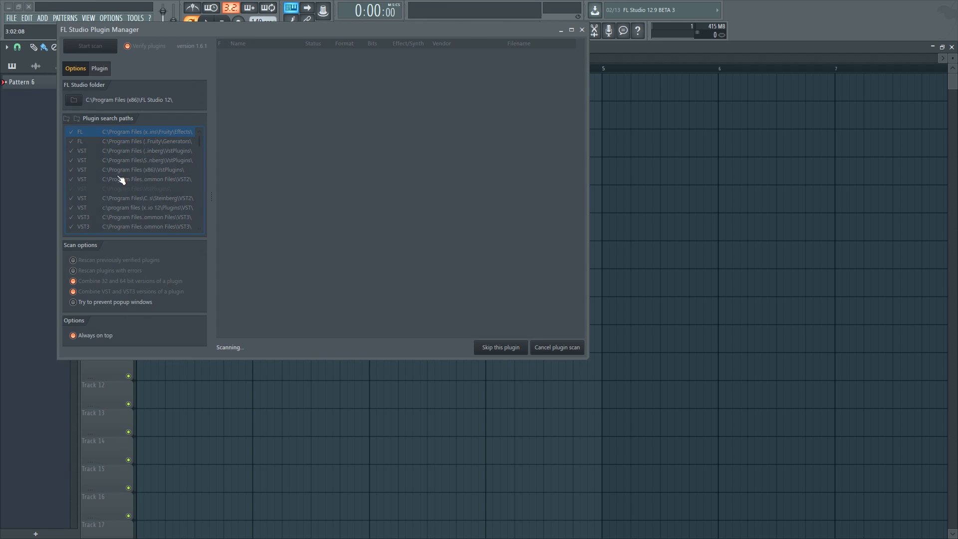
pyautogui.moveTo(157, 185)
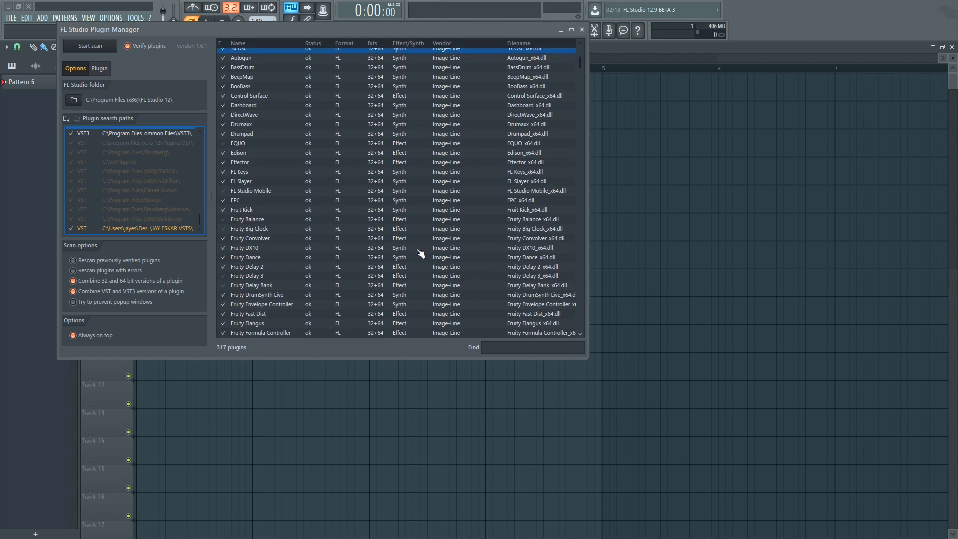
pyautogui.scroll(3)
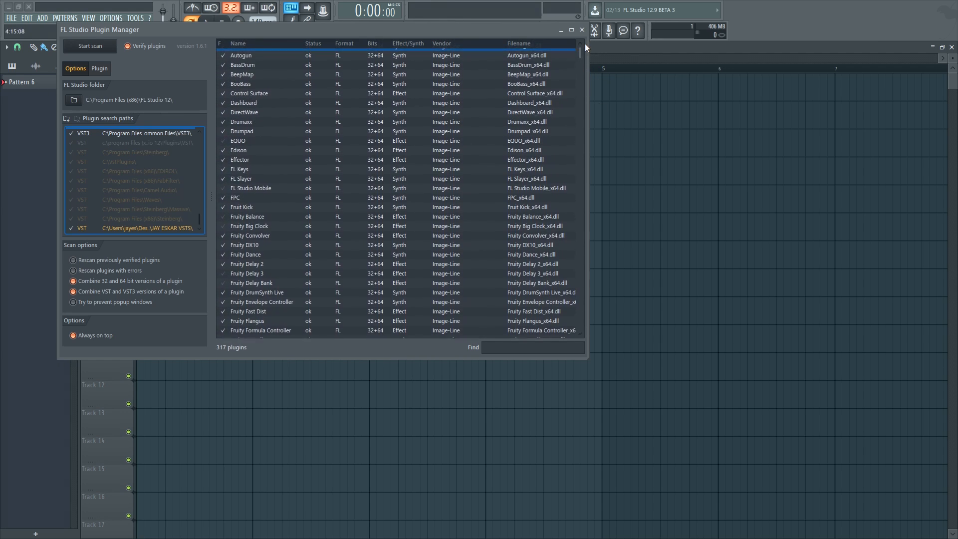
pyautogui.scroll(-3)
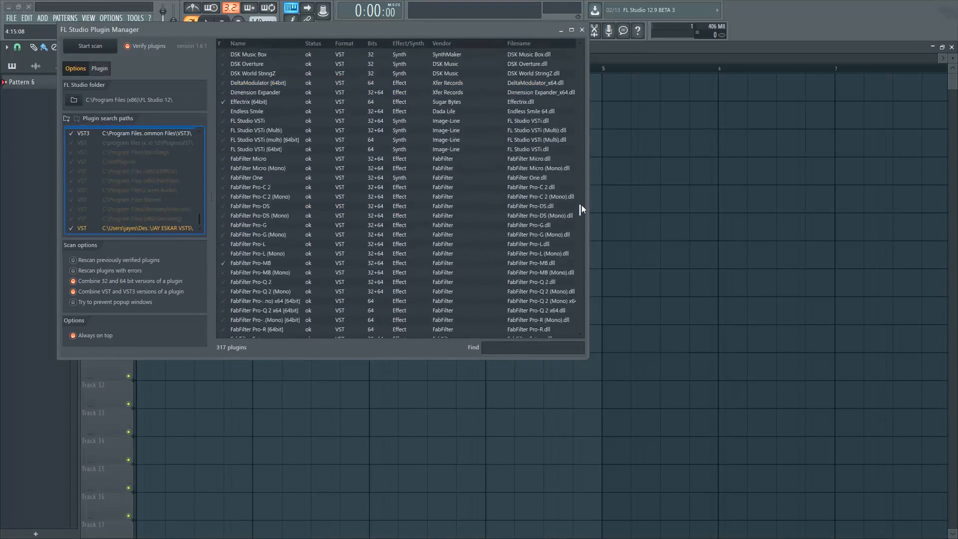
pyautogui.scroll(-3)
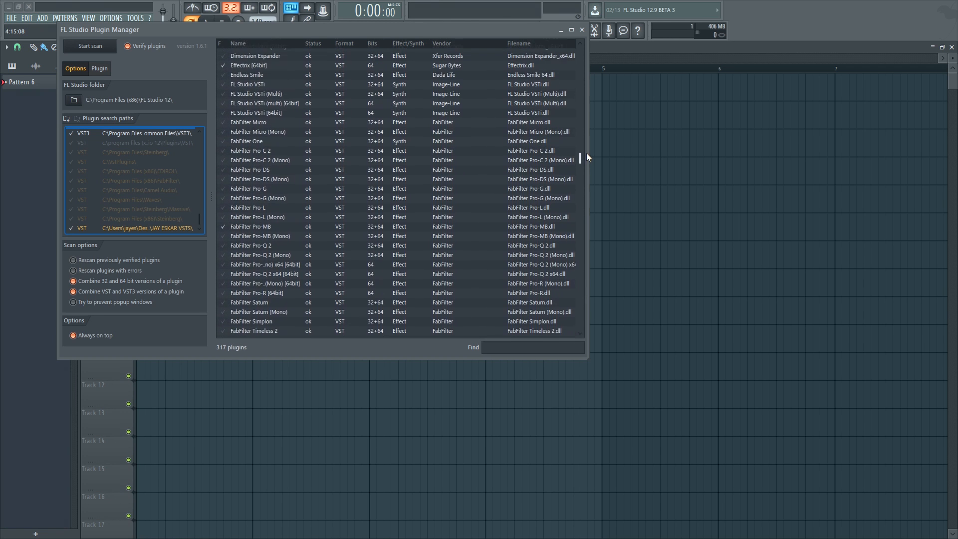
pyautogui.scroll(3)
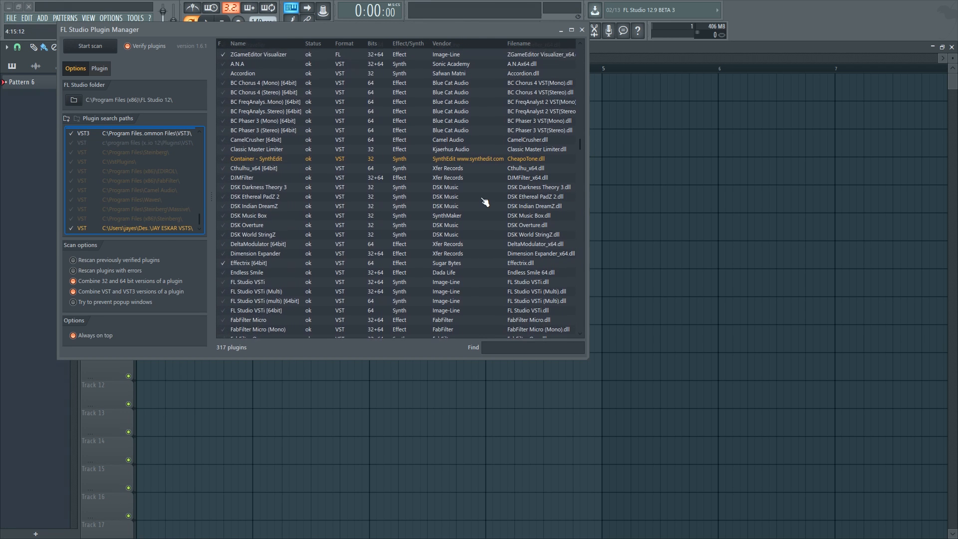
pyautogui.scroll(3)
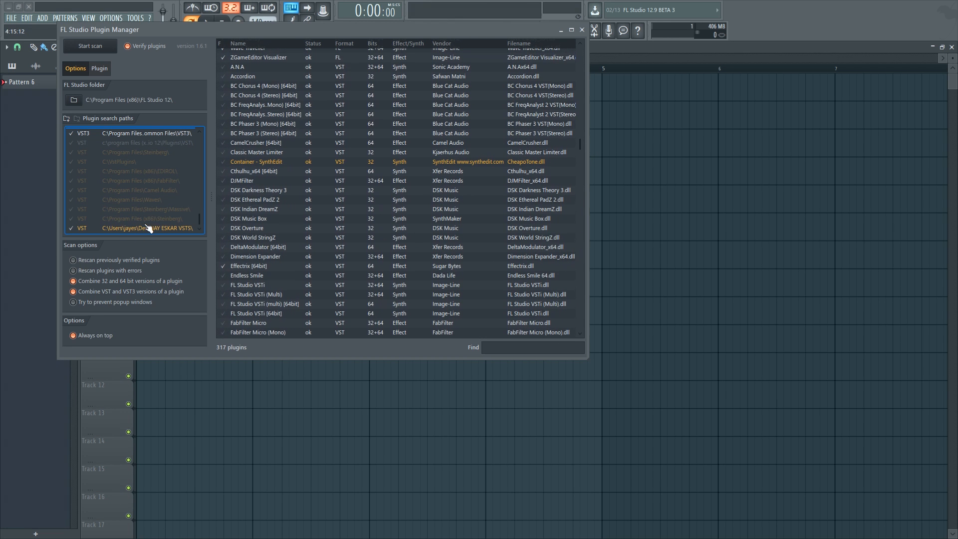
pyautogui.moveTo(493, 163)
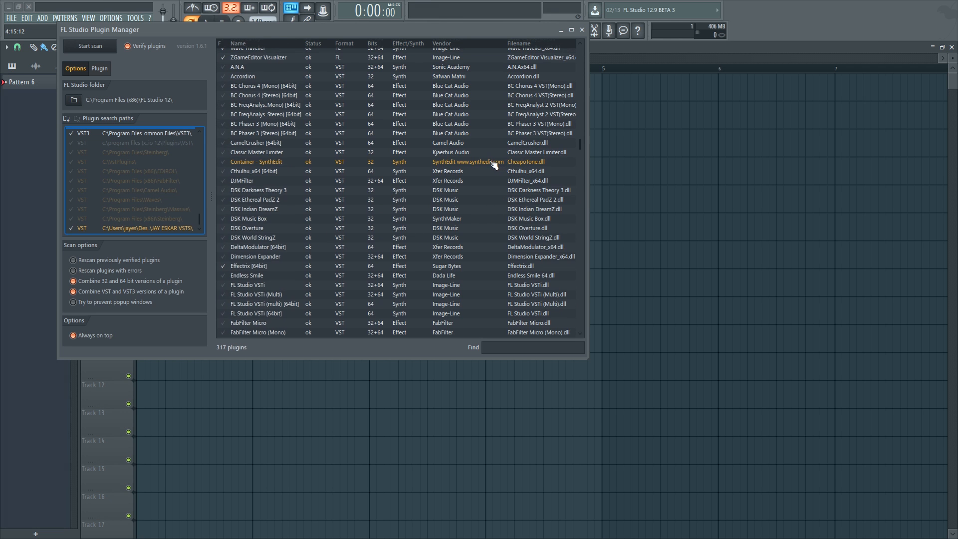
pyautogui.scroll(3)
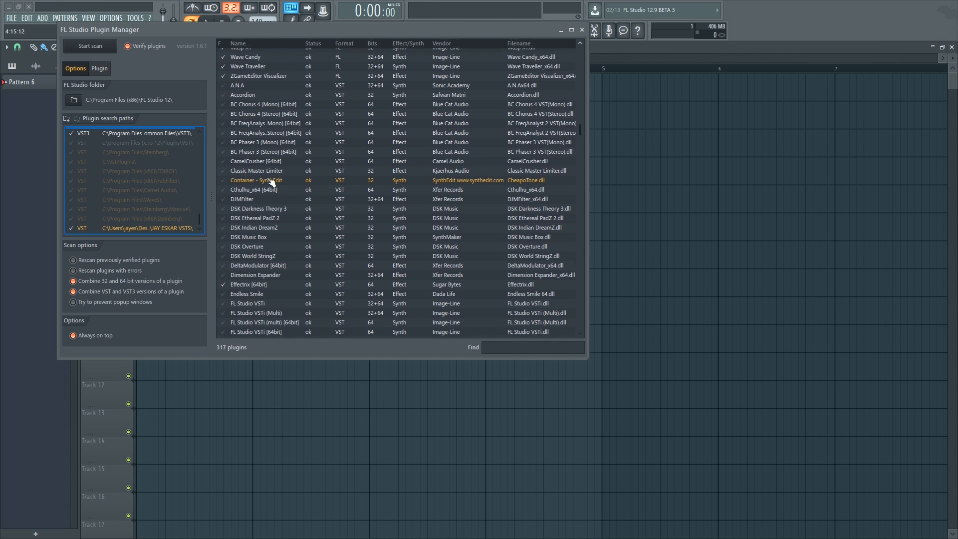
pyautogui.scroll(3)
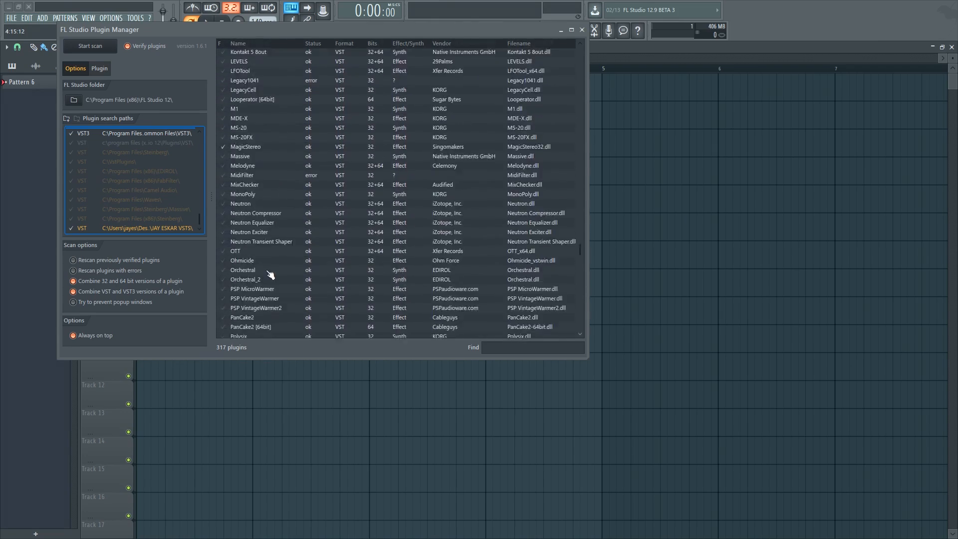
pyautogui.scroll(-3)
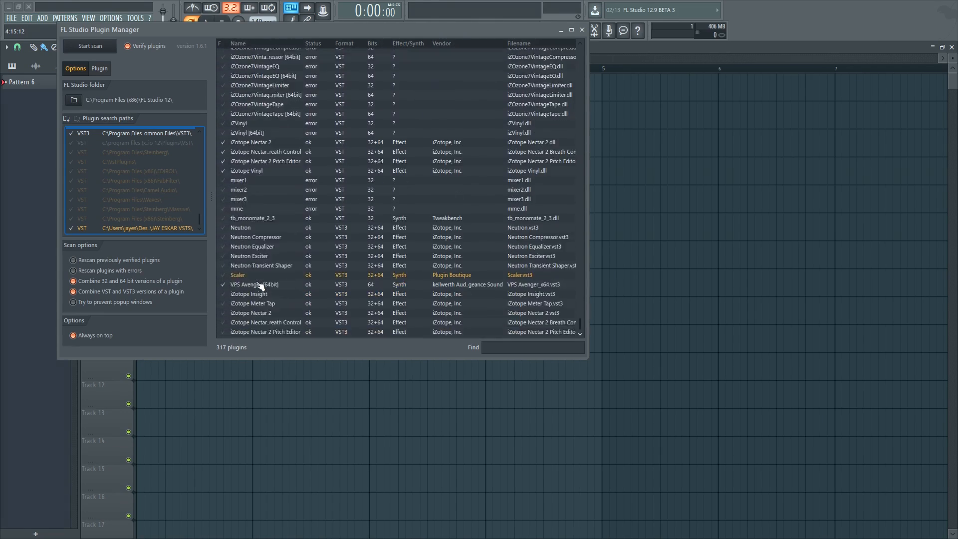
pyautogui.scroll(-3)
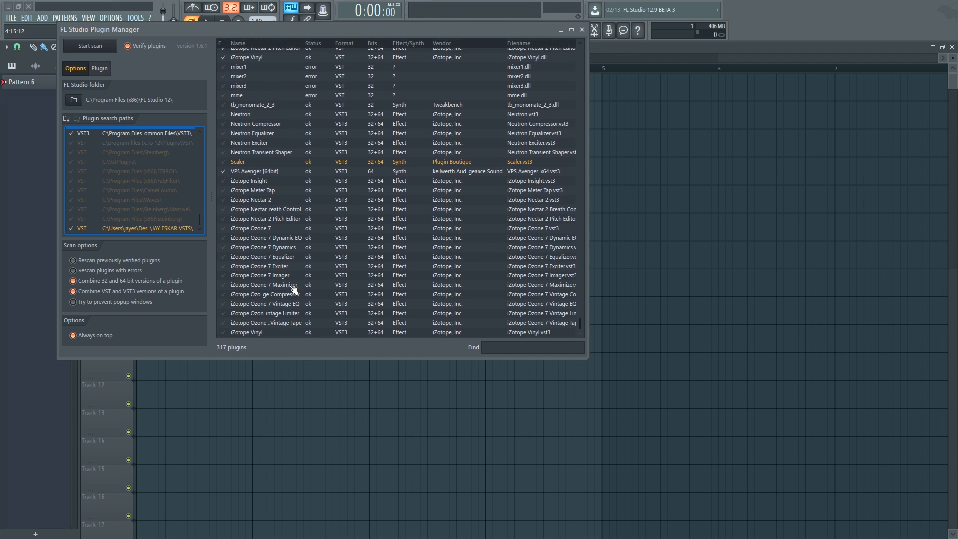
pyautogui.scroll(-3)
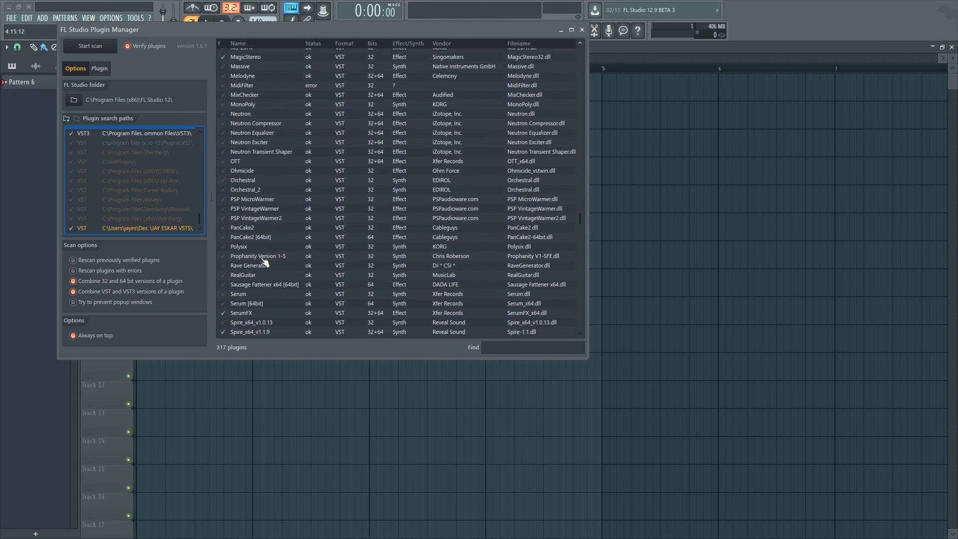
pyautogui.scroll(3)
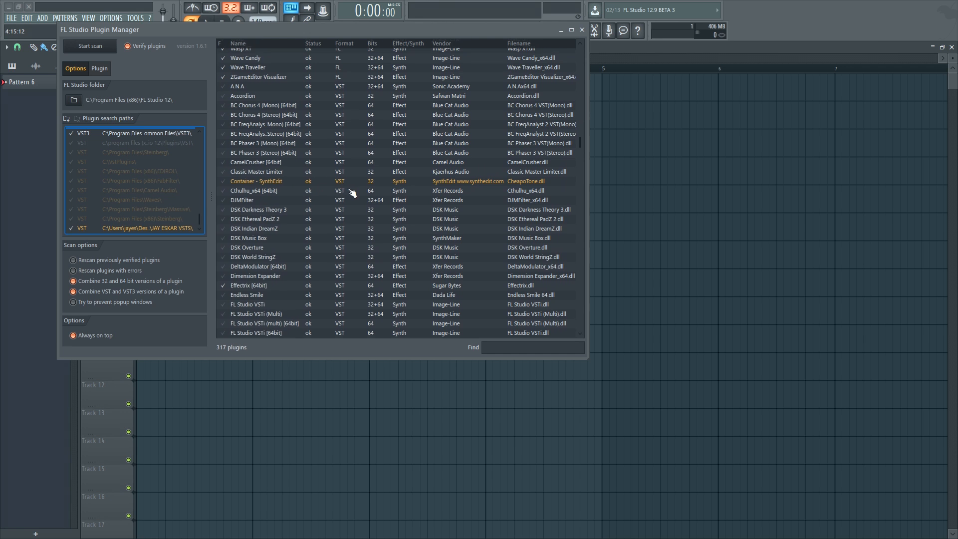
pyautogui.moveTo(326, 186)
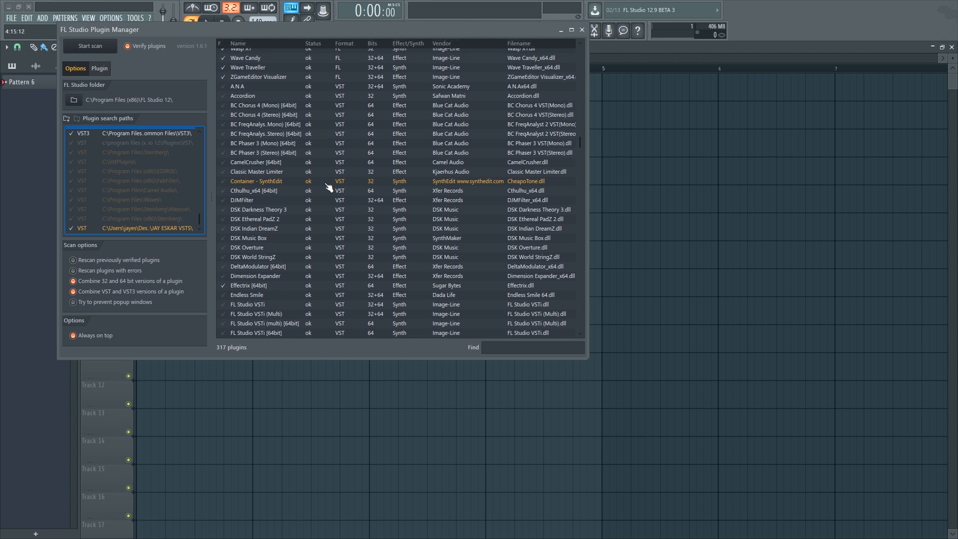
pyautogui.moveTo(144, 209)
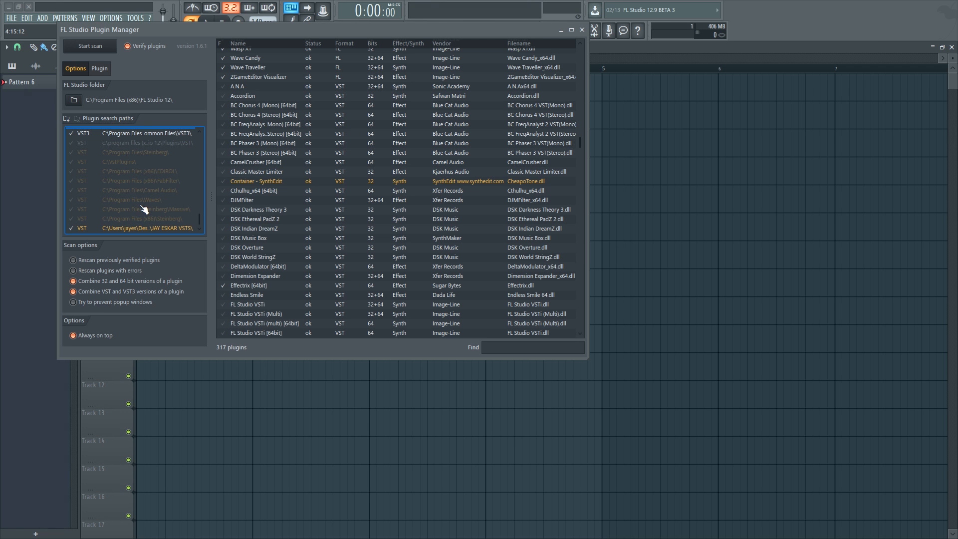
pyautogui.moveTo(379, 183)
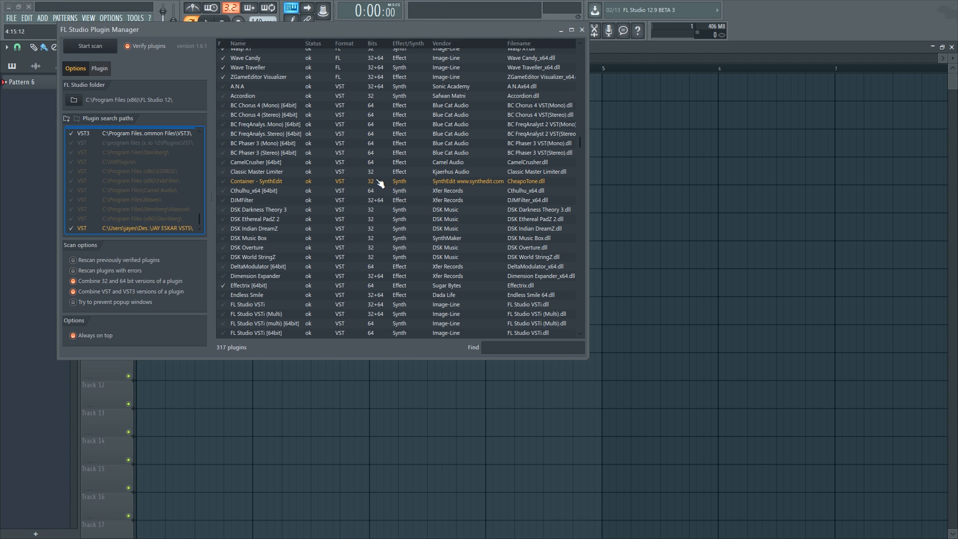
pyautogui.moveTo(378, 185)
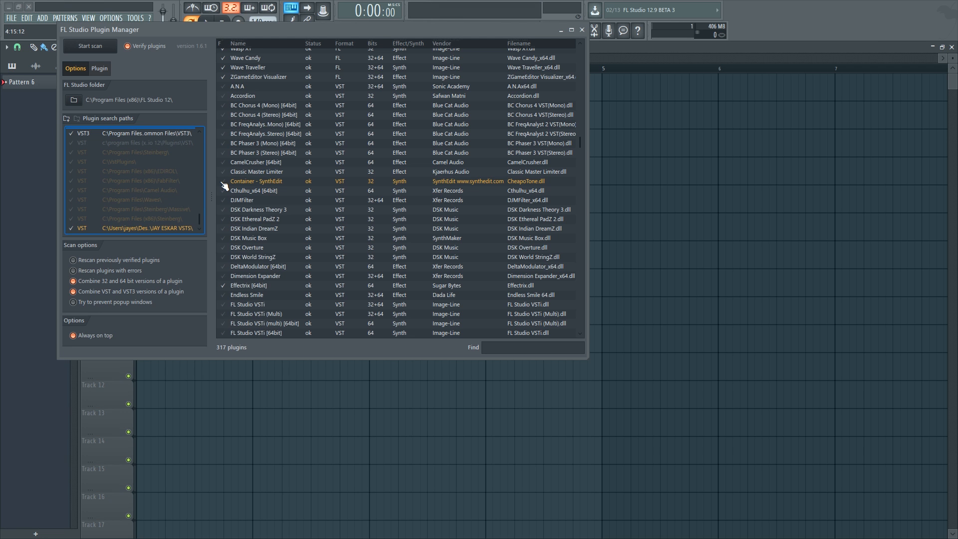
pyautogui.moveTo(522, 245)
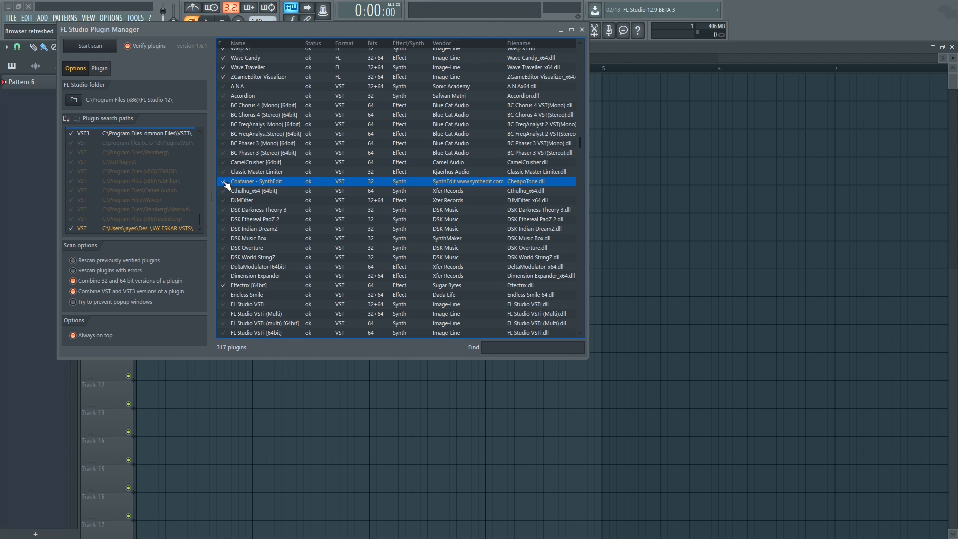
pyautogui.moveTo(252, 209)
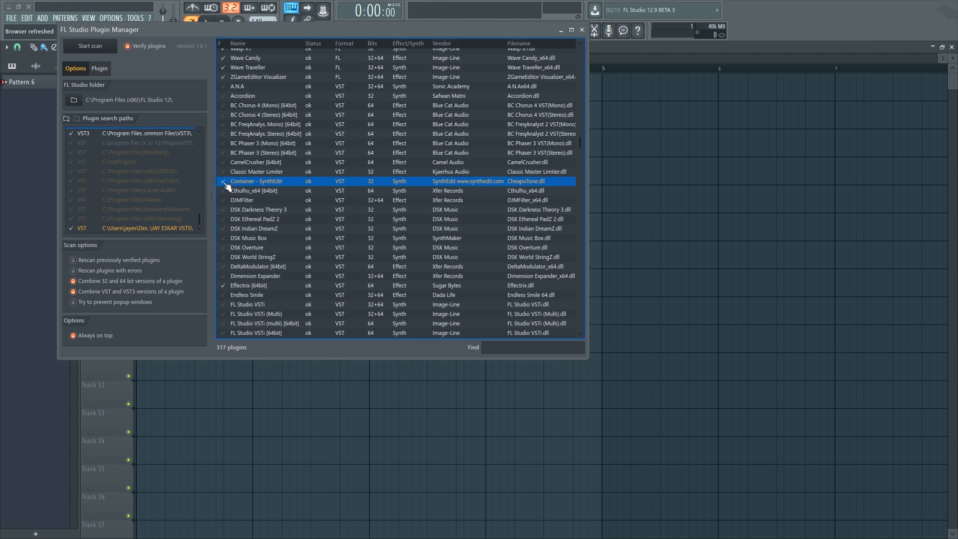
# Select the Container - SynthEdit (CheapoTone) plugin and mark it as a favorite
pyautogui.click(98, 68)
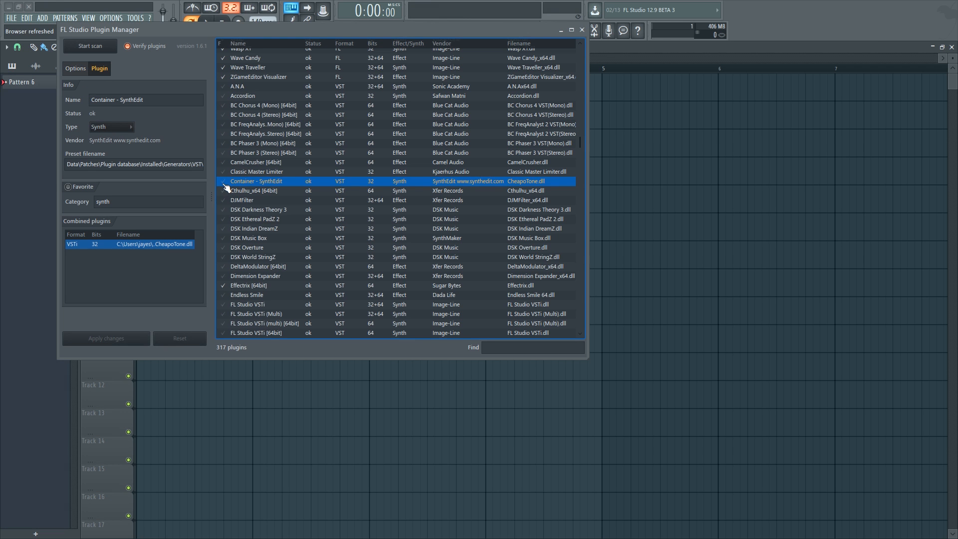
pyautogui.click(68, 186)
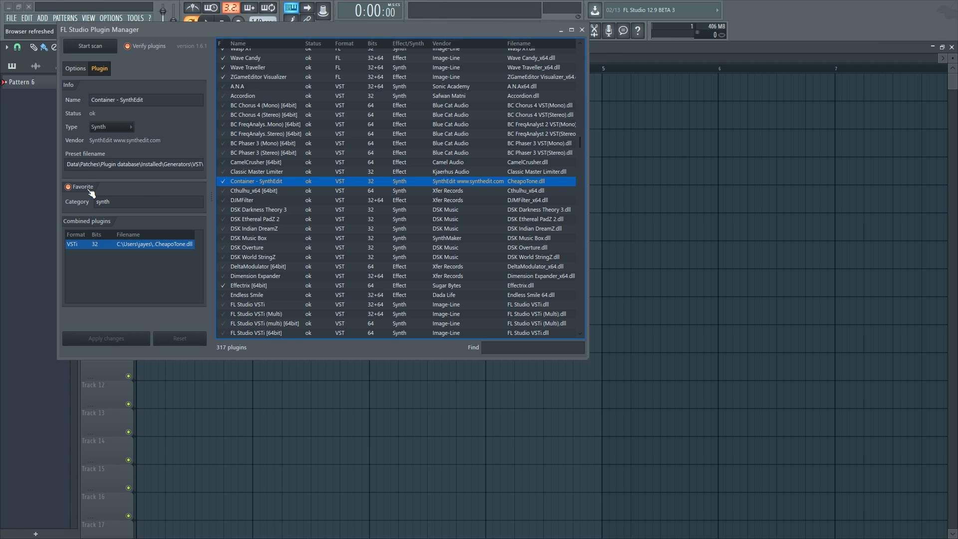
pyautogui.click(70, 187)
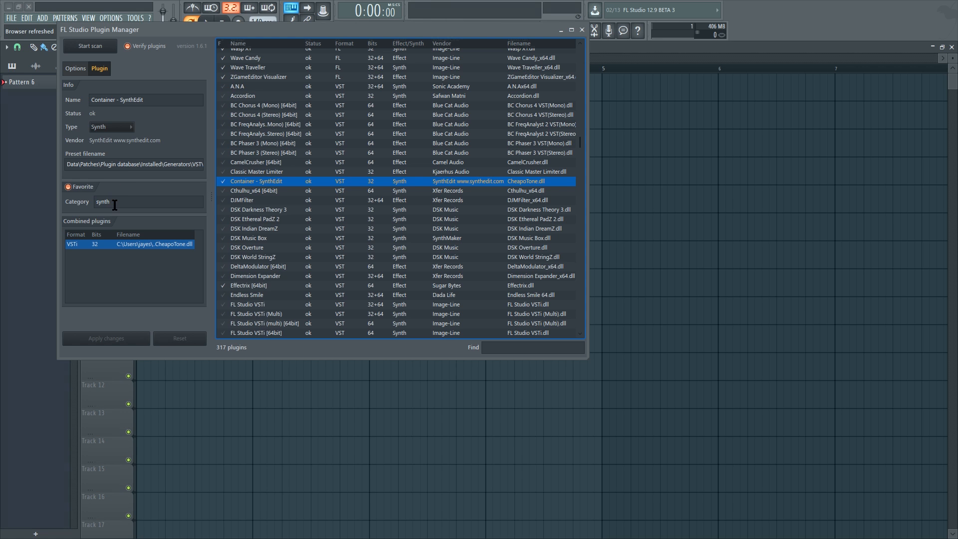
pyautogui.moveTo(86, 205)
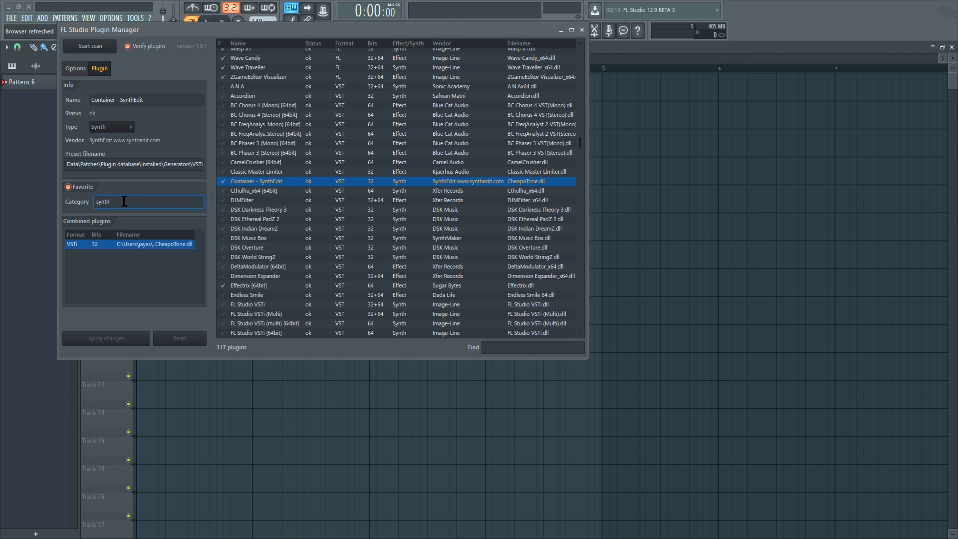
# Change its category to 'Jay Eskar Synths' and apply the changes
pyautogui.tripleClick(147, 202)
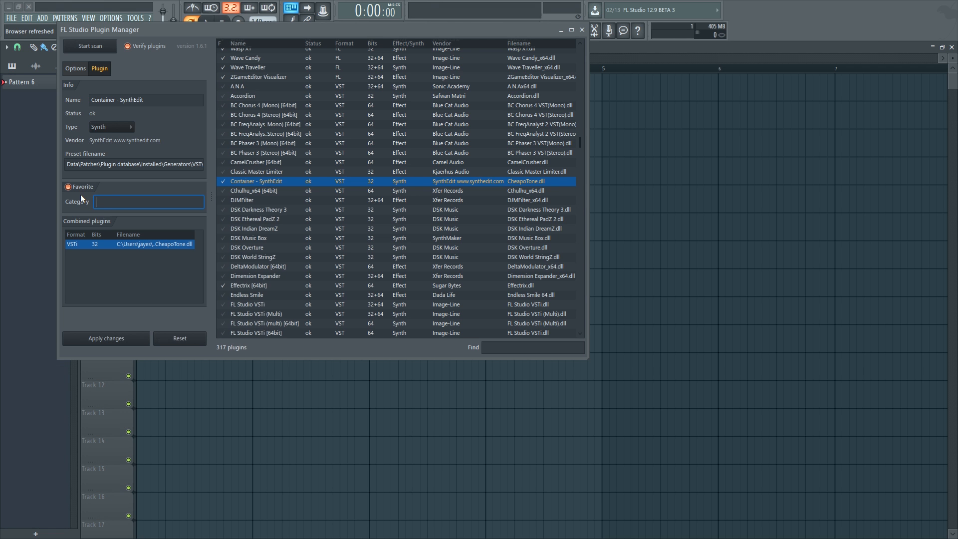
pyautogui.write('Jay')
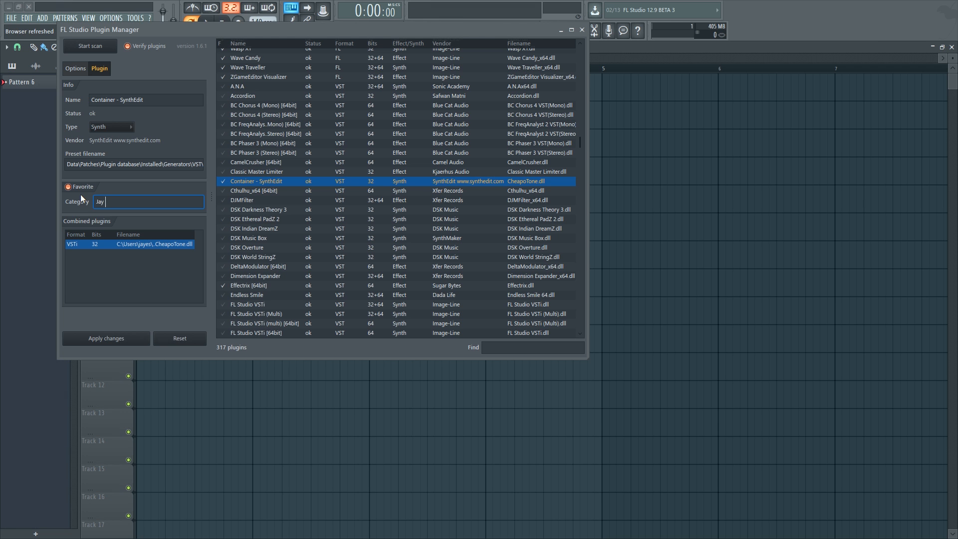
pyautogui.write('Eskar Synths')
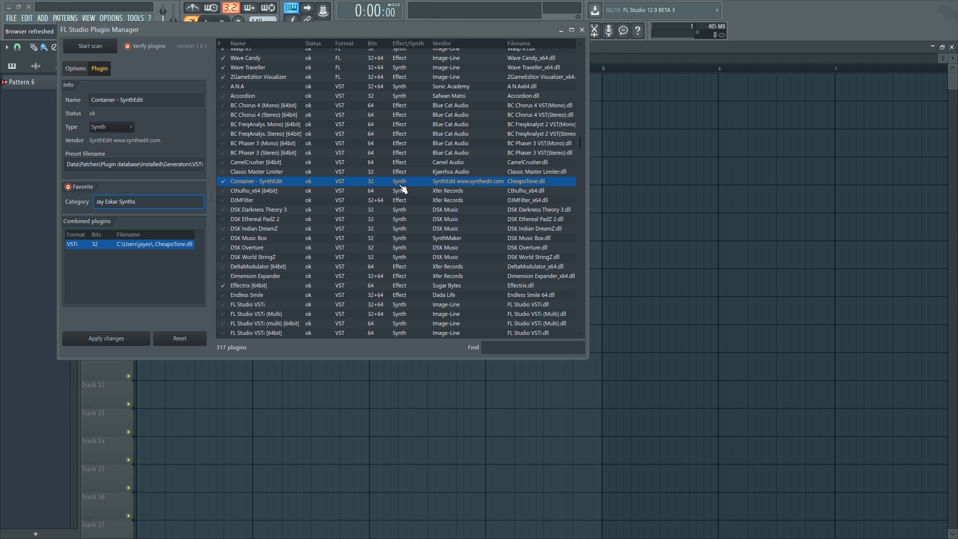
pyautogui.click(134, 201)
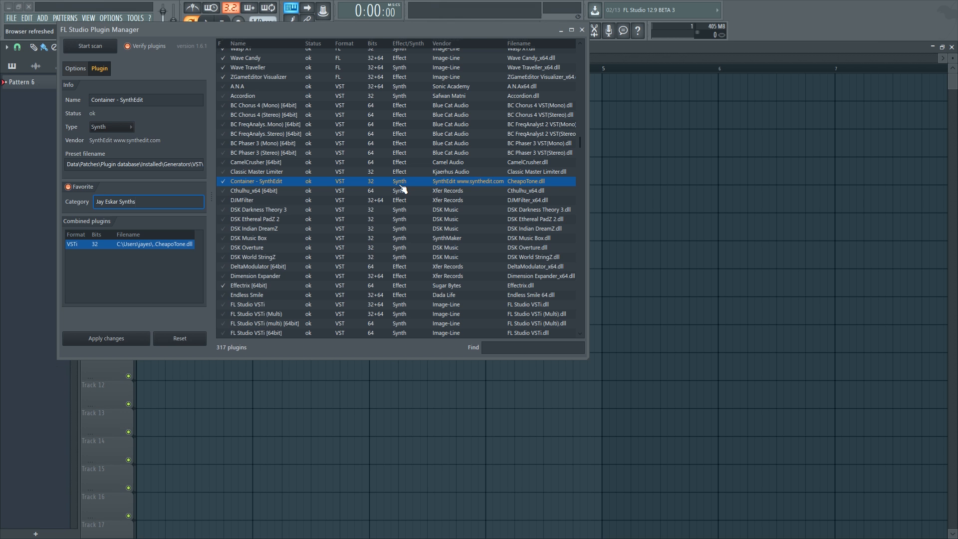
pyautogui.click(148, 202)
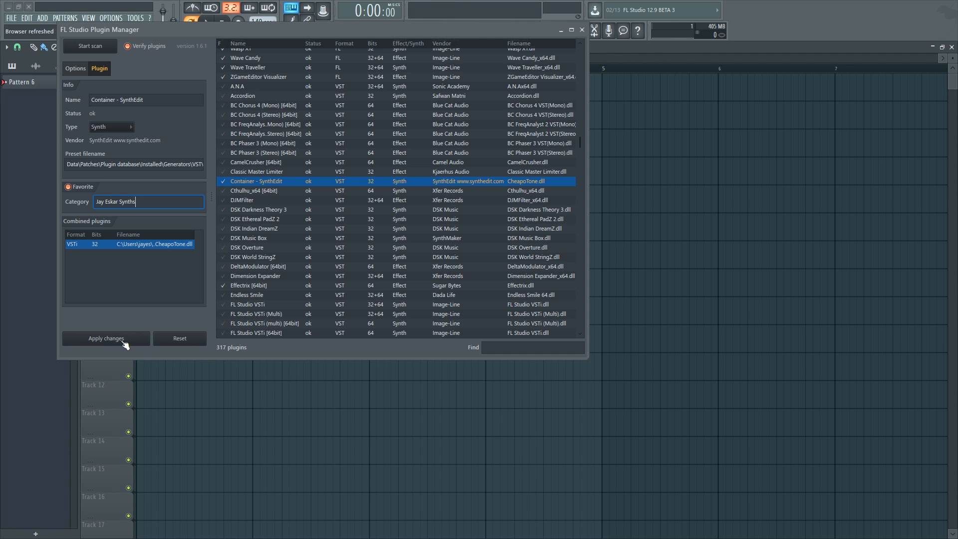
pyautogui.click(105, 338)
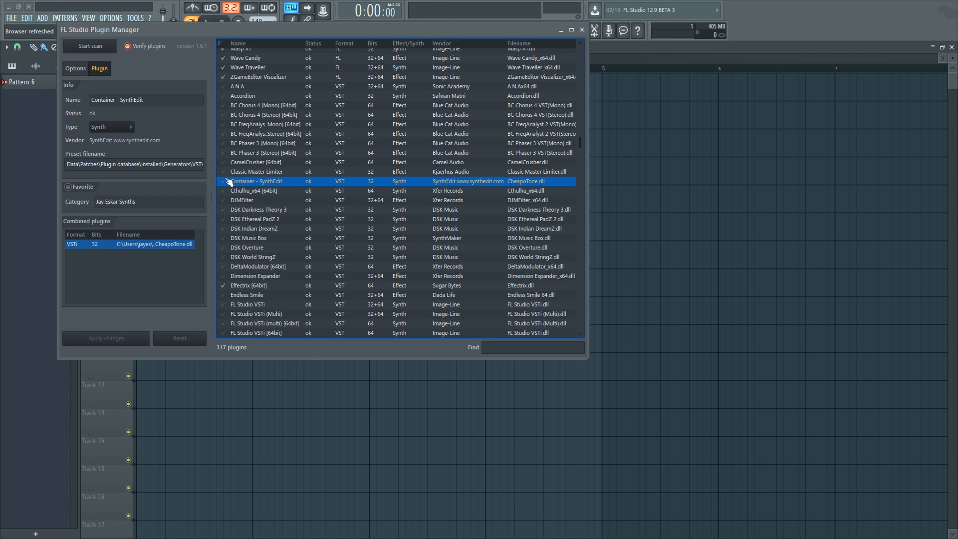
pyautogui.click(65, 186)
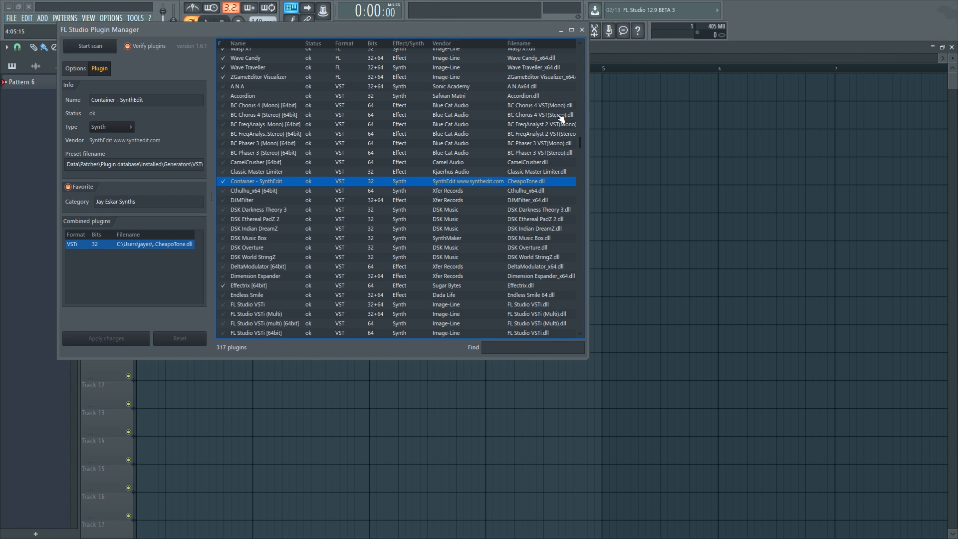
# Insert Container - SynthEdit on a new channel, test a note, and set CheapoTone to poly mode
pyautogui.rightClick(341, 126)
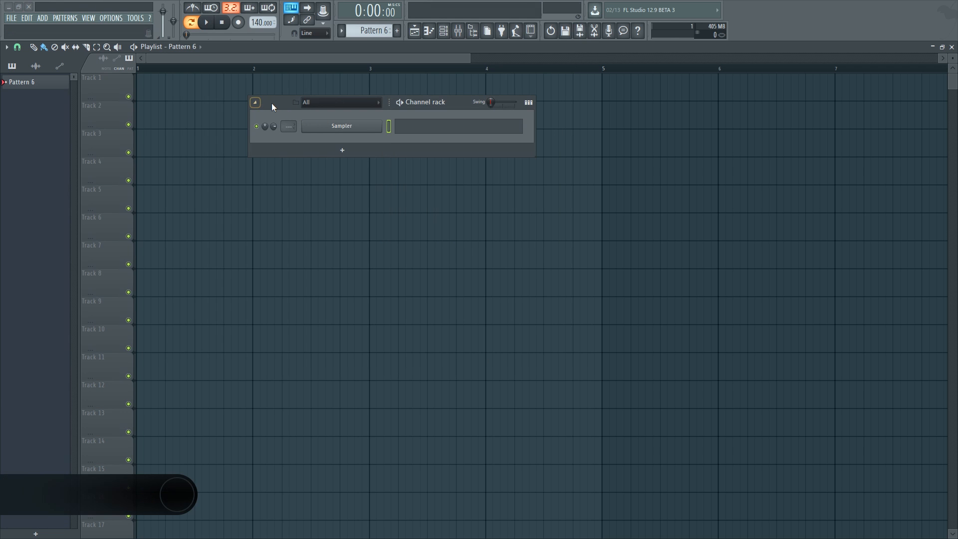
pyautogui.rightClick(341, 126)
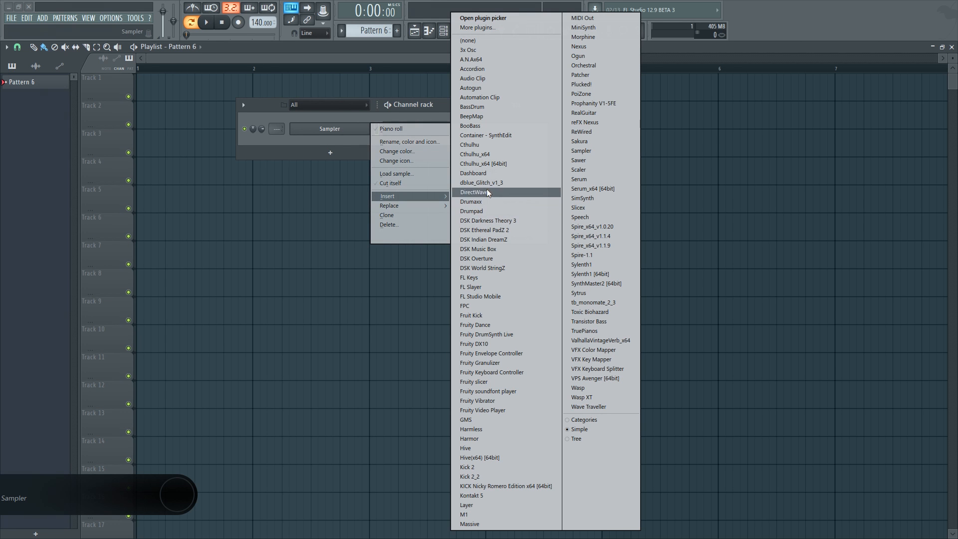
pyautogui.moveTo(487, 136)
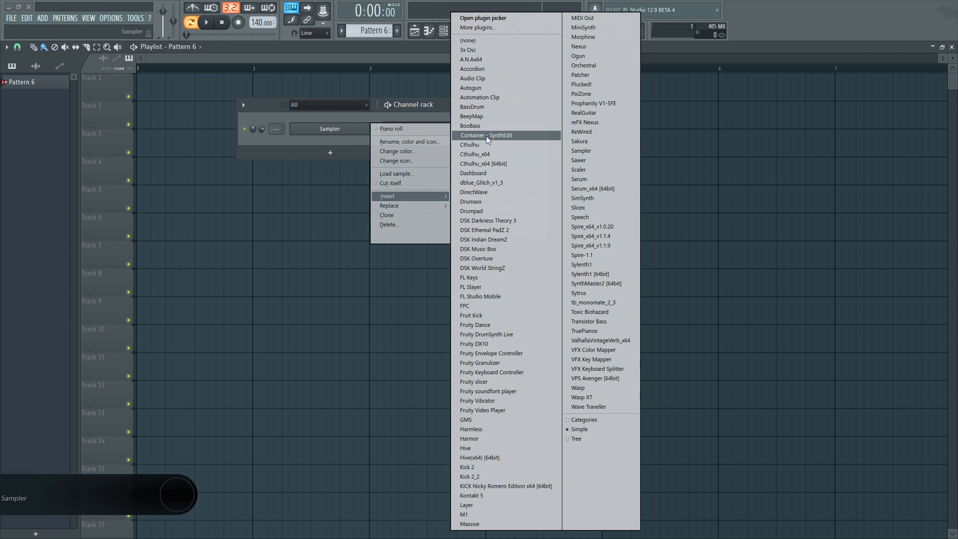
pyautogui.click(486, 135)
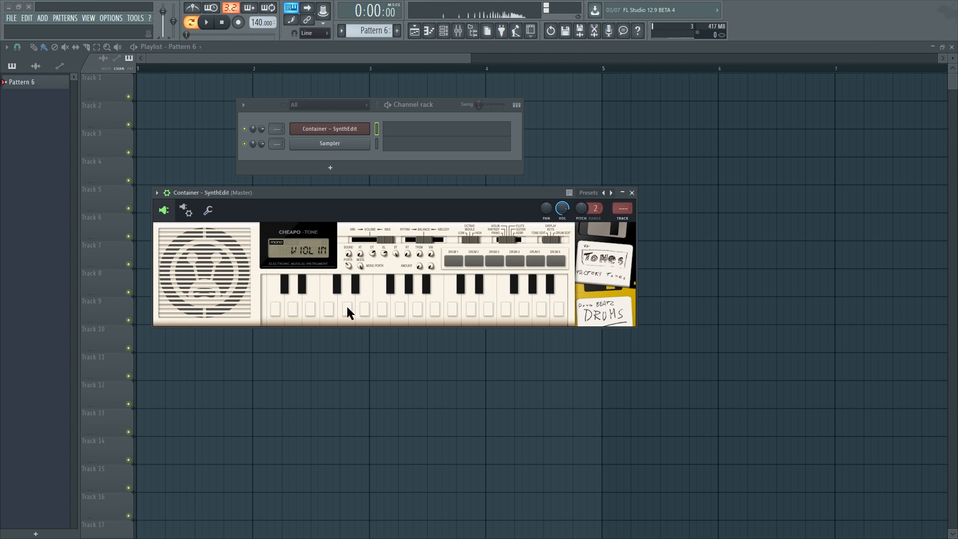
pyautogui.click(364, 310)
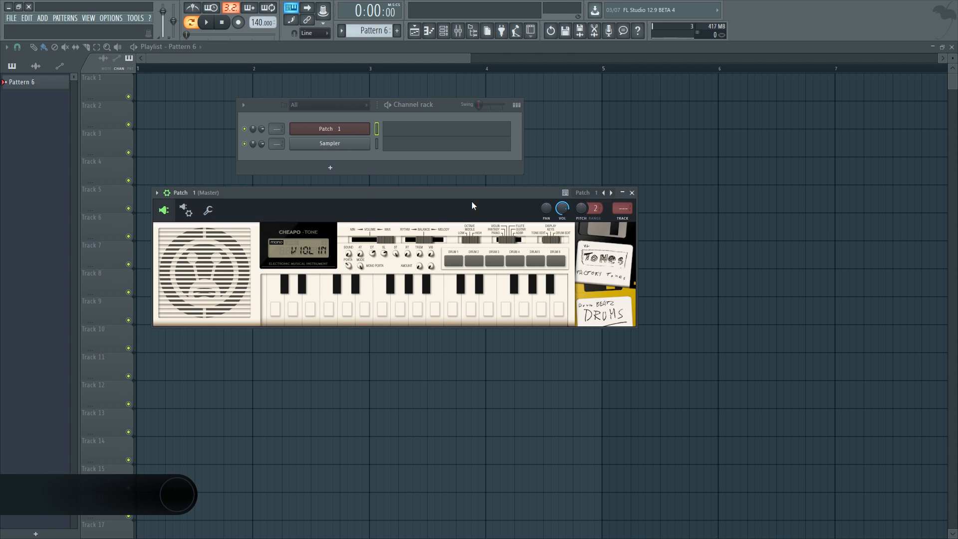
pyautogui.moveTo(294, 241)
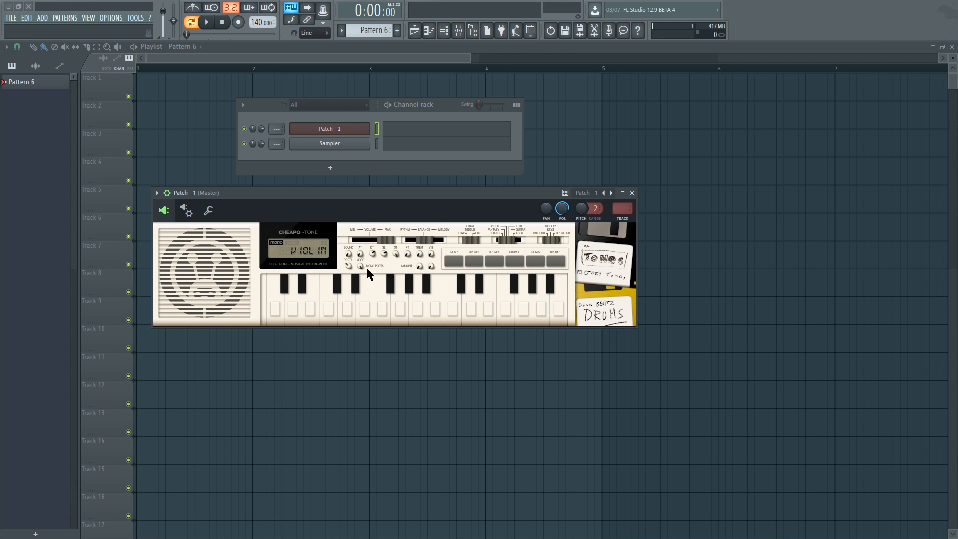
pyautogui.click(360, 254)
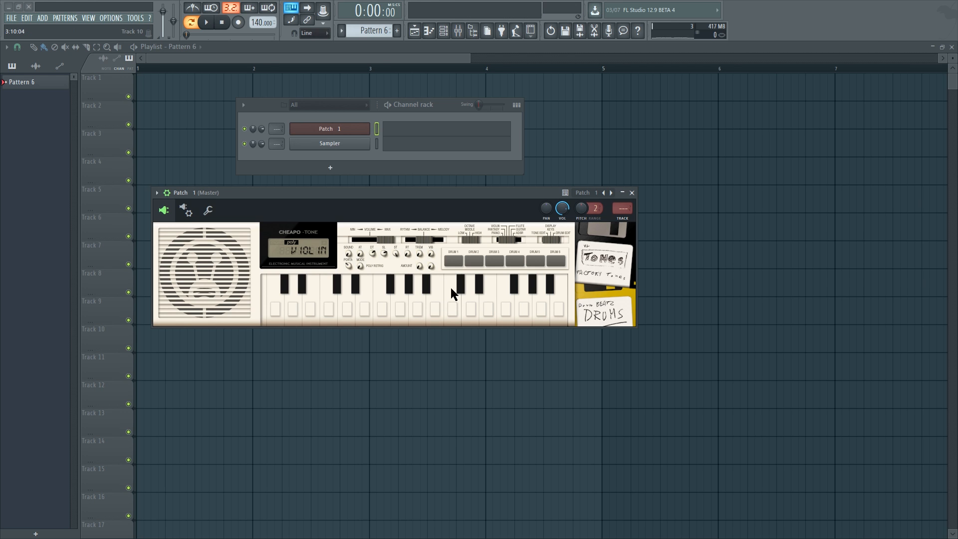
pyautogui.moveTo(368, 267)
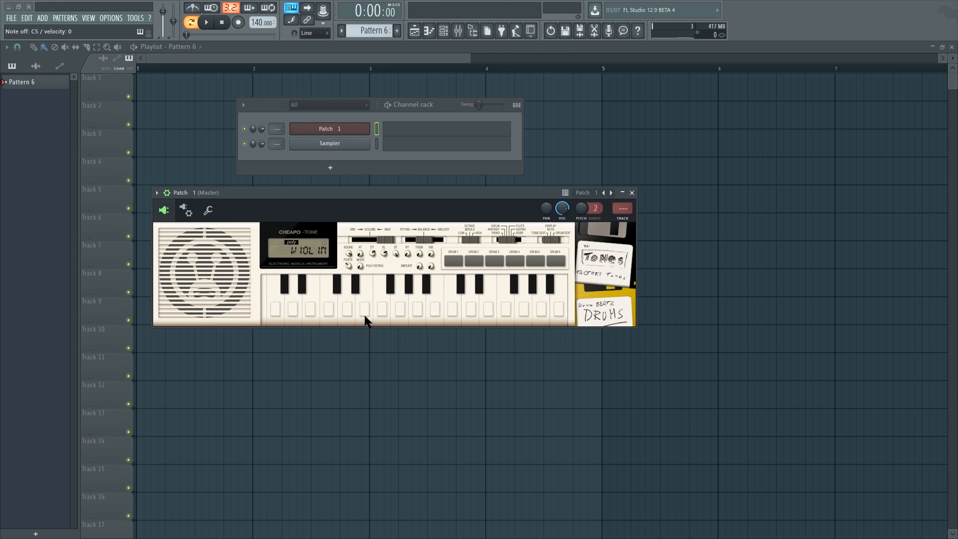
pyautogui.moveTo(403, 217)
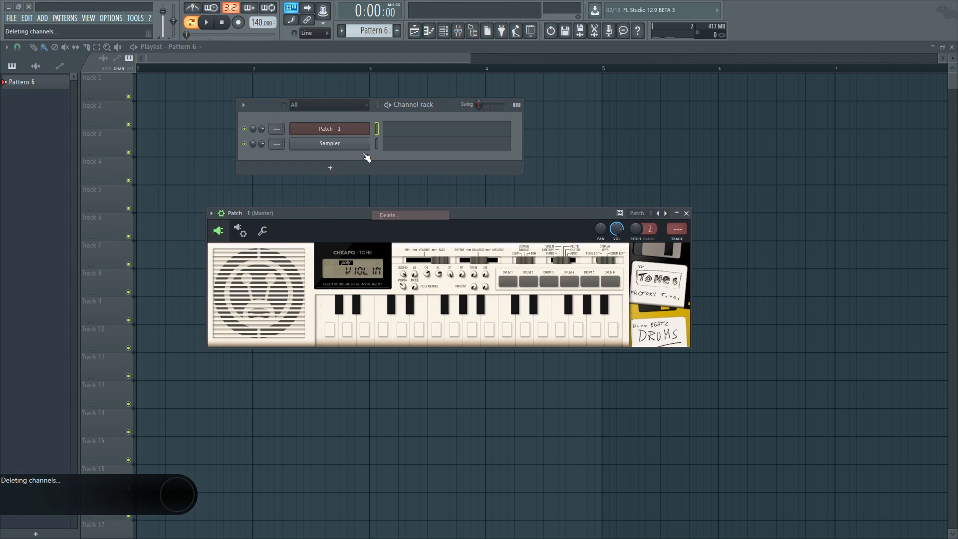
# Delete the Patch 1 channel and expand the browser's plugin database categories
pyautogui.click(389, 215)
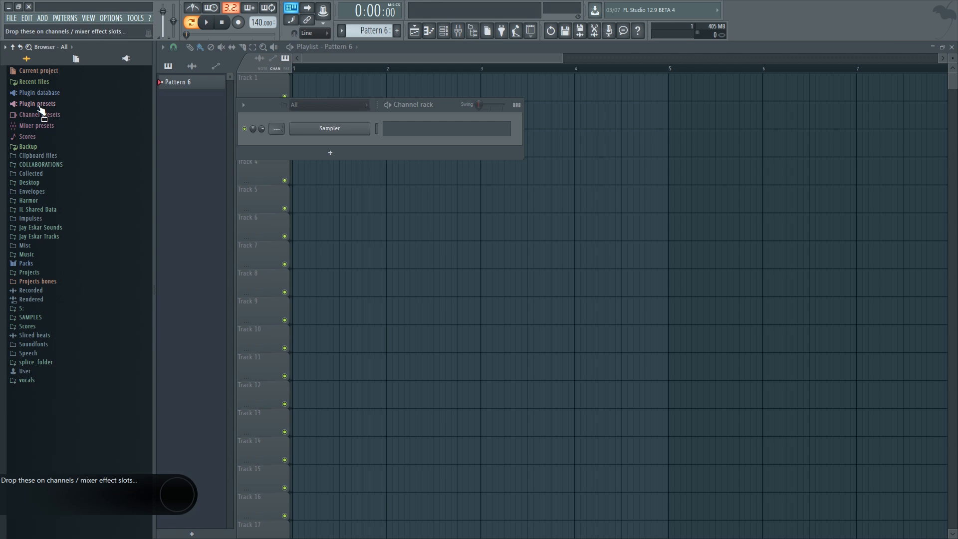
pyautogui.click(40, 93)
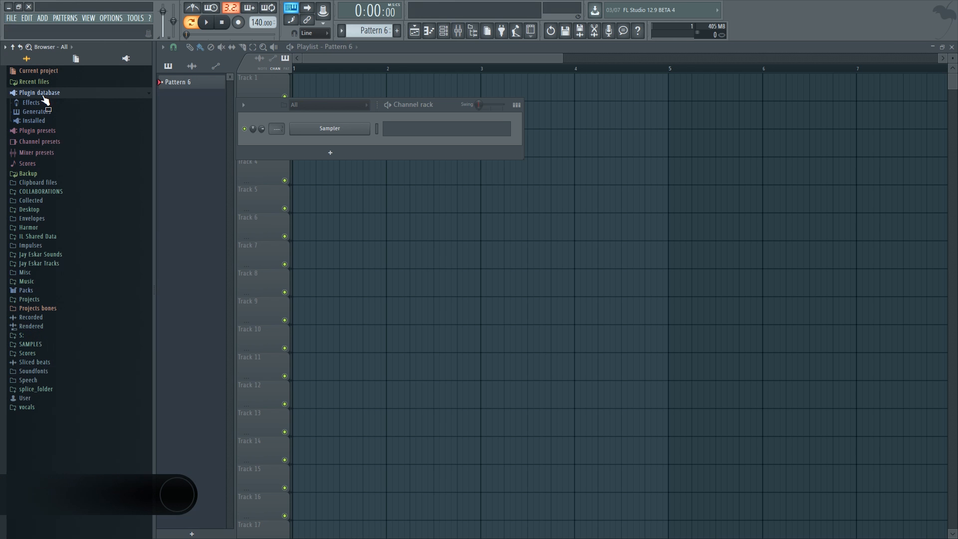
pyautogui.moveTo(34, 120)
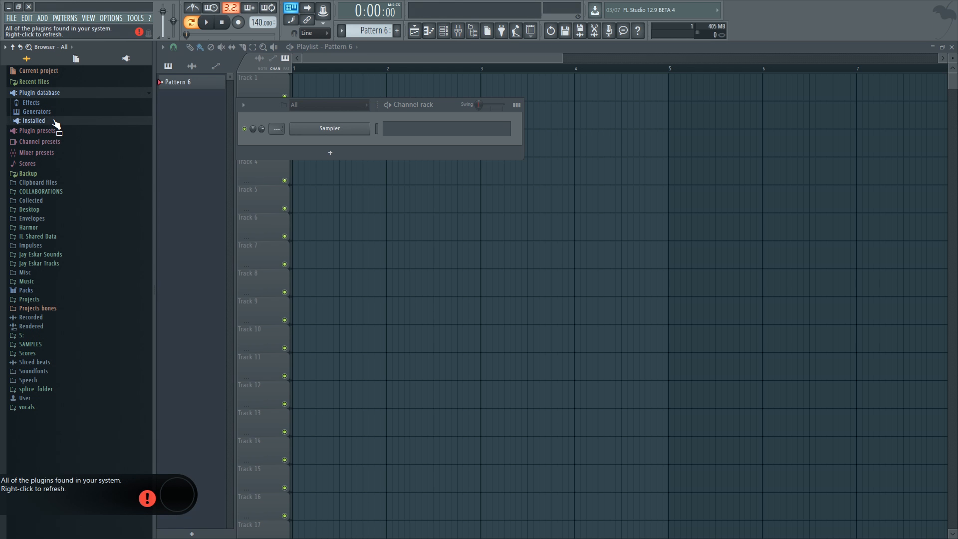
pyautogui.click(35, 120)
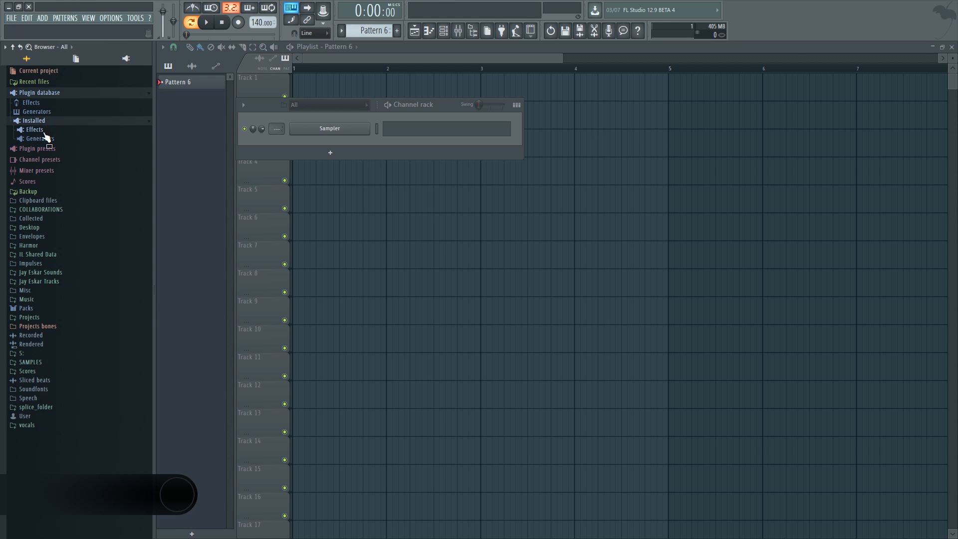
# Browse the installed generators category, then briefly open and close the Plugin Manager
pyautogui.click(39, 92)
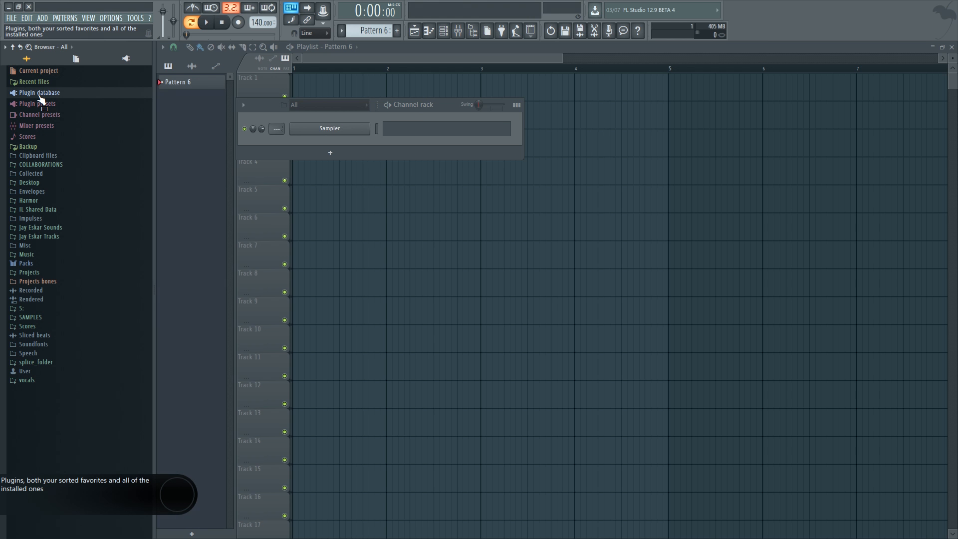
pyautogui.click(42, 18)
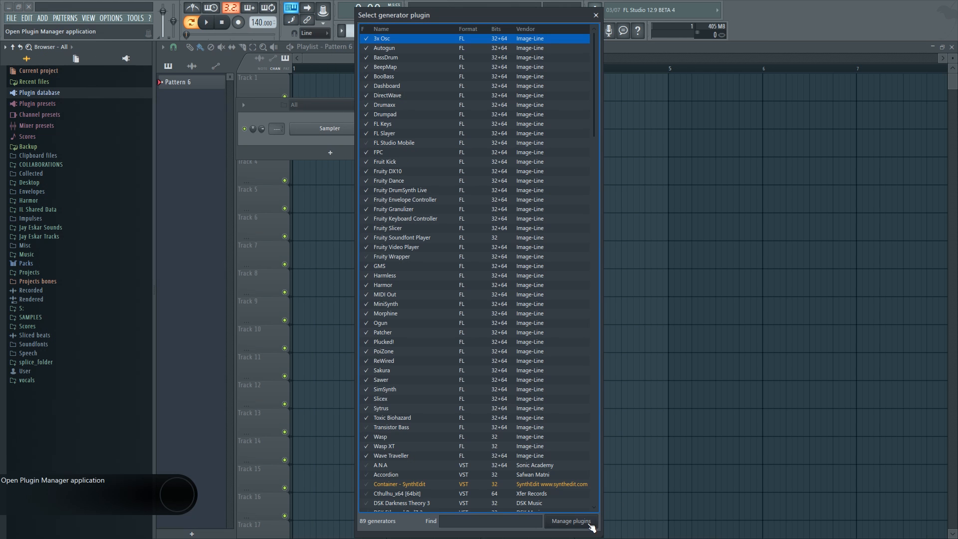
pyautogui.click(570, 520)
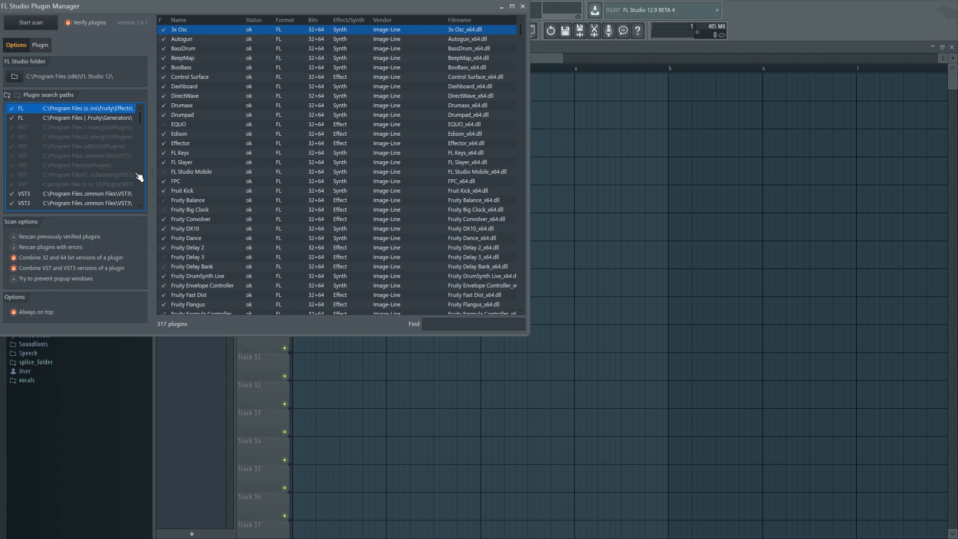
pyautogui.click(521, 6)
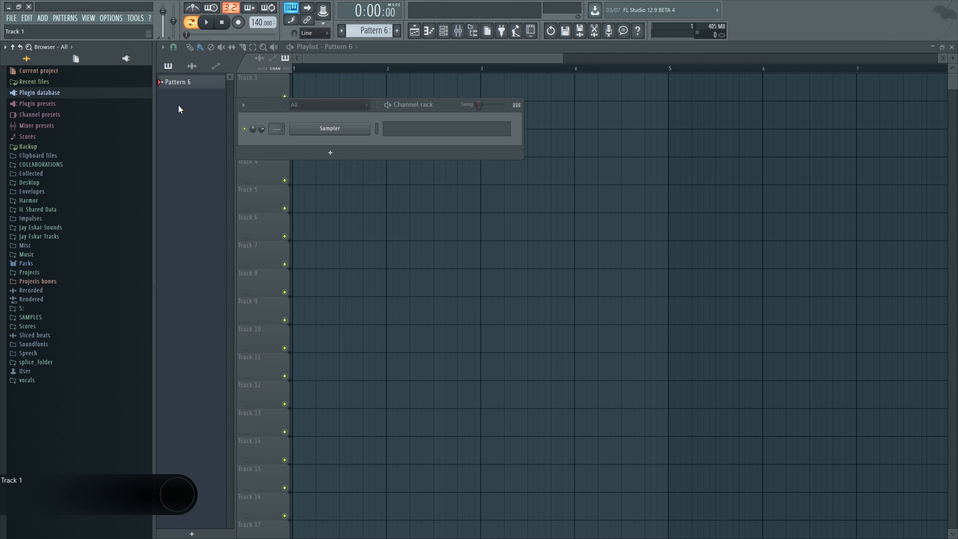
pyautogui.moveTo(48, 98)
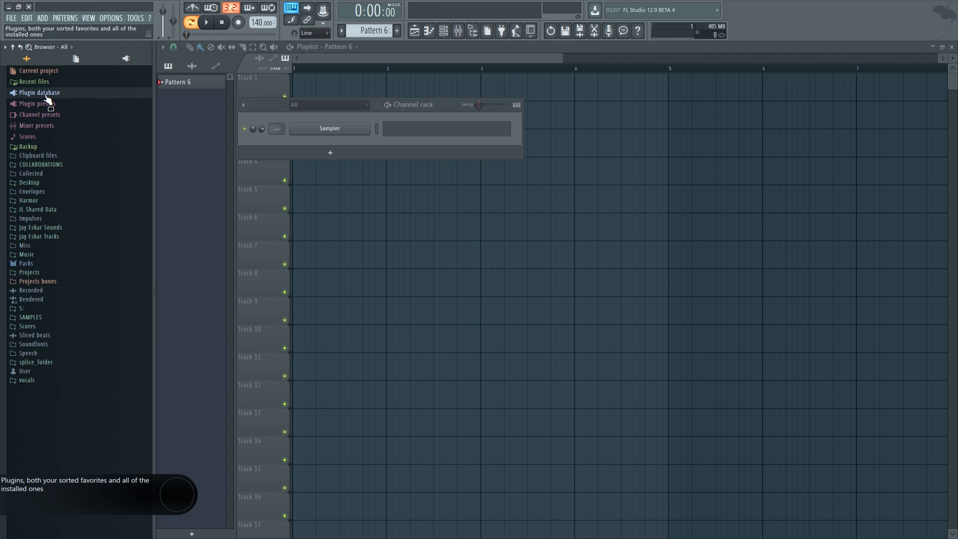
# Fast-scan refresh the plugin database, then expand Installed > Generators > VST
pyautogui.rightClick(38, 92)
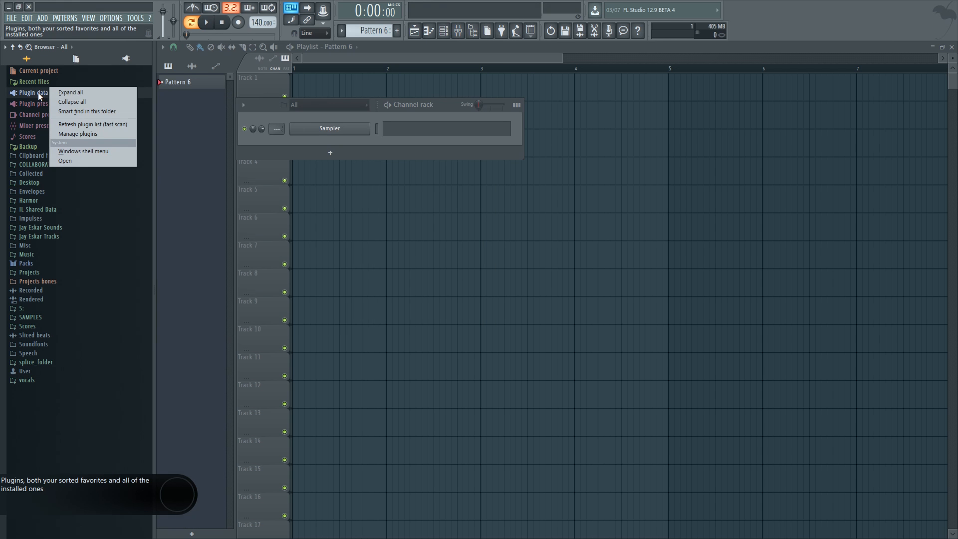
pyautogui.moveTo(65, 124)
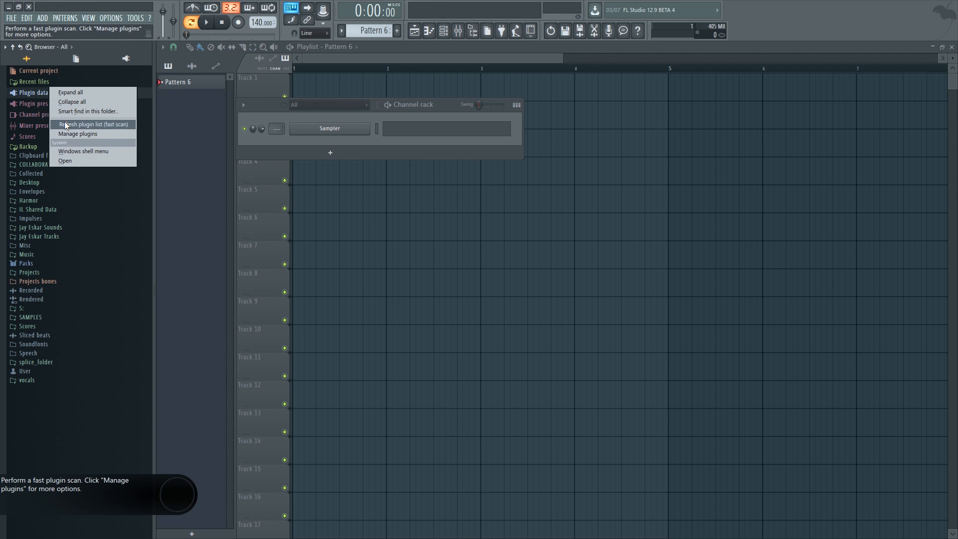
pyautogui.click(91, 124)
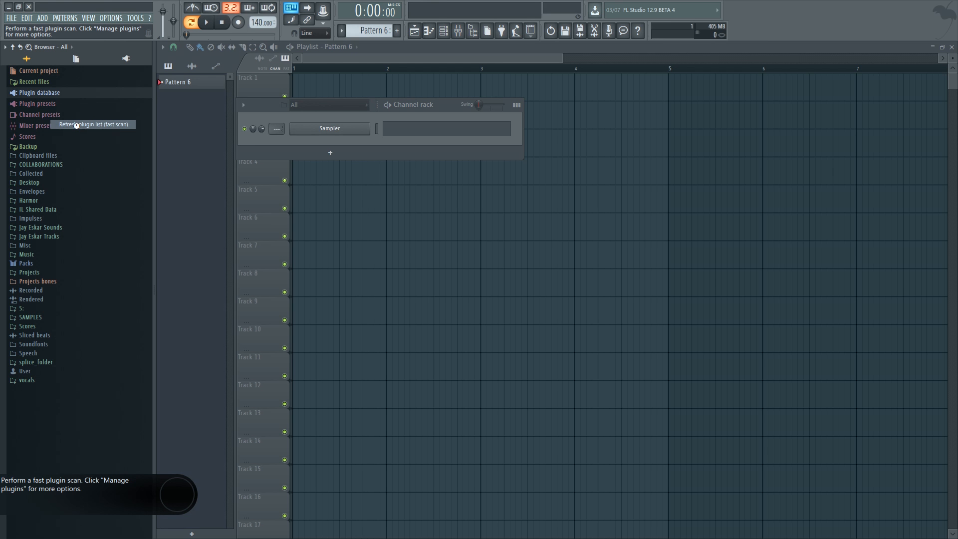
pyautogui.moveTo(72, 107)
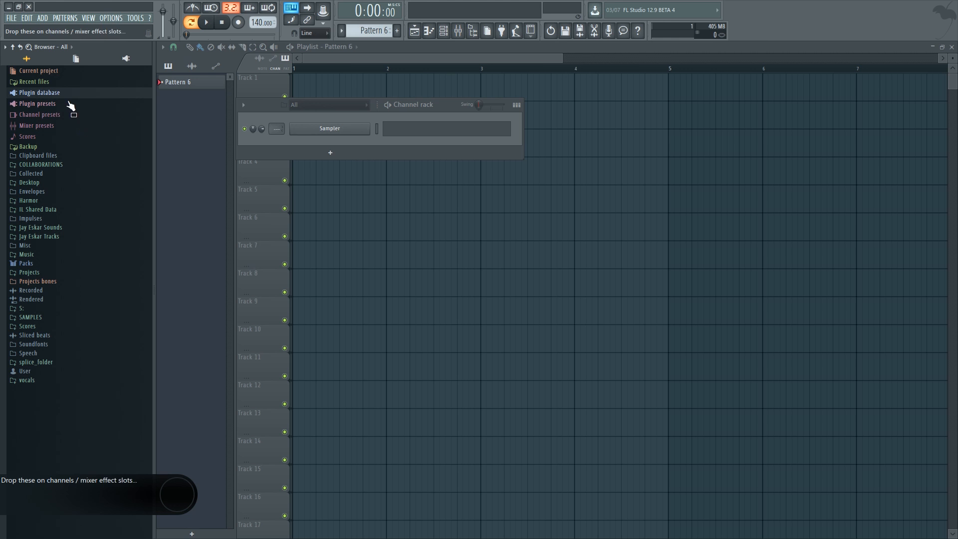
pyautogui.moveTo(43, 100)
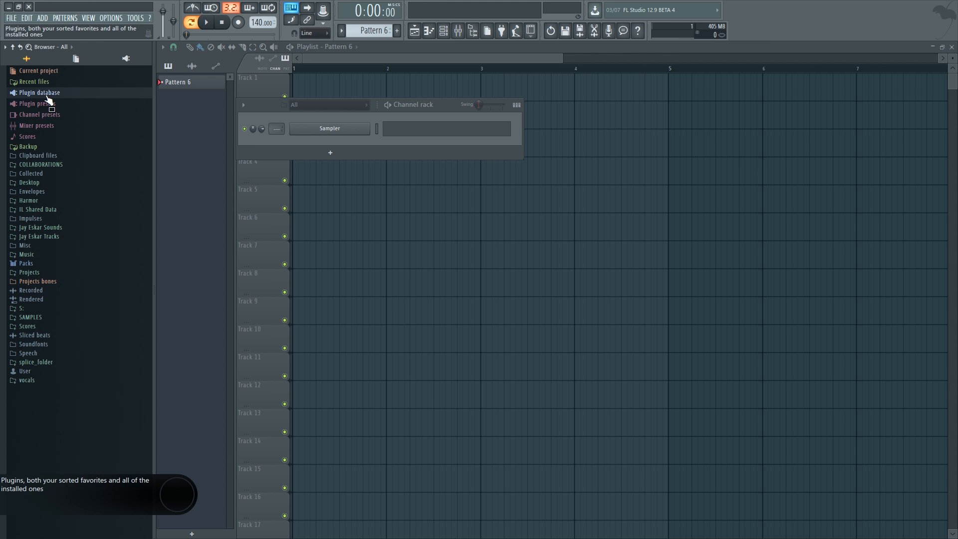
pyautogui.click(39, 92)
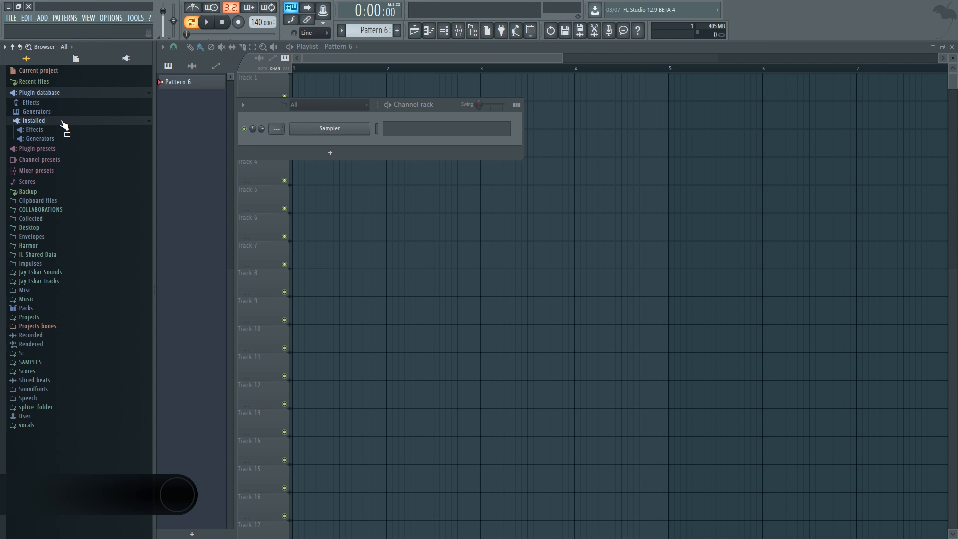
pyautogui.moveTo(64, 152)
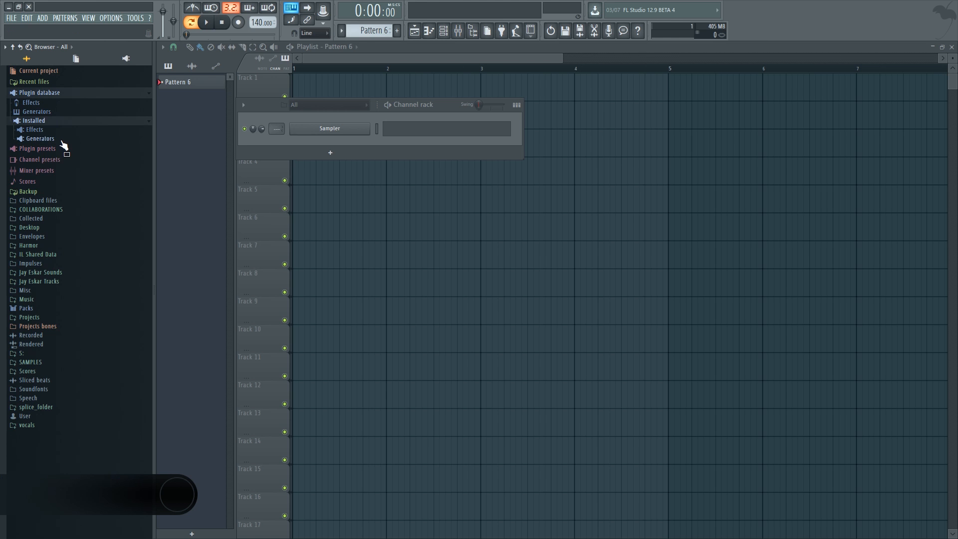
pyautogui.moveTo(43, 131)
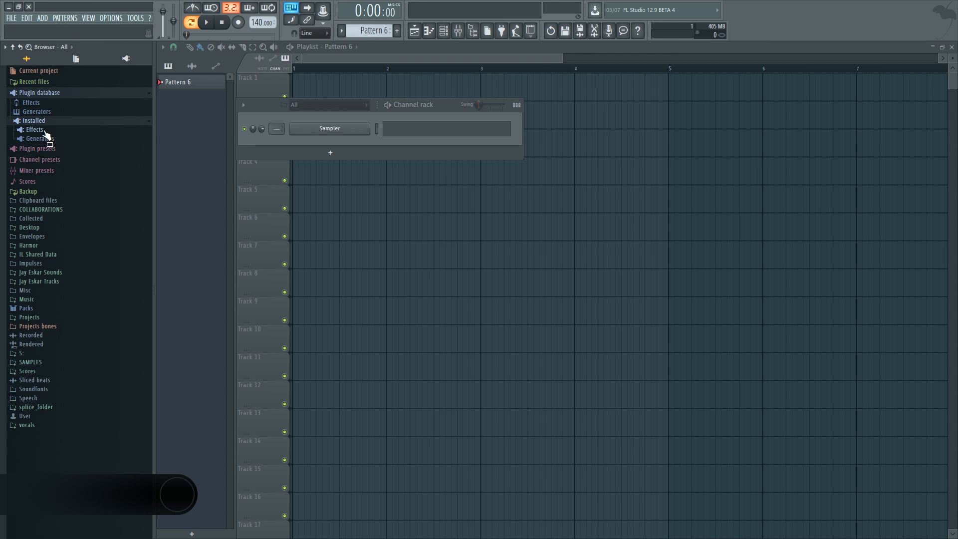
pyautogui.click(37, 138)
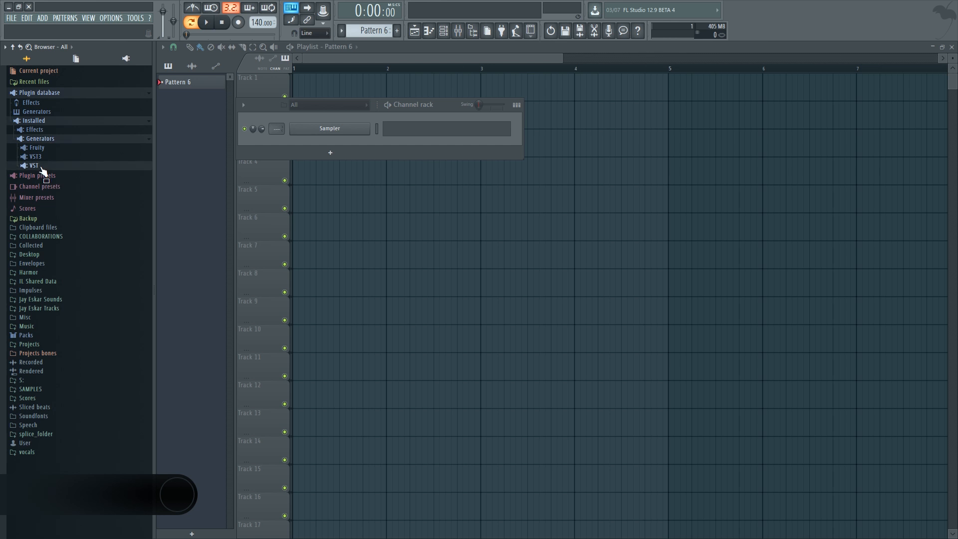
pyautogui.click(33, 165)
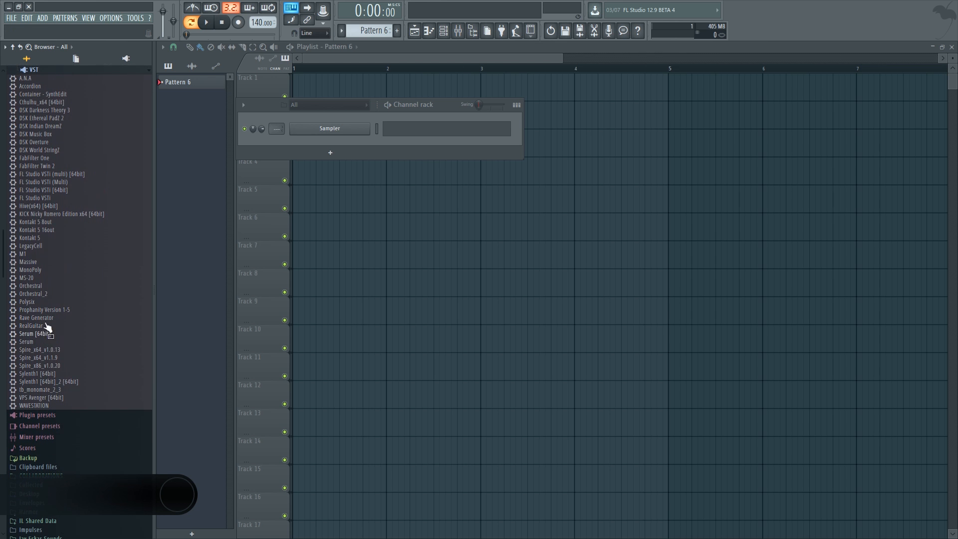
pyautogui.moveTo(41, 99)
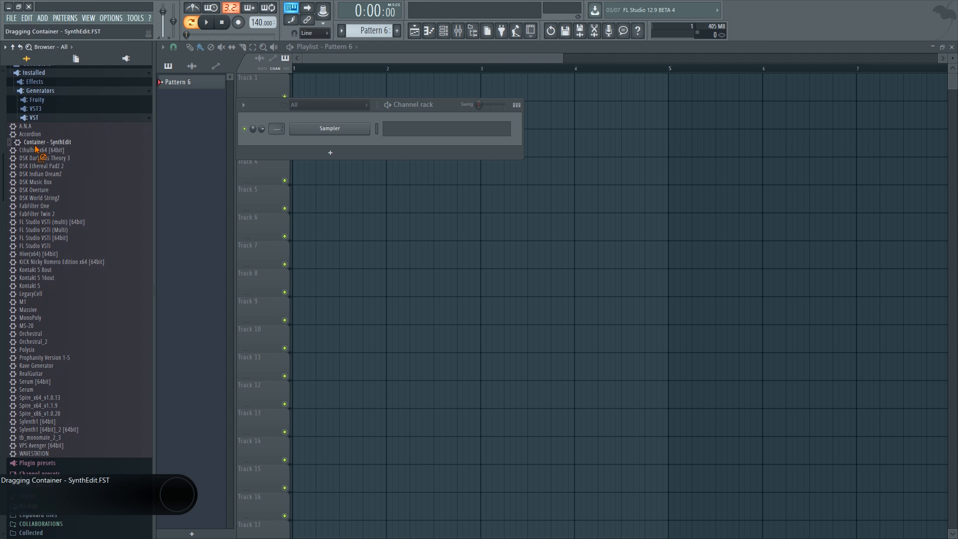
# Drag Container - SynthEdit from the VST list into the Channel rack below Sampler
pyautogui.moveTo(47, 141); pyautogui.dragTo(326, 131)
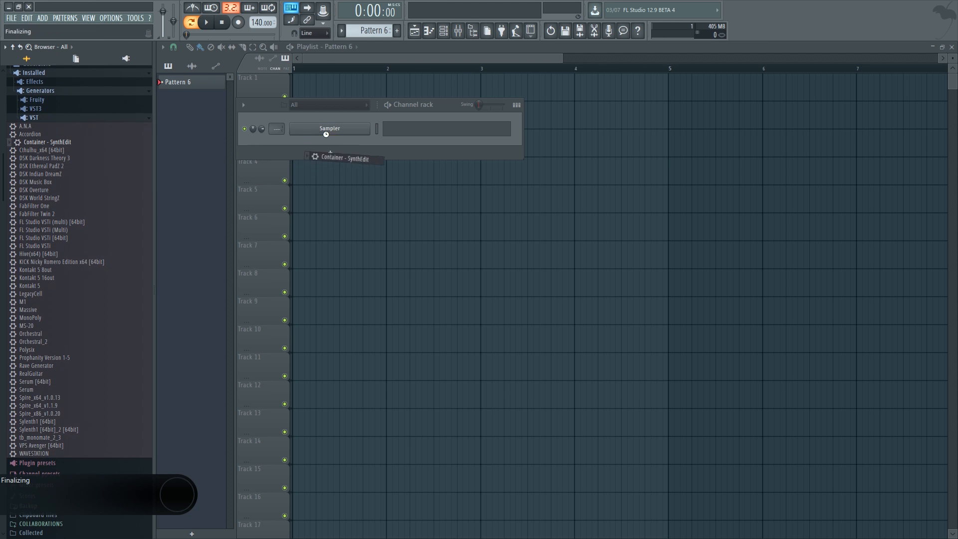
pyautogui.click(345, 158)
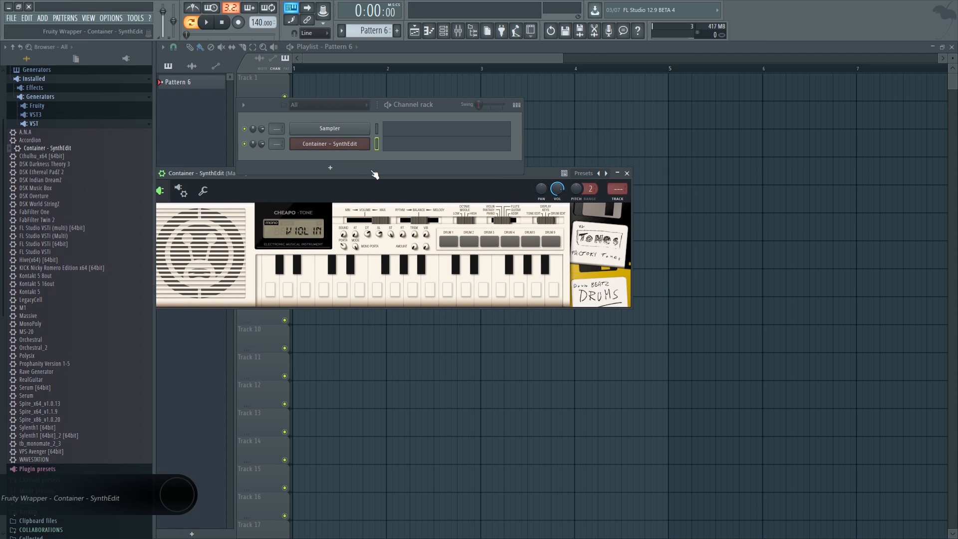
pyautogui.click(626, 173)
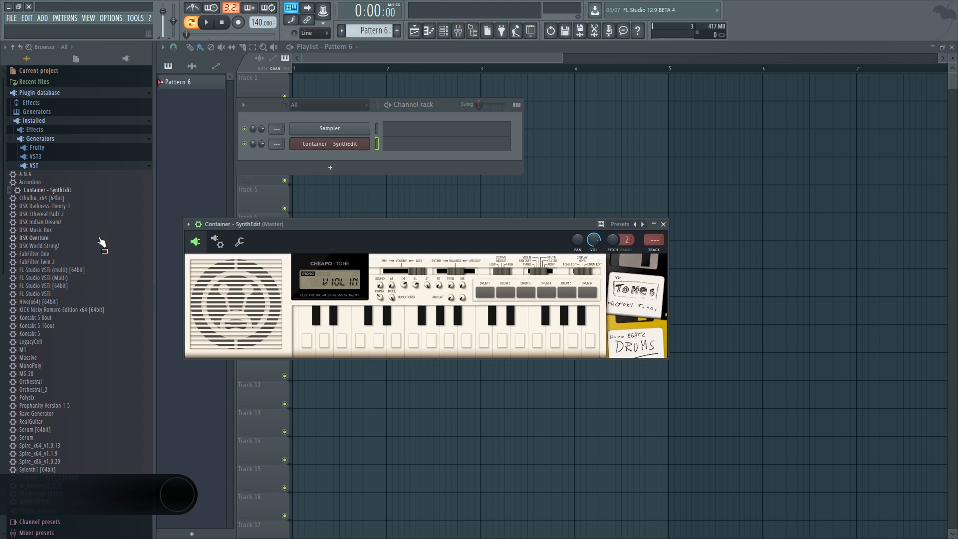
pyautogui.moveTo(46, 252)
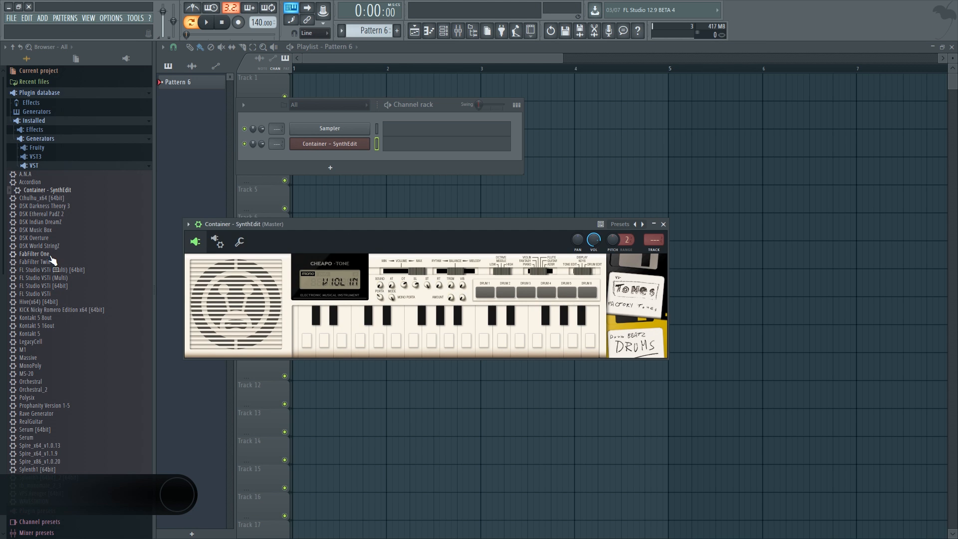
pyautogui.moveTo(50, 387)
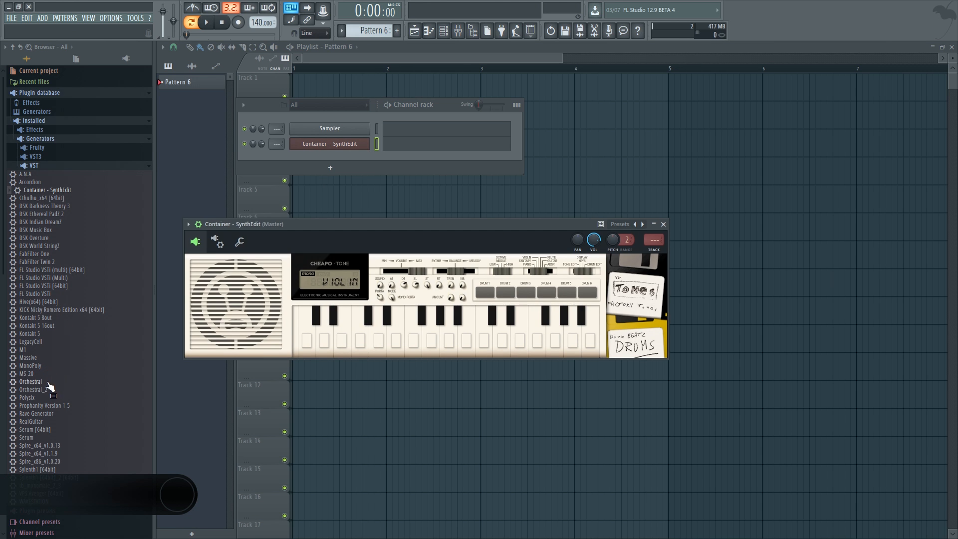
# Load Orchestral, then DSK Overture, into the channel and apply the Energy Staccato! preset
pyautogui.doubleClick(30, 381)
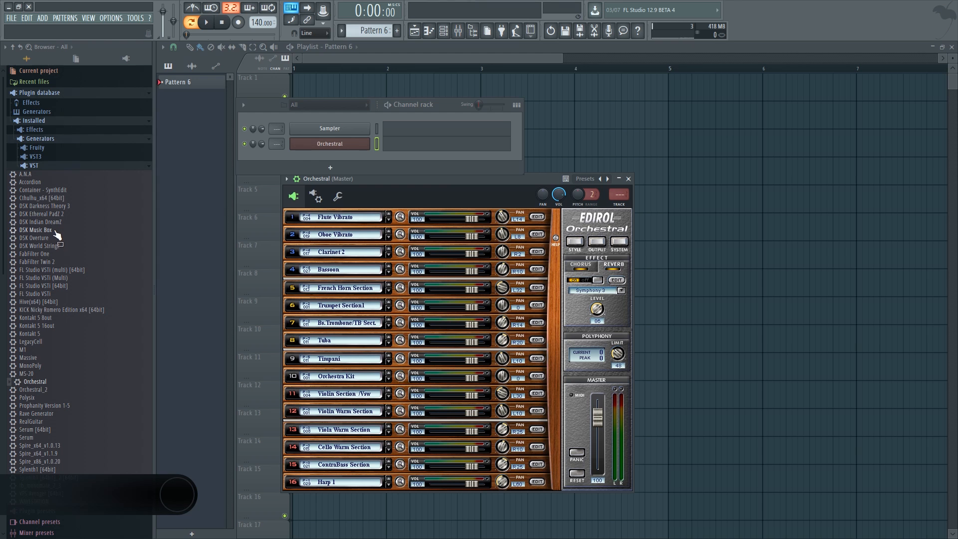
pyautogui.doubleClick(40, 229)
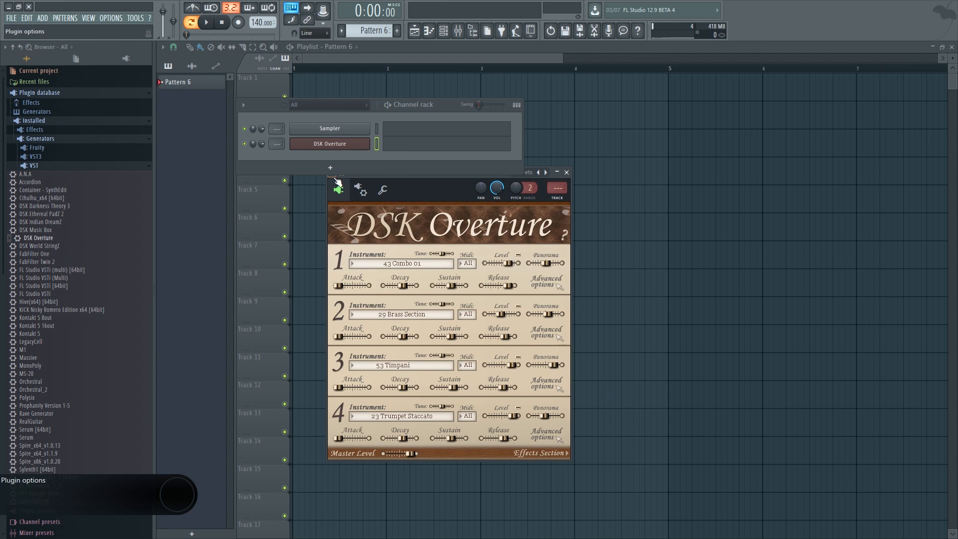
pyautogui.click(338, 187)
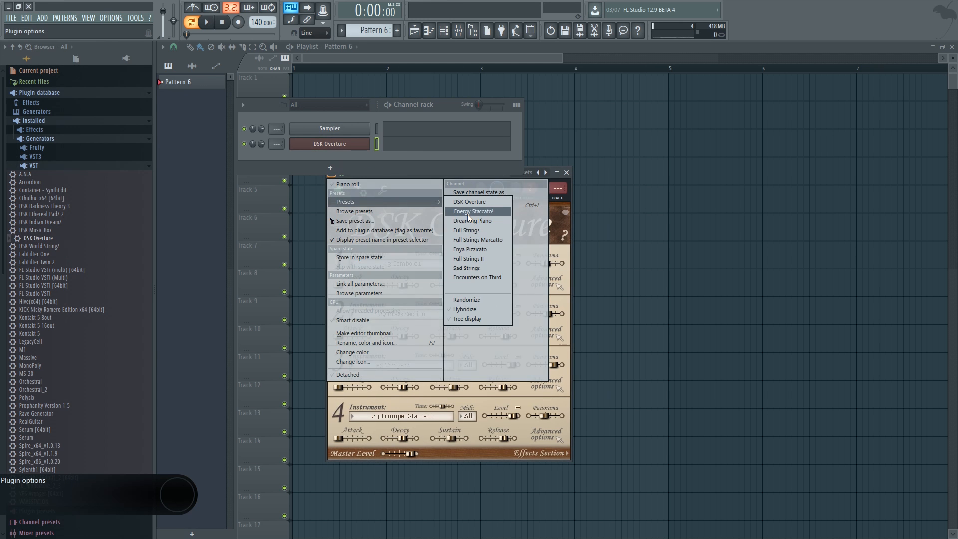
pyautogui.click(473, 210)
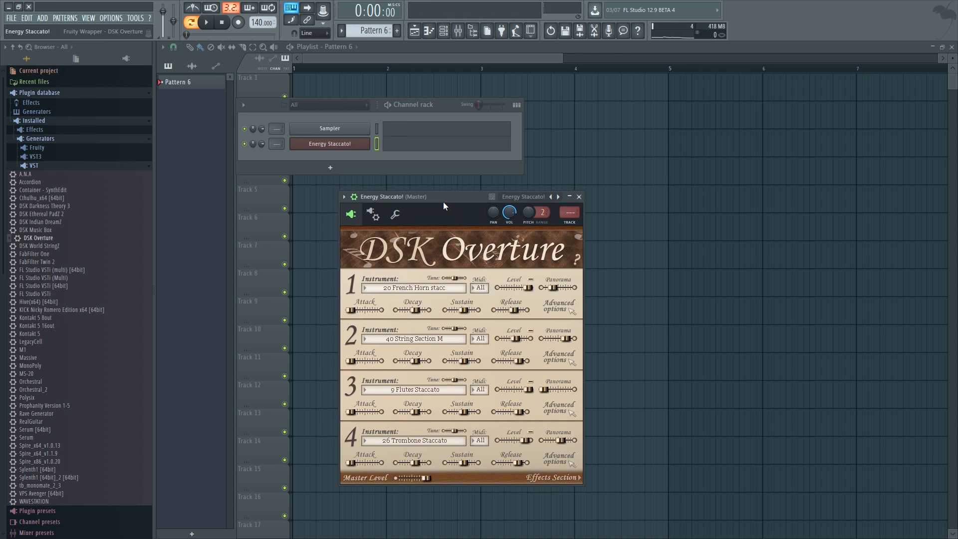
# Look through DSK Overture's plugin options, preset list and channel menu without changing anything
pyautogui.click(344, 197)
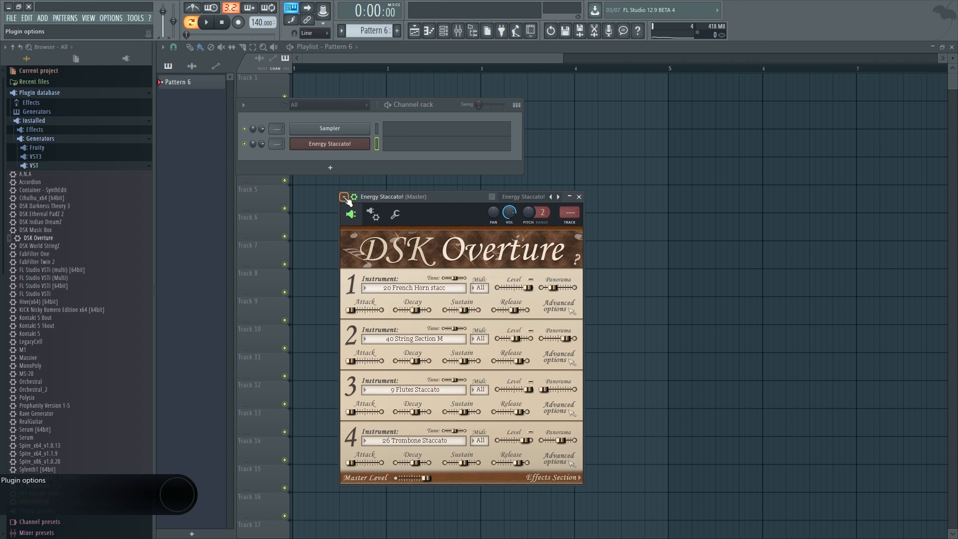
pyautogui.click(345, 197)
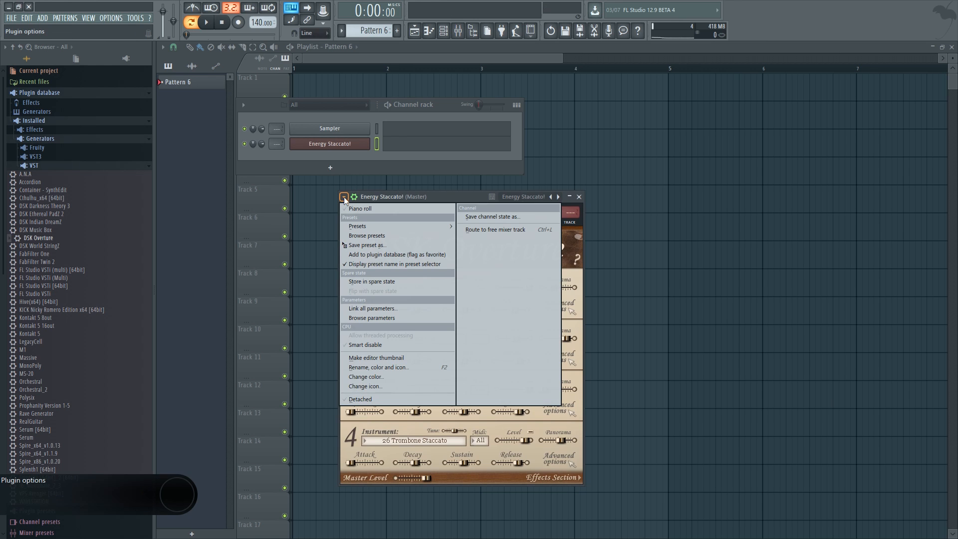
pyautogui.moveTo(385, 264)
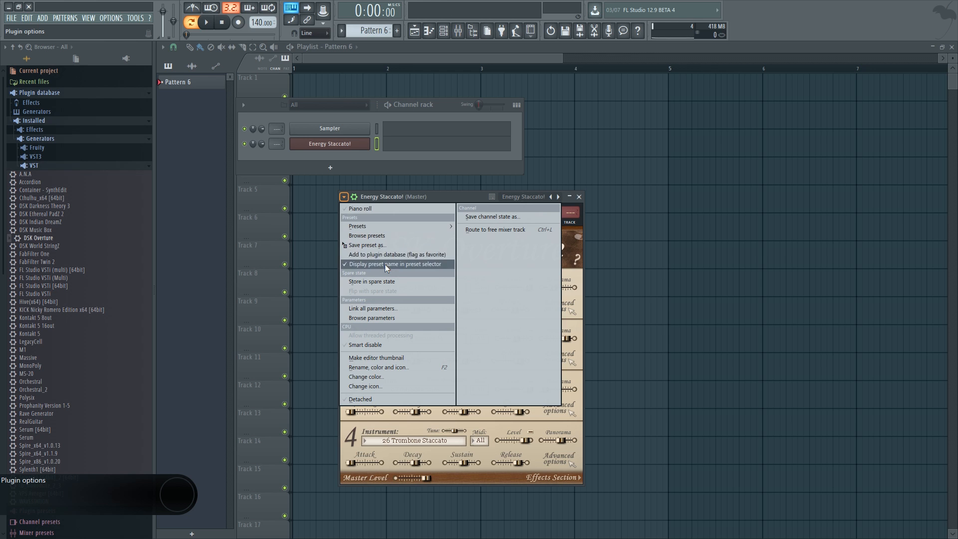
pyautogui.moveTo(387, 256)
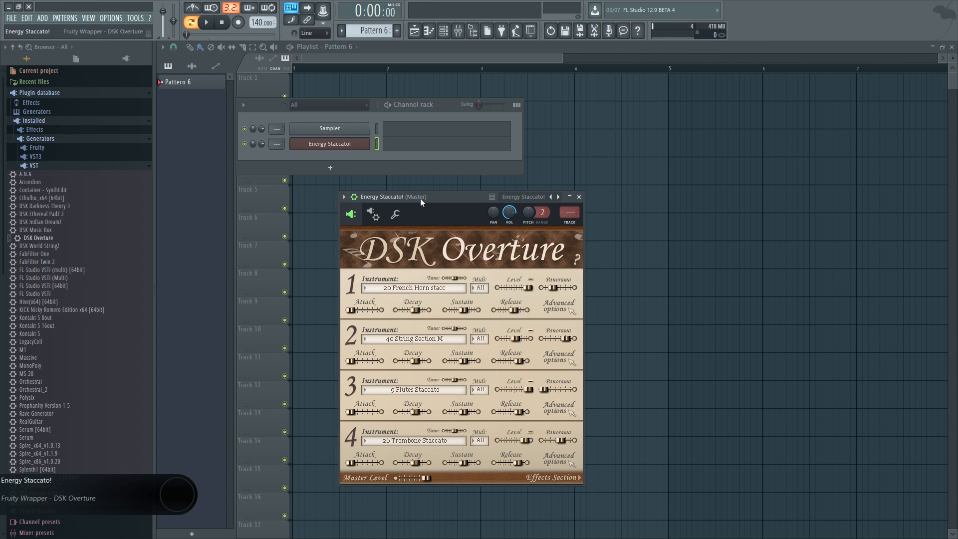
pyautogui.click(522, 196)
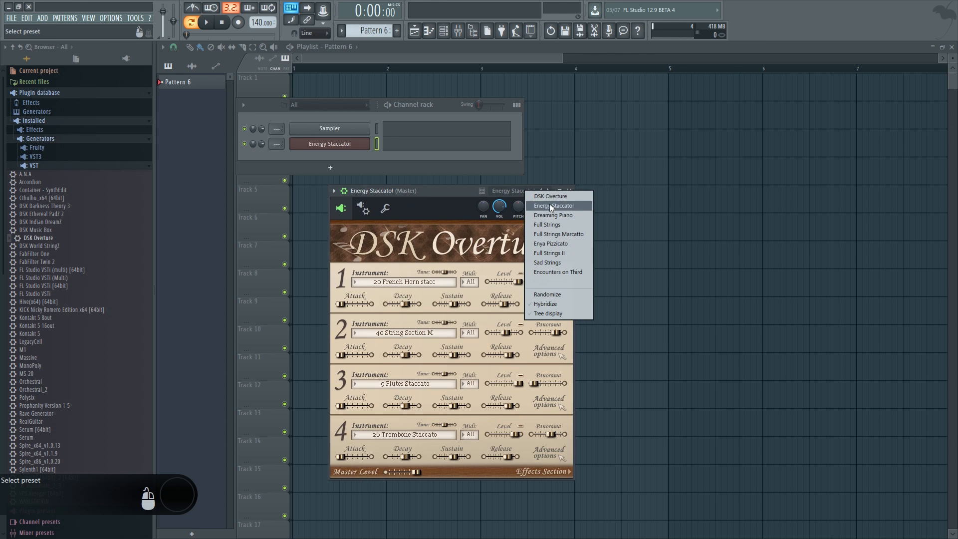
pyautogui.moveTo(547, 224)
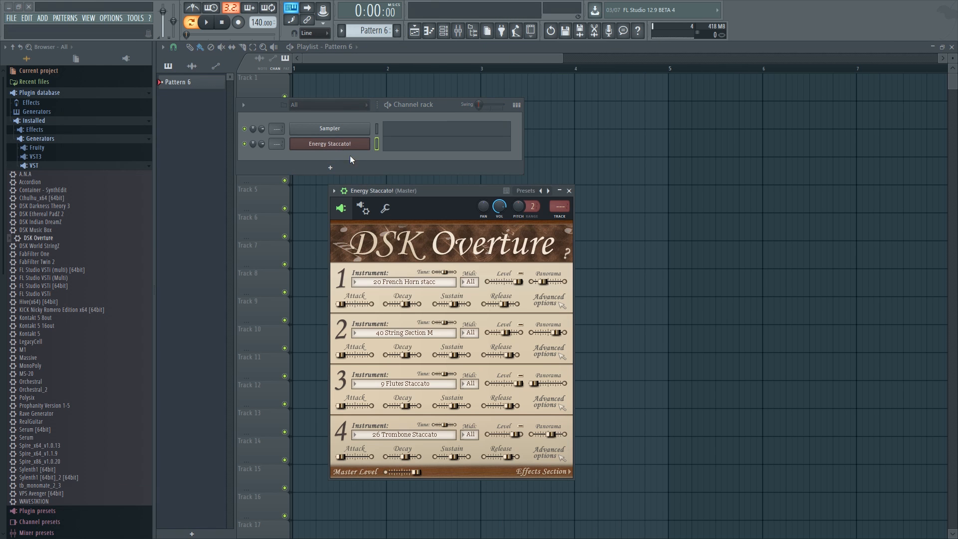
pyautogui.rightClick(330, 144)
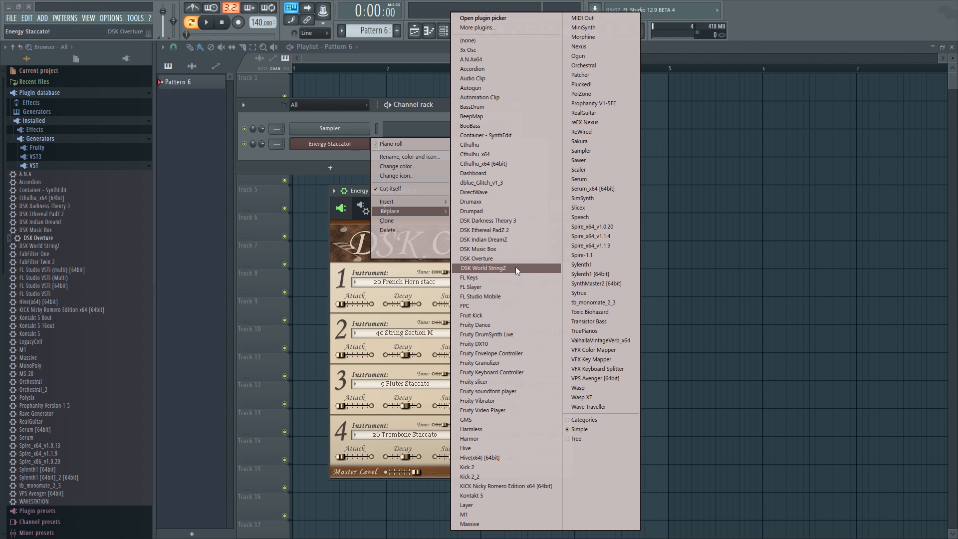
pyautogui.moveTo(508, 270)
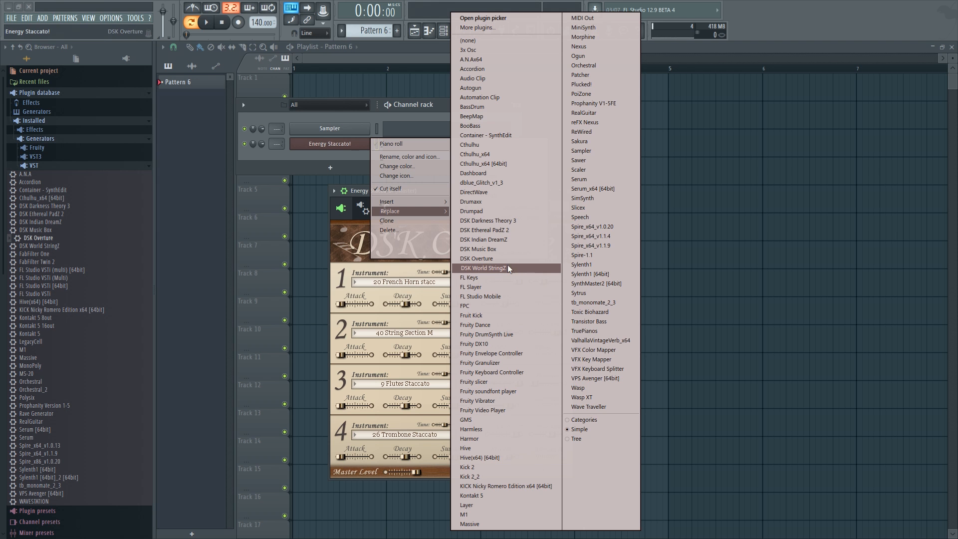
pyautogui.click(476, 258)
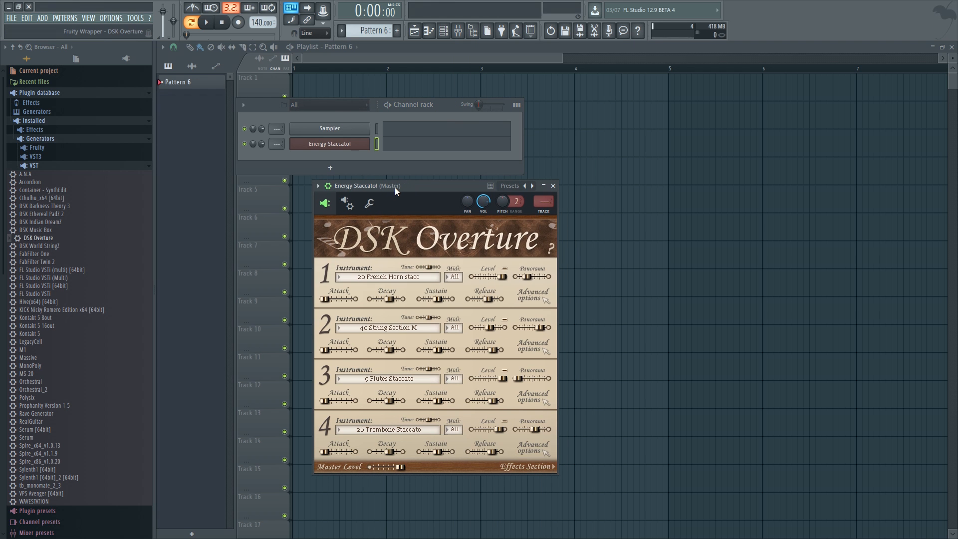
# Apply the Enya Pizzicato preset, then step forward to Full Strings II
pyautogui.click(510, 185)
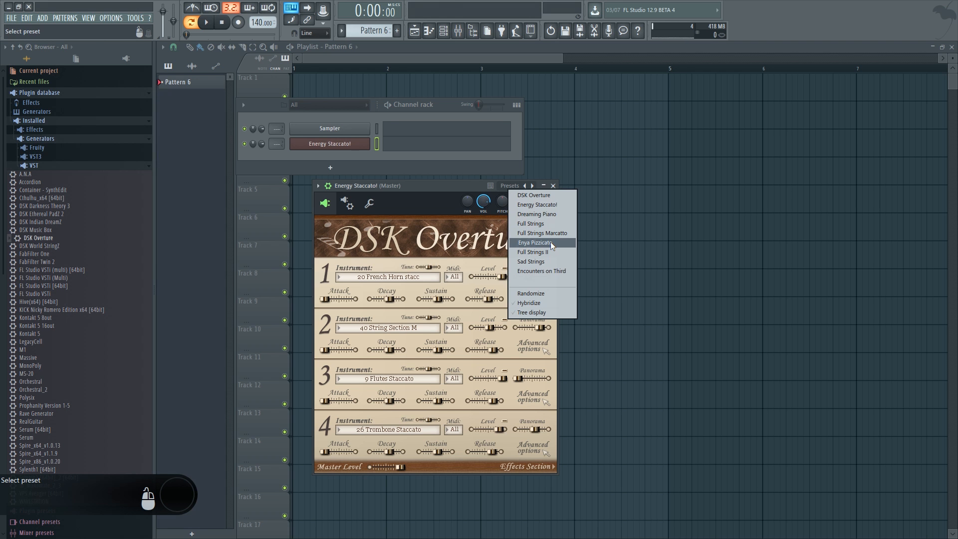
pyautogui.click(535, 243)
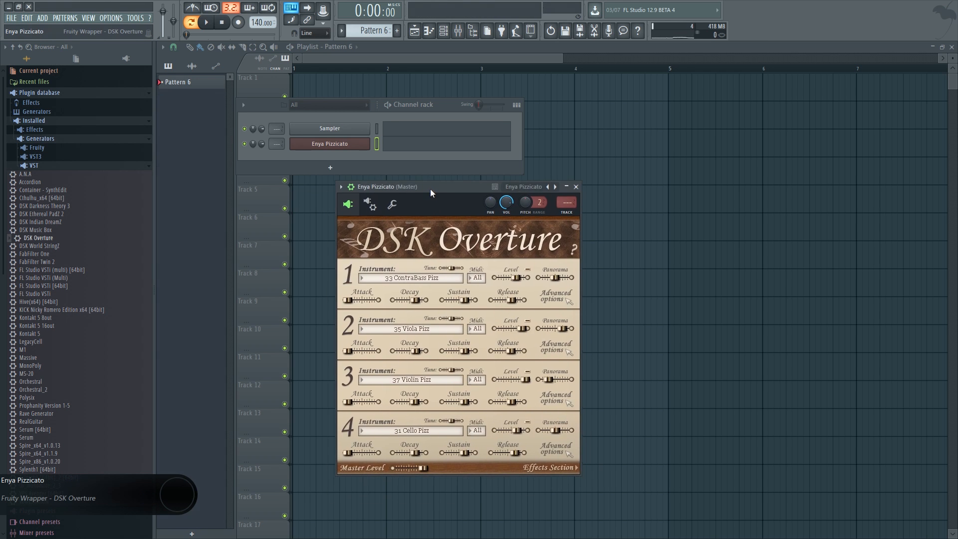
pyautogui.click(538, 199)
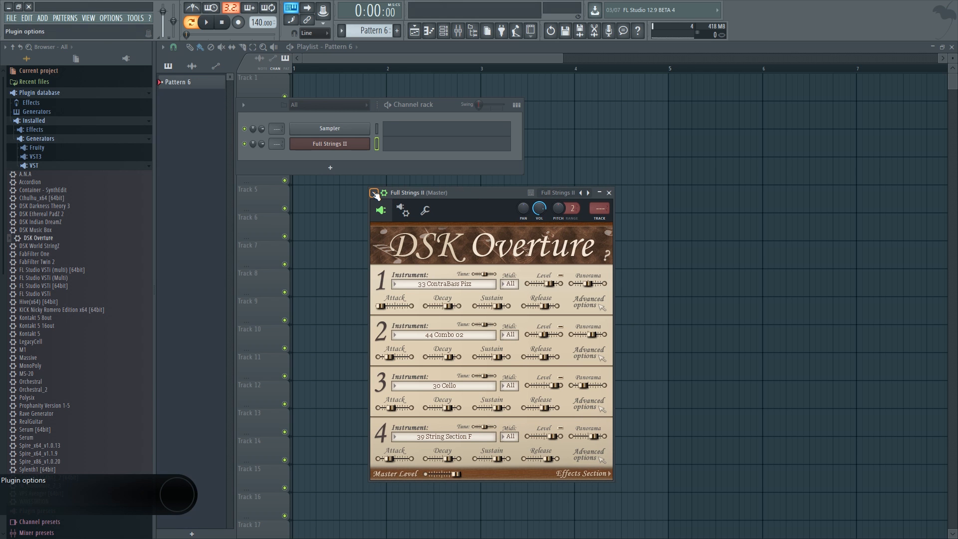
# Try flagging DSK Overture as a database favorite and dismiss the subcategory warning
pyautogui.click(374, 192)
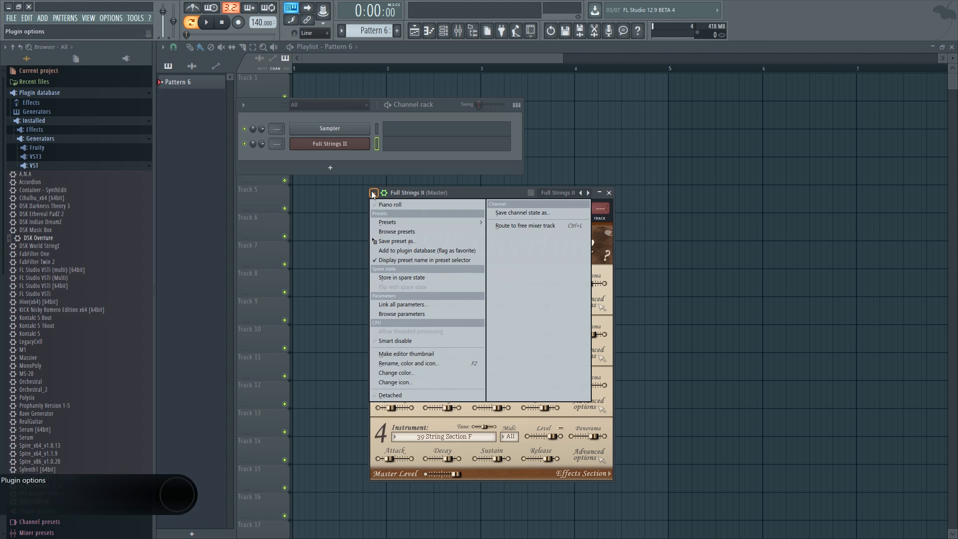
pyautogui.moveTo(406, 250)
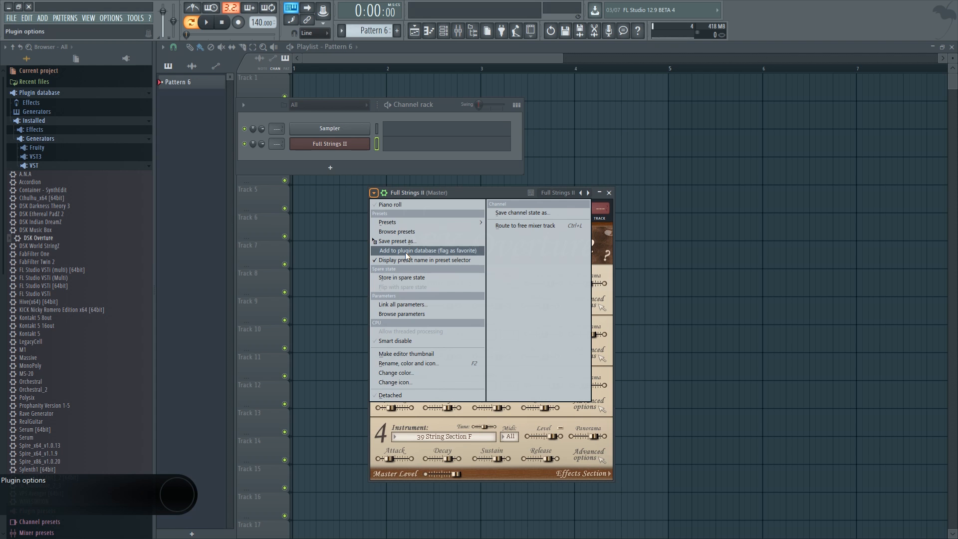
pyautogui.click(426, 251)
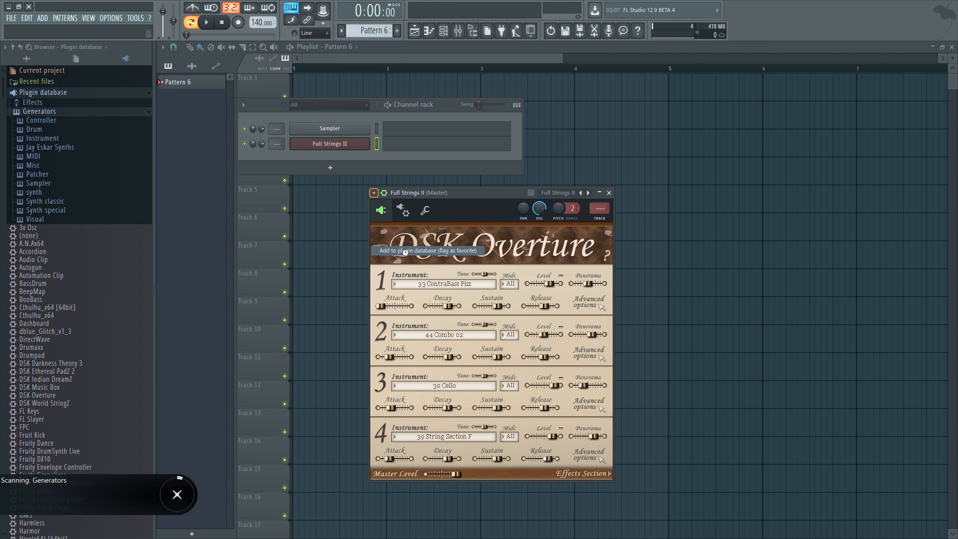
pyautogui.click(427, 250)
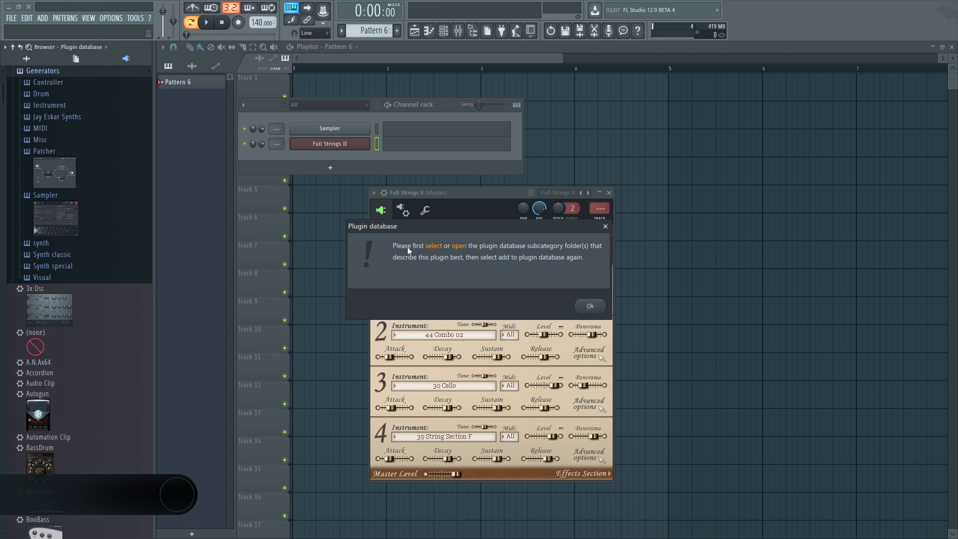
pyautogui.moveTo(479, 252)
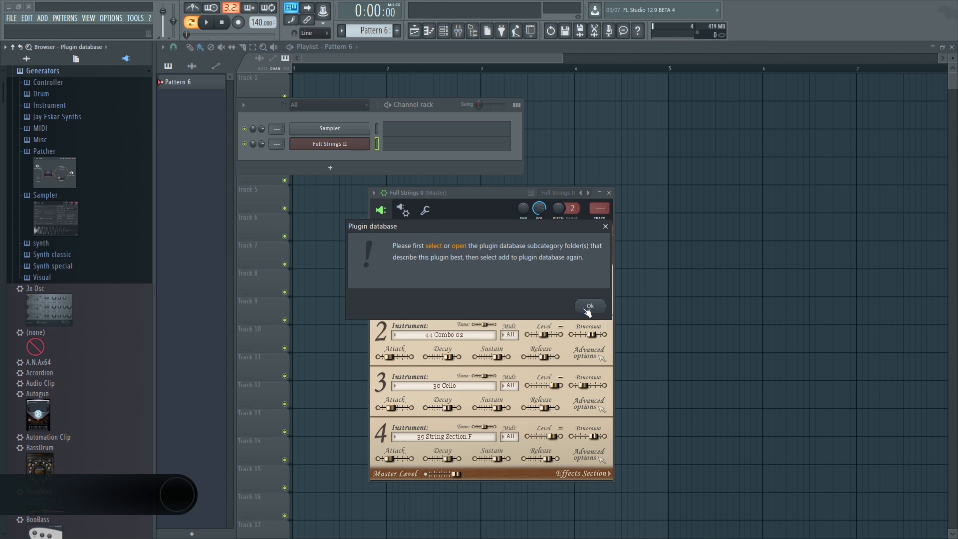
pyautogui.click(587, 306)
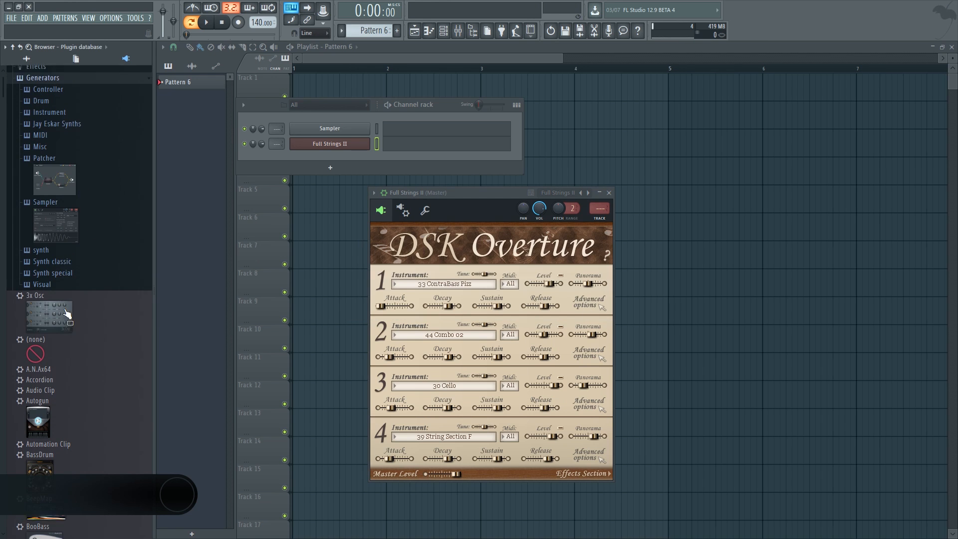
# Open Jay Eskar Synths and add DSK Overture there as a favorite, confirming with Ok
pyautogui.scroll(3)
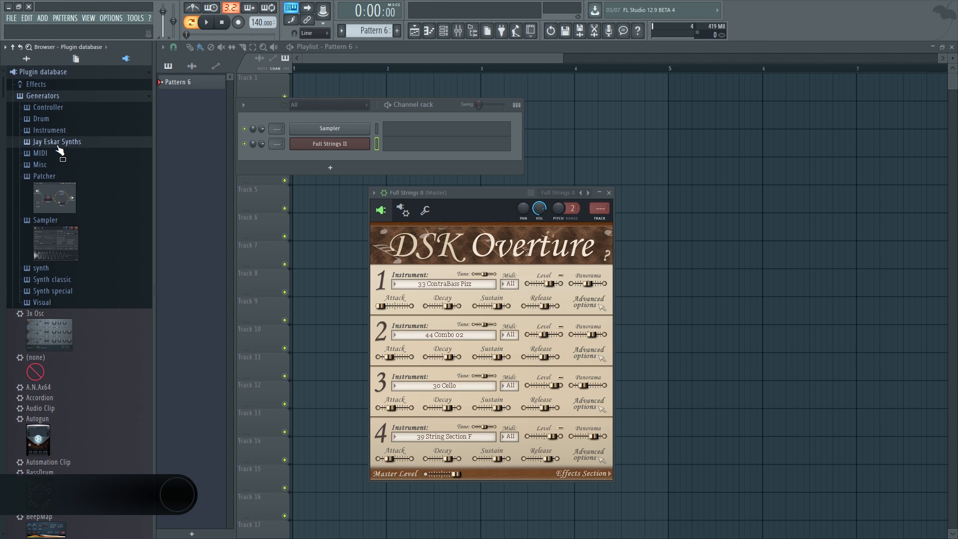
pyautogui.click(57, 142)
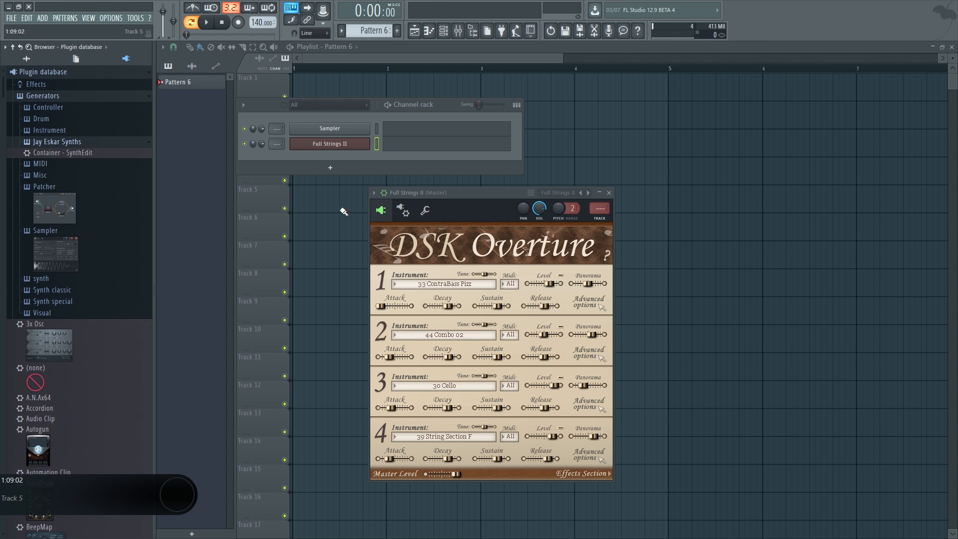
pyautogui.click(374, 192)
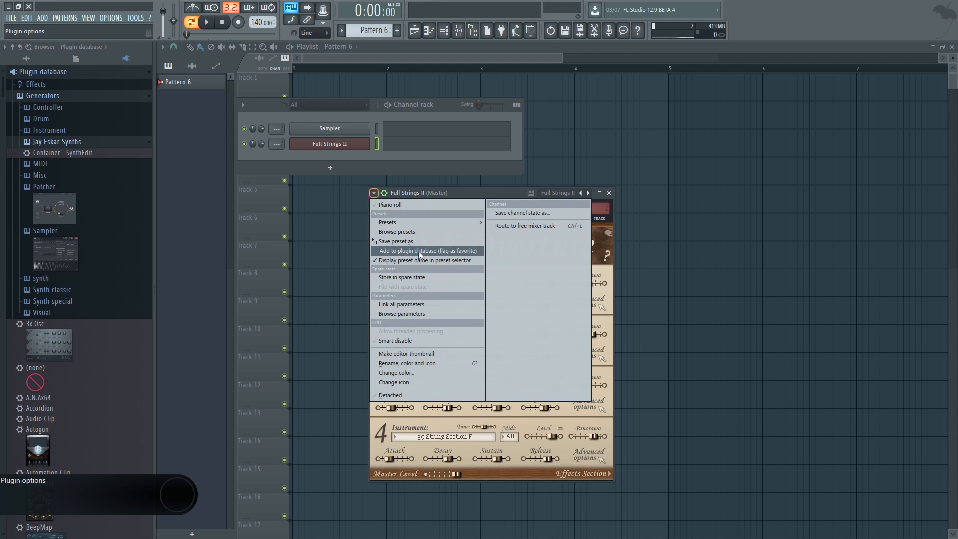
pyautogui.click(427, 250)
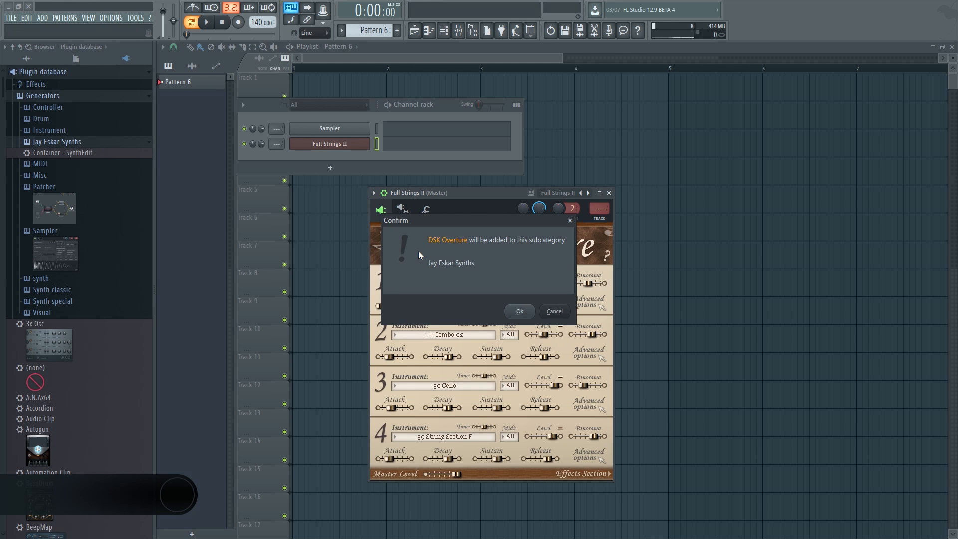
pyautogui.moveTo(517, 320)
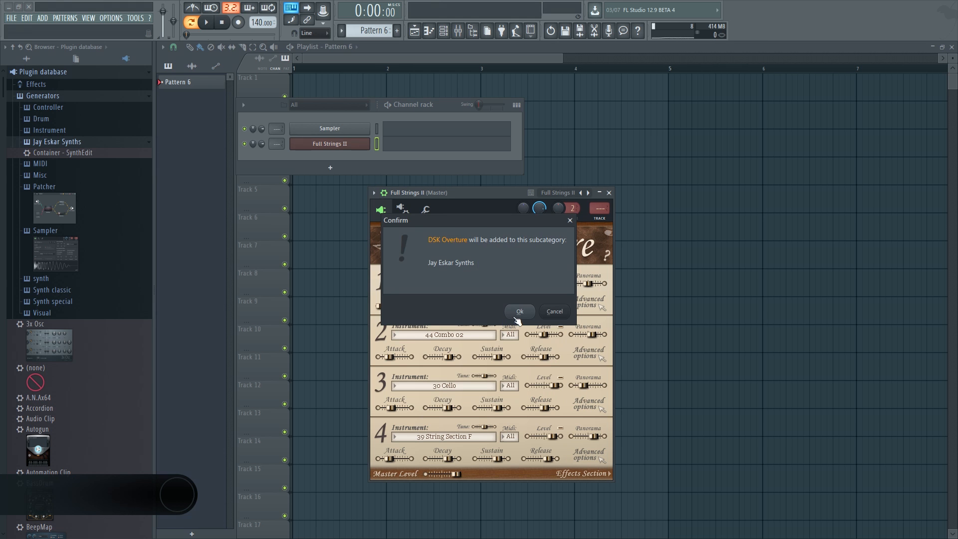
pyautogui.click(519, 311)
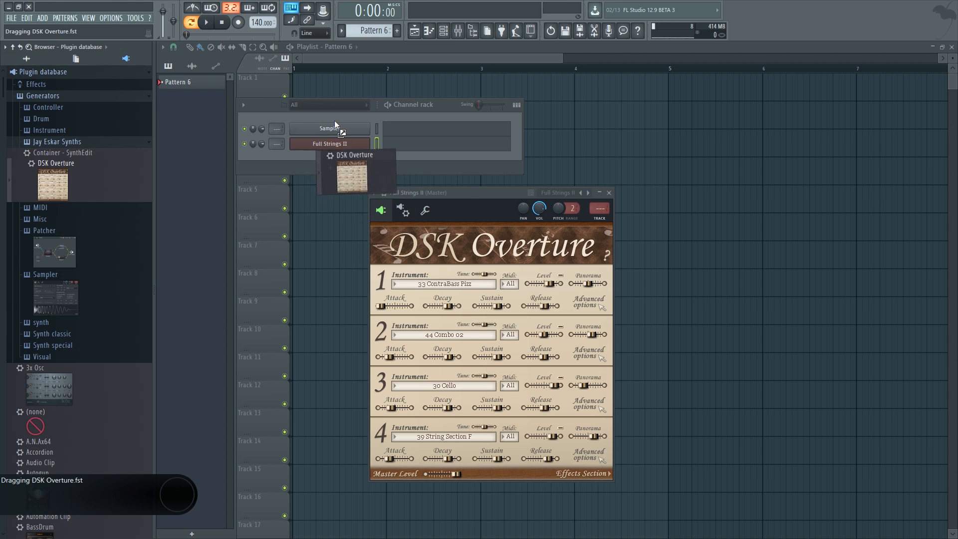
# Load the Jay Eskar Synths DSK Overture favourite onto the channel and open its channel menu
pyautogui.click(330, 128)
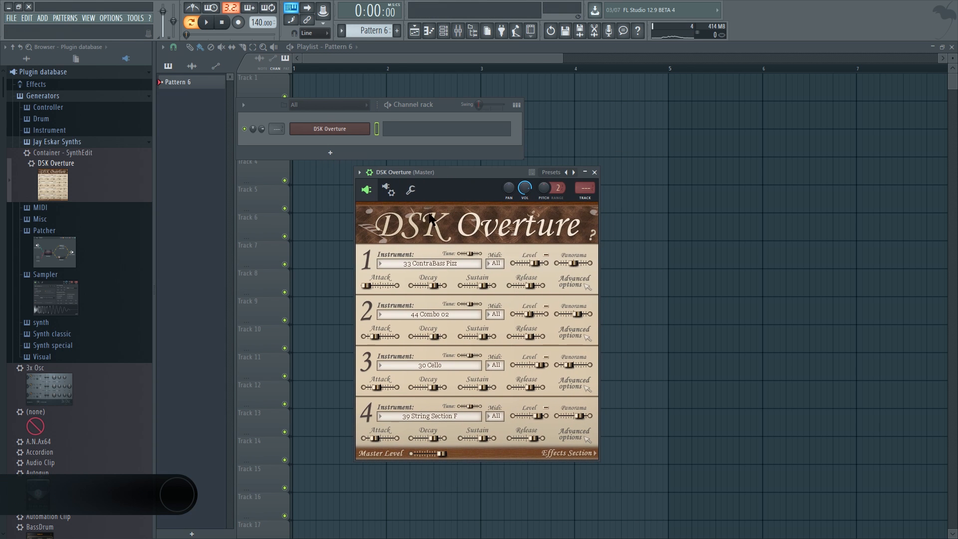
pyautogui.rightClick(329, 128)
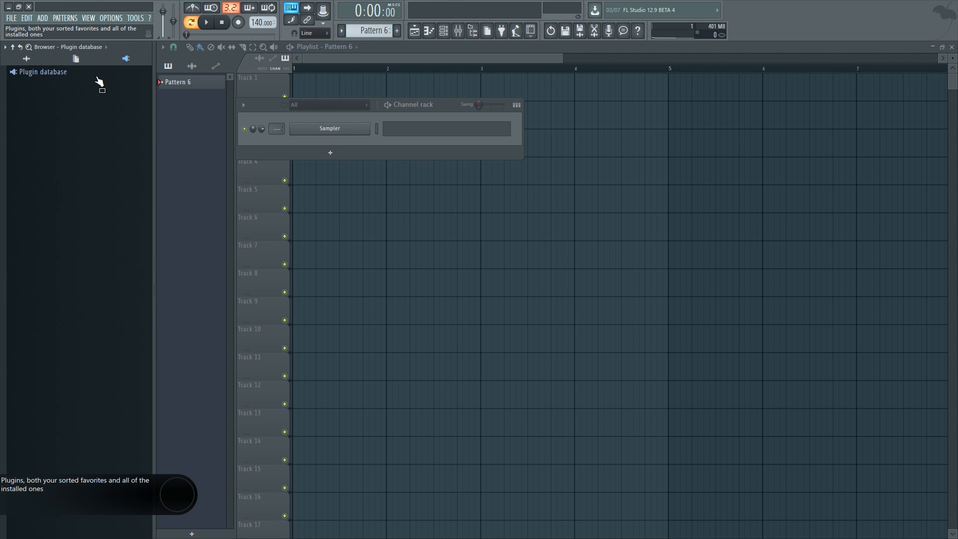
# Open Manage plugins from the Add menu, scroll its search paths, and close it
pyautogui.click(42, 17)
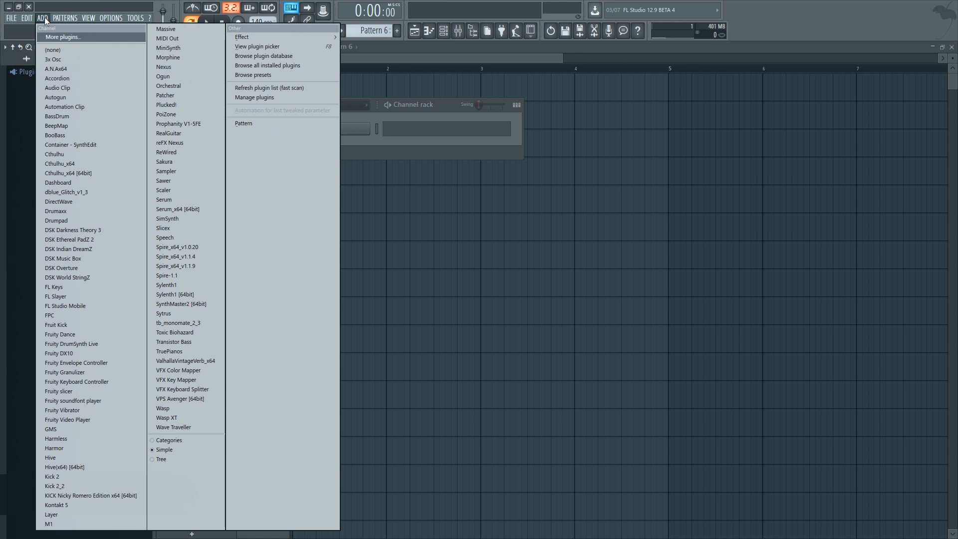
pyautogui.moveTo(61, 36)
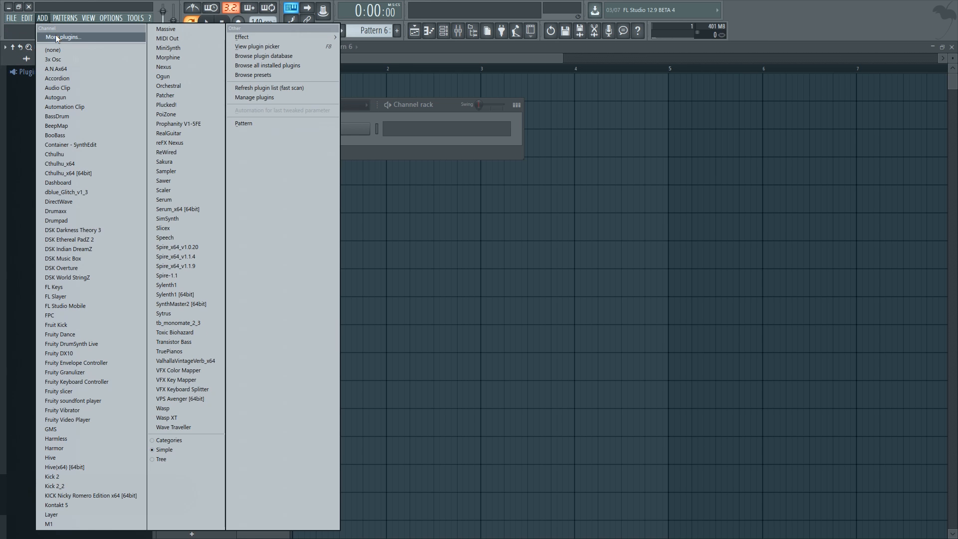
pyautogui.moveTo(289, 116)
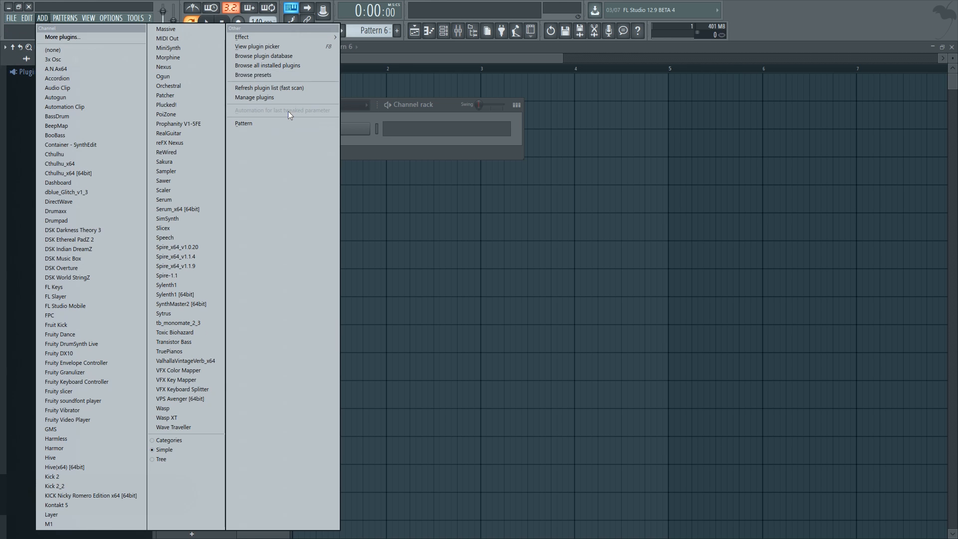
pyautogui.click(254, 97)
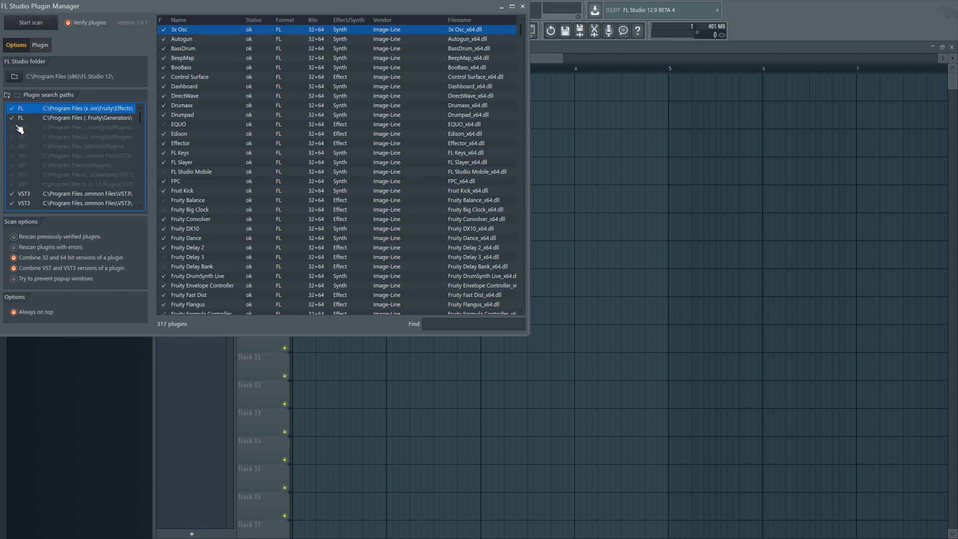
pyautogui.scroll(-3)
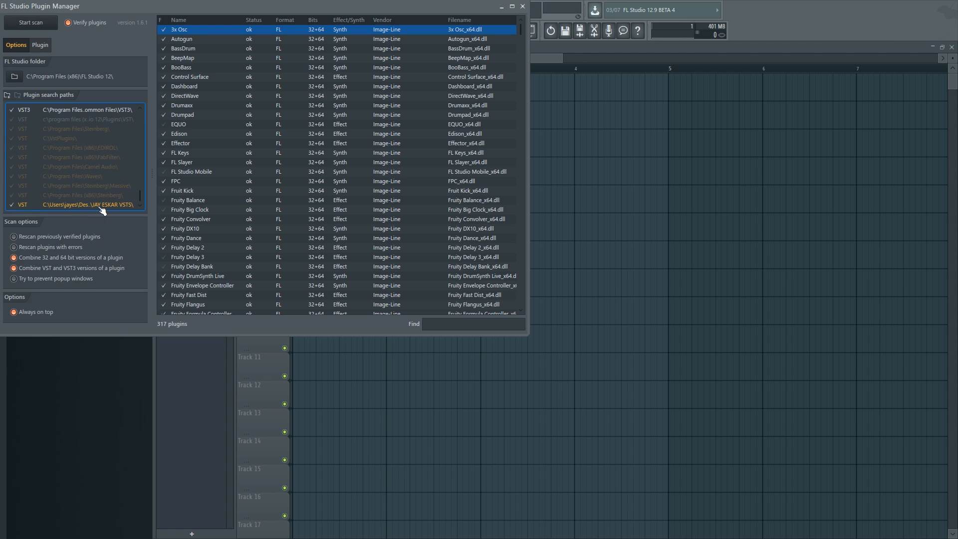
pyautogui.click(522, 6)
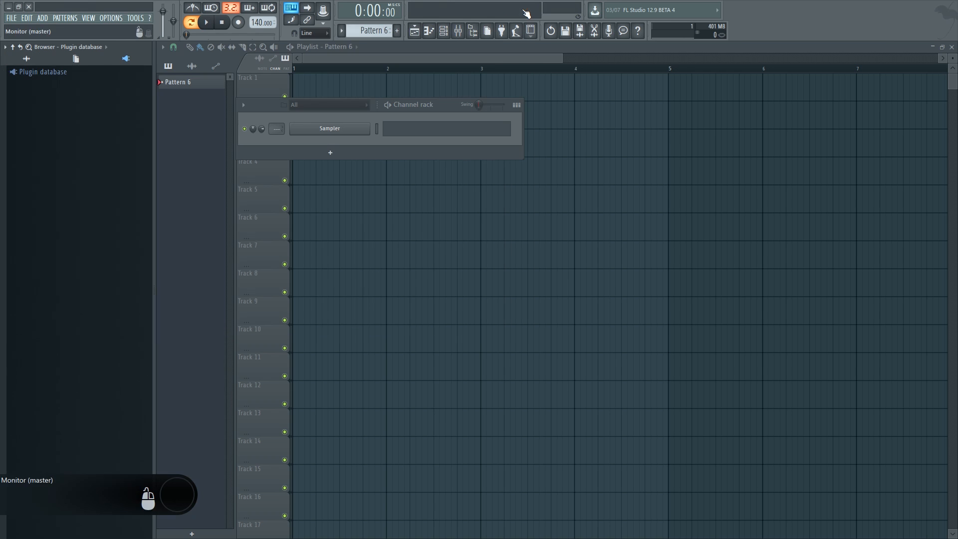
# Fast-scan refresh the plugin list and expand Installed > Effects > VST
pyautogui.rightClick(42, 72)
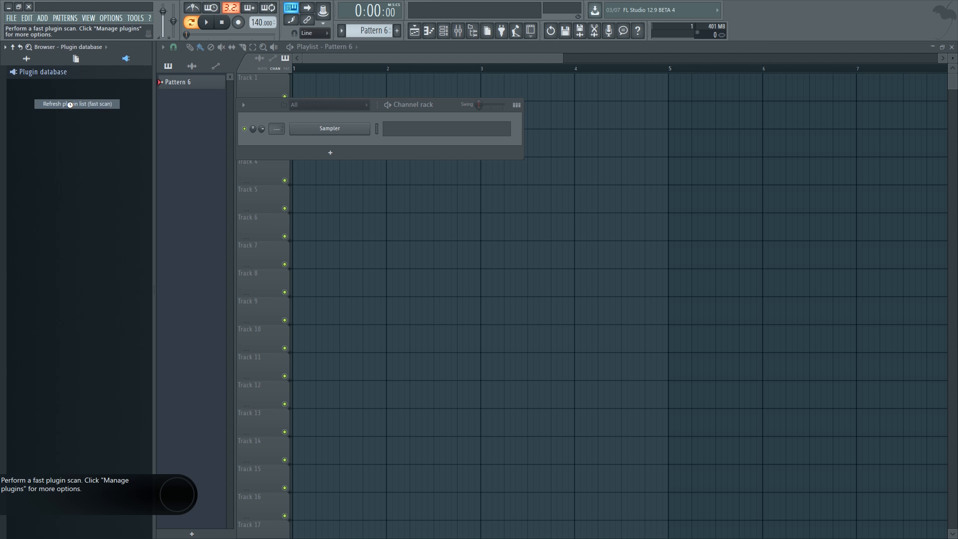
pyautogui.click(77, 103)
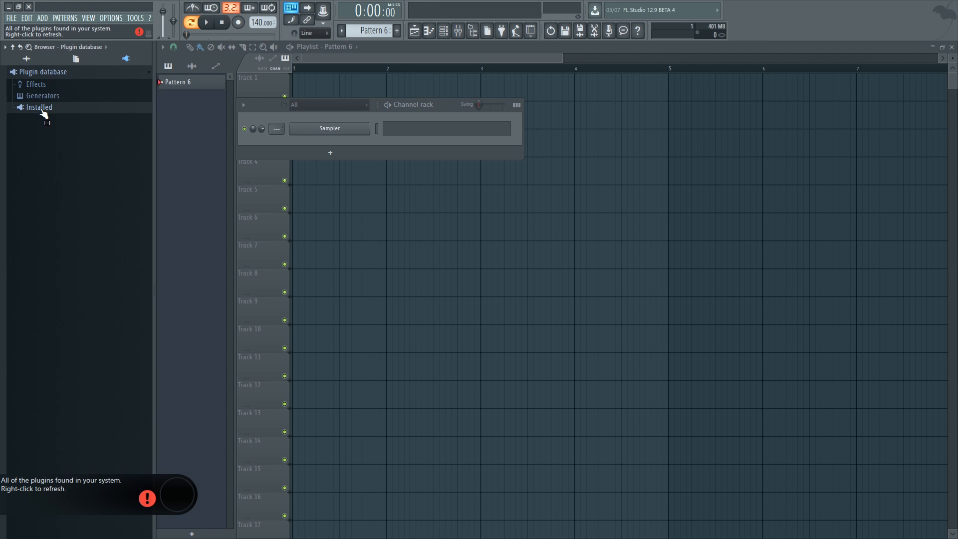
pyautogui.click(39, 107)
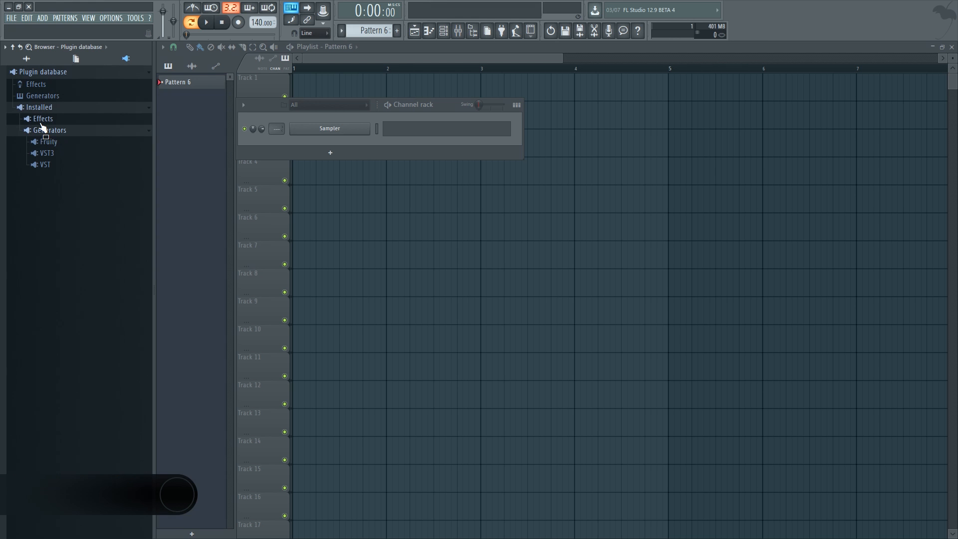
pyautogui.click(50, 130)
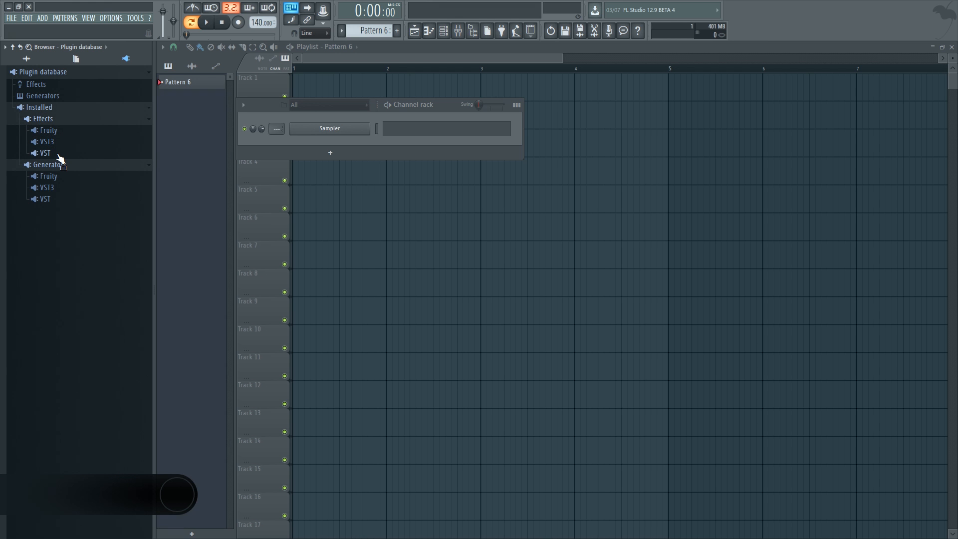
pyautogui.click(44, 153)
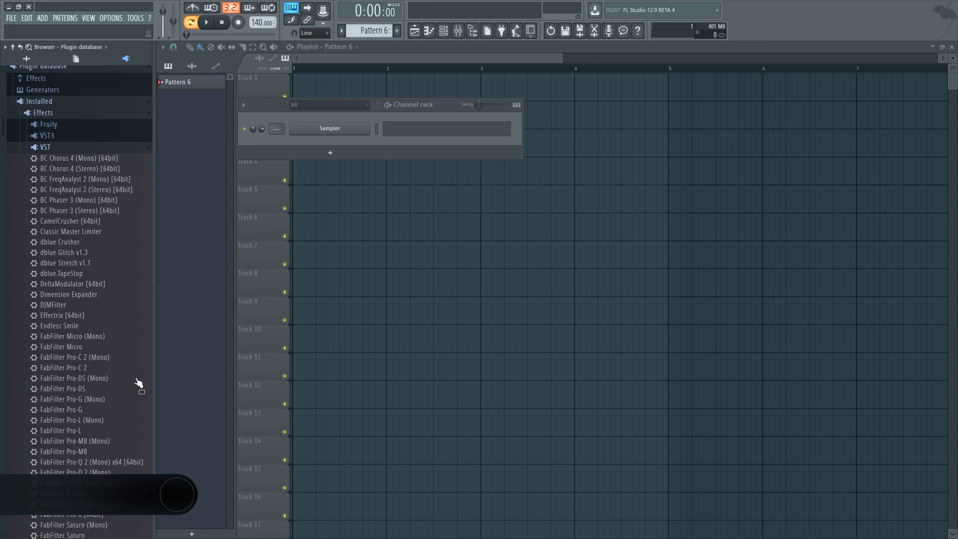
pyautogui.click(457, 30)
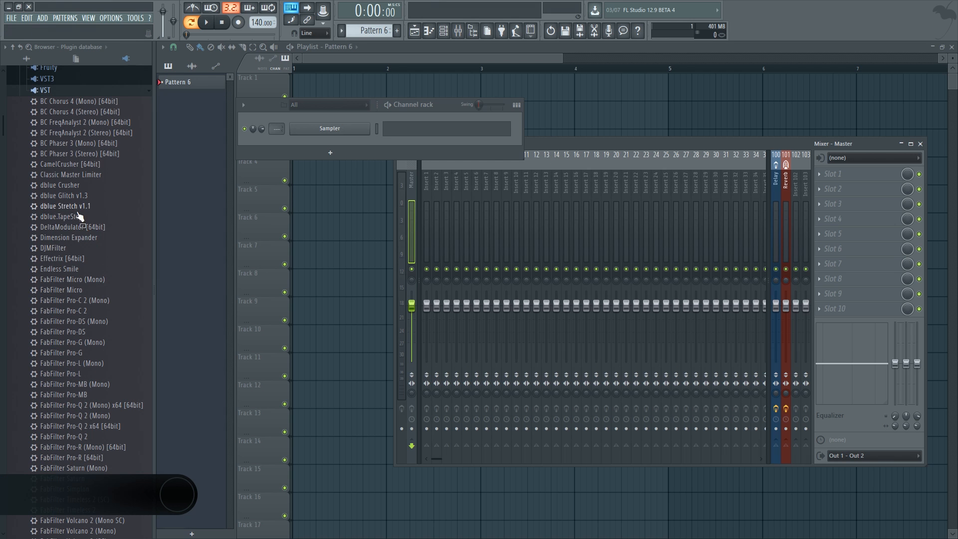
# Scroll the VST effects list and switch the browser to All view with generator categories
pyautogui.scroll(-3)
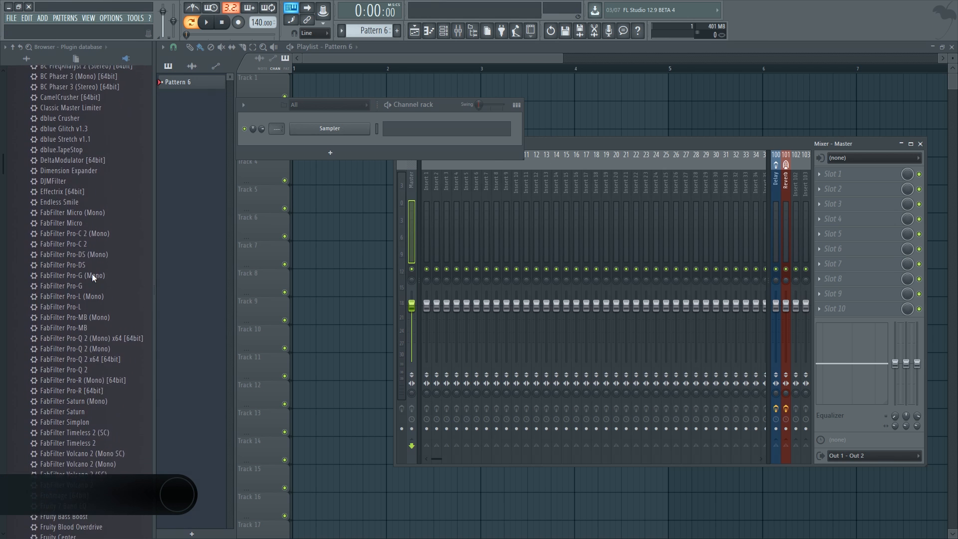
pyautogui.scroll(-3)
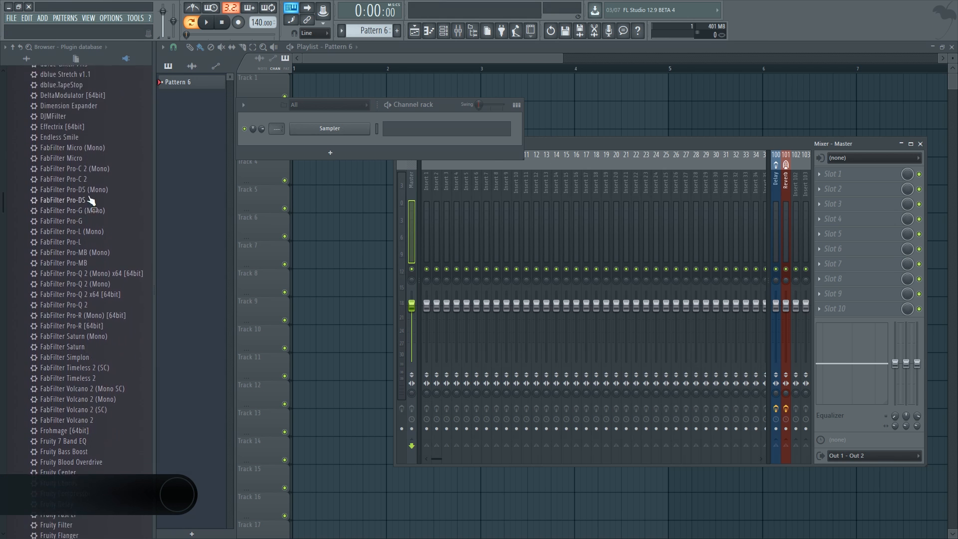
pyautogui.doubleClick(59, 137)
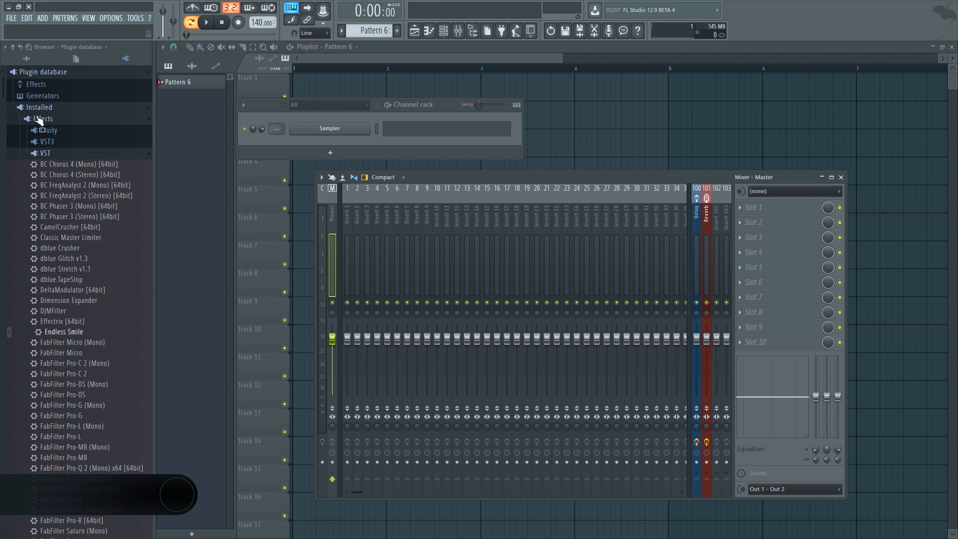
pyautogui.click(27, 58)
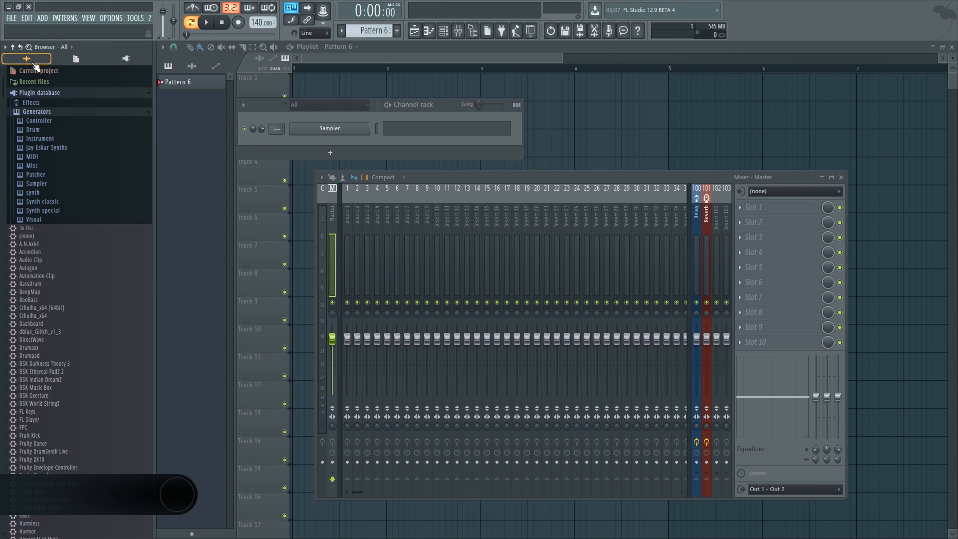